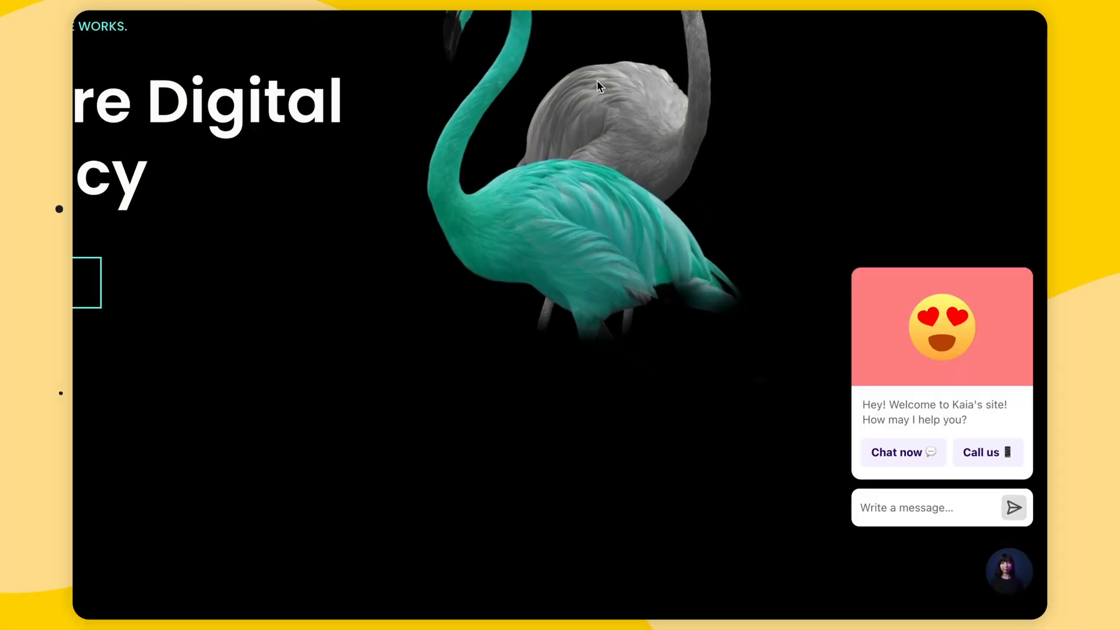
{"action": "mouse_move", "coordinate": [656, 189]}
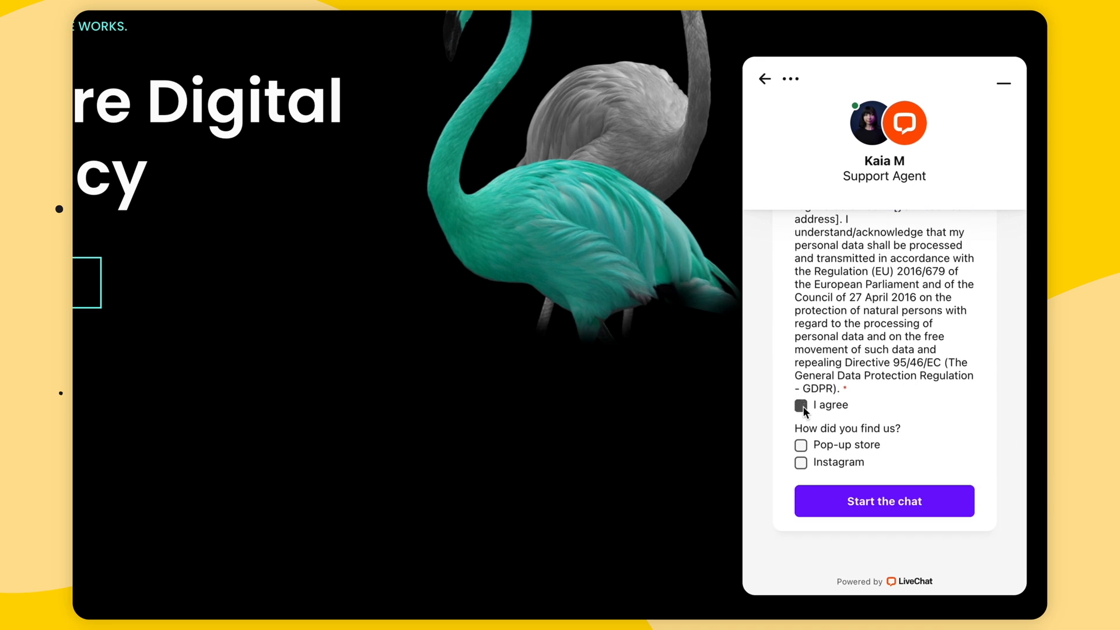
- Start the chat from the visitor's pre-chat form after accepting the GDPR consent
{"action": "left_click", "coordinate": [884, 501]}
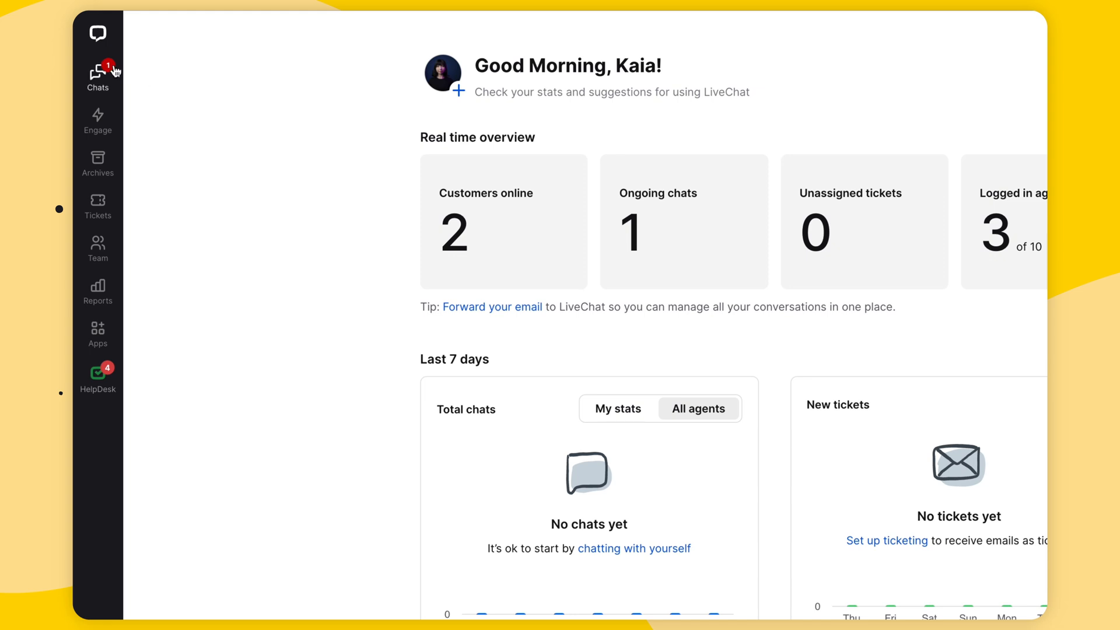
- Open Chris's chat, review the pre-chat answers, and send 'Hi Chris, welcome to our s…'
{"action": "left_click", "coordinate": [97, 72]}
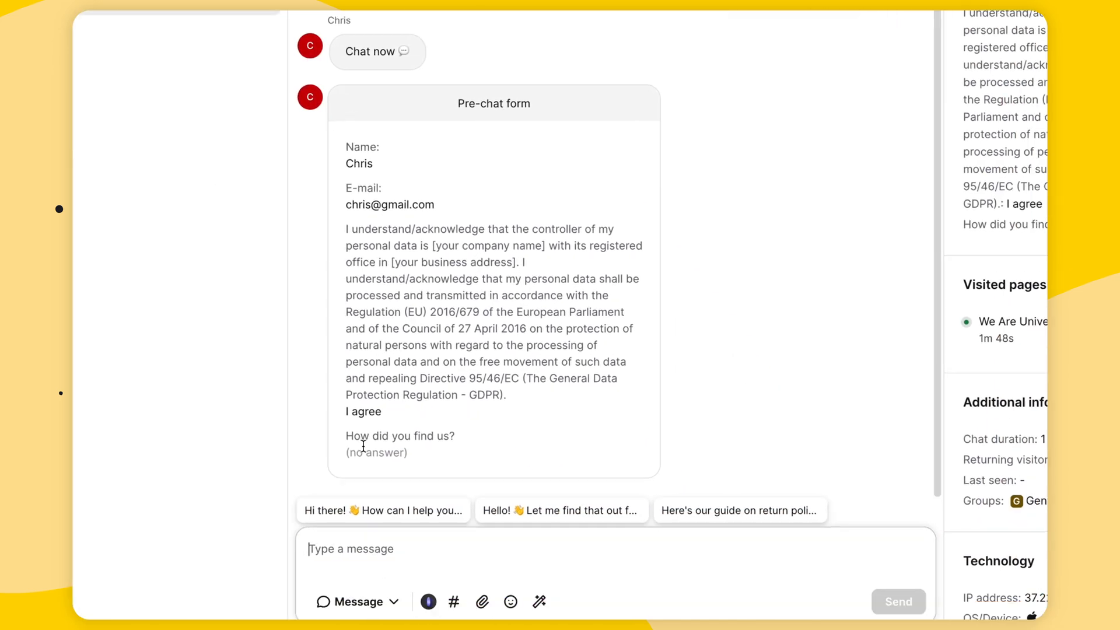
{"action": "scroll", "scroll_direction": "down", "scroll_amount": 3}
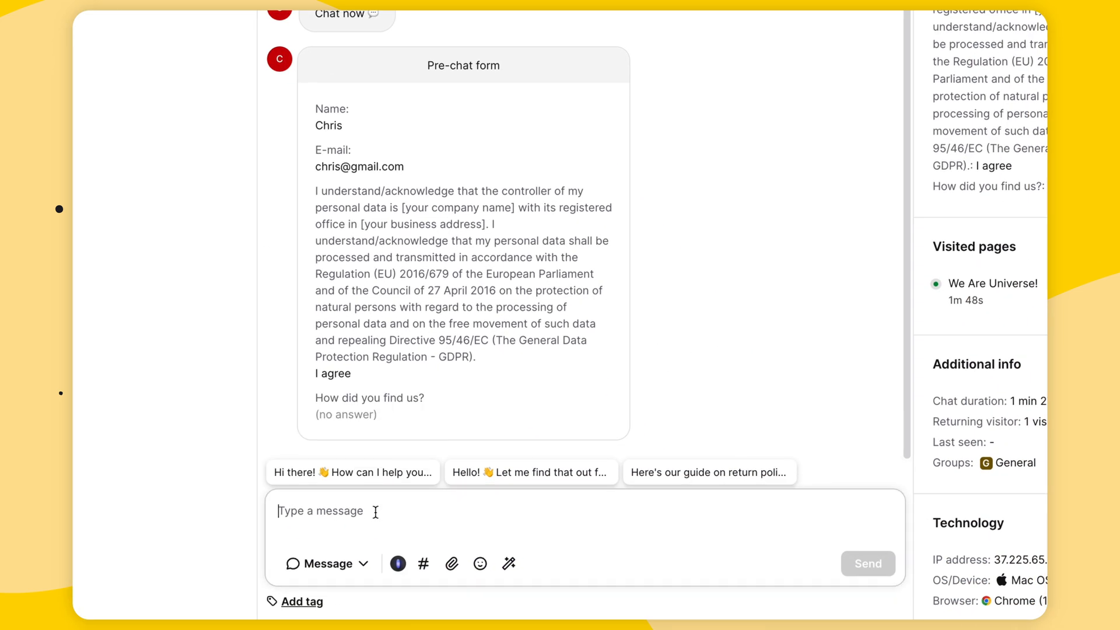
{"action": "type", "text": "Hi Chris, welcome to our s"}
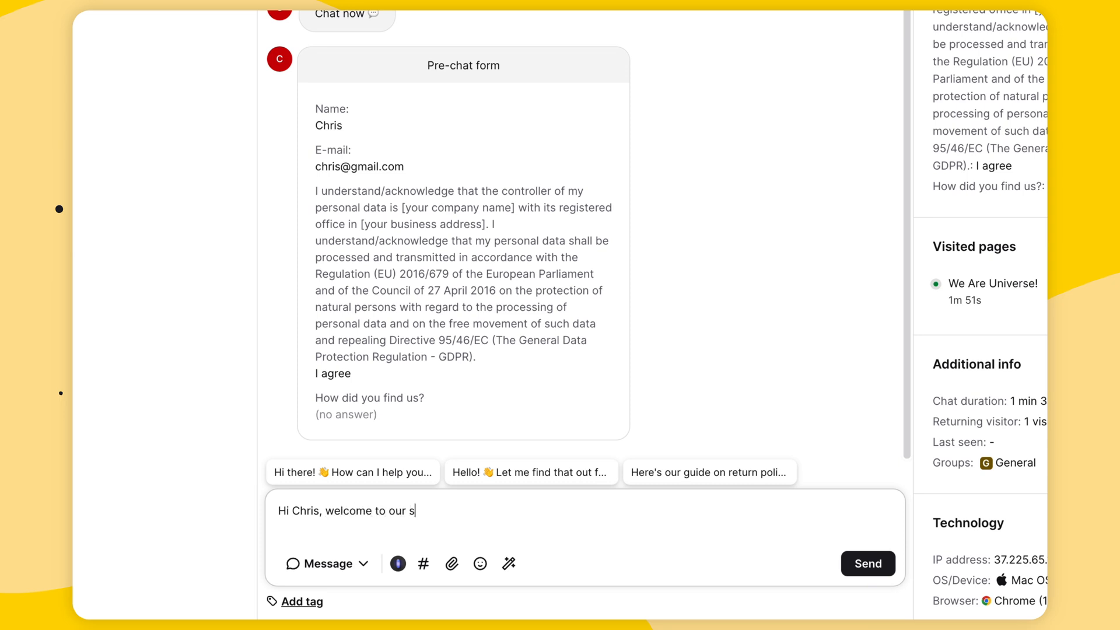
{"action": "left_click", "coordinate": [868, 564]}
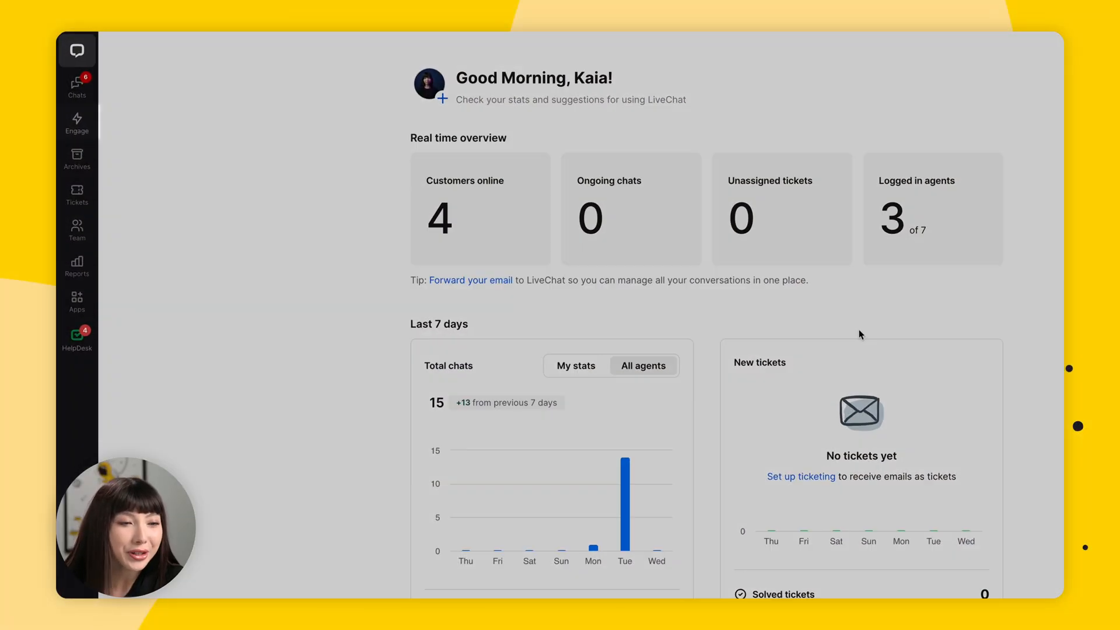
- Go to Engage > Campaigns and start a new campaign
{"action": "left_click", "coordinate": [77, 122]}
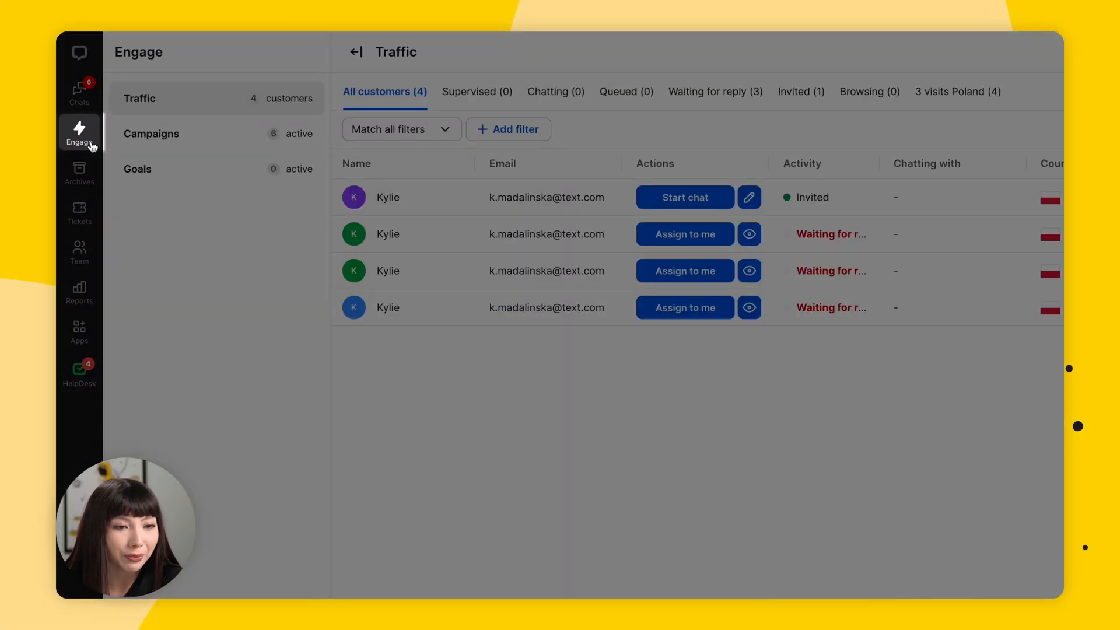
{"action": "left_click", "coordinate": [165, 138]}
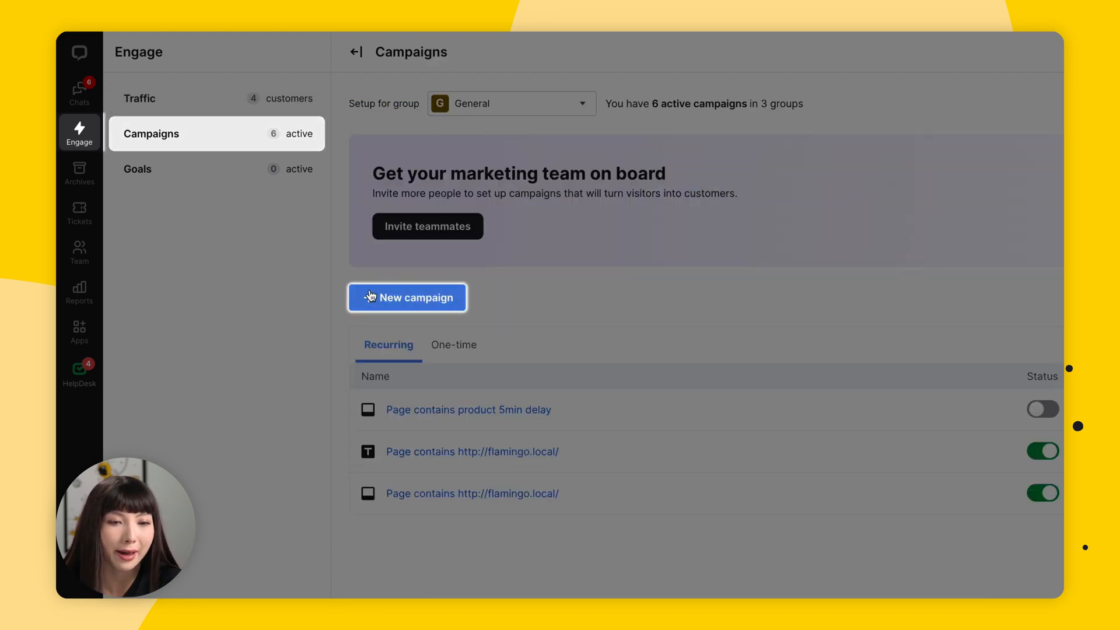
{"action": "left_click", "coordinate": [408, 297]}
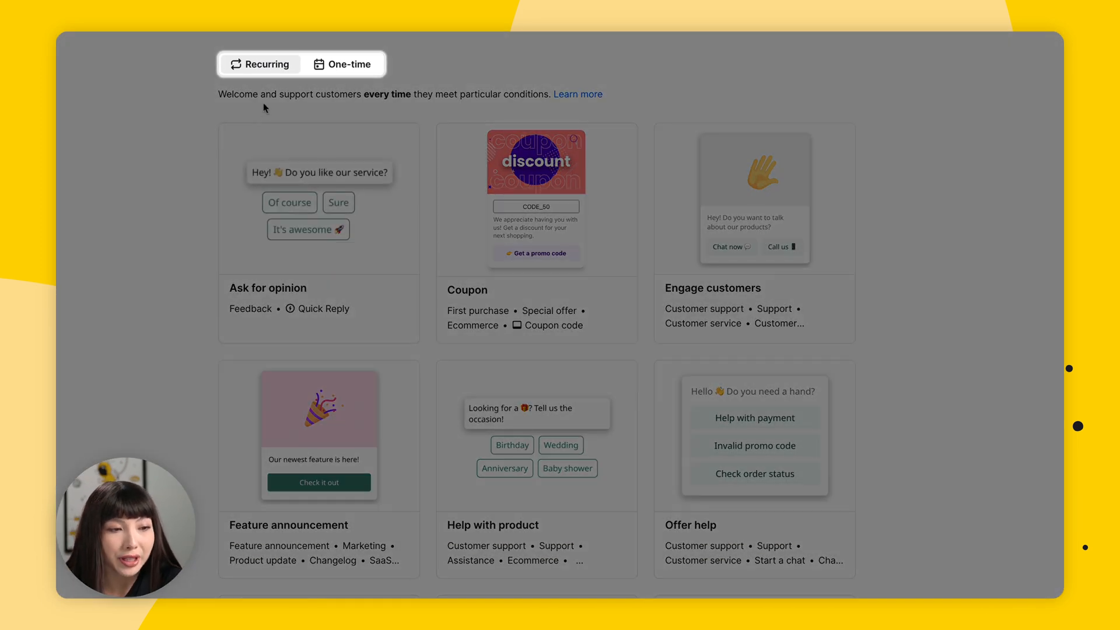
{"action": "mouse_move", "coordinate": [274, 92]}
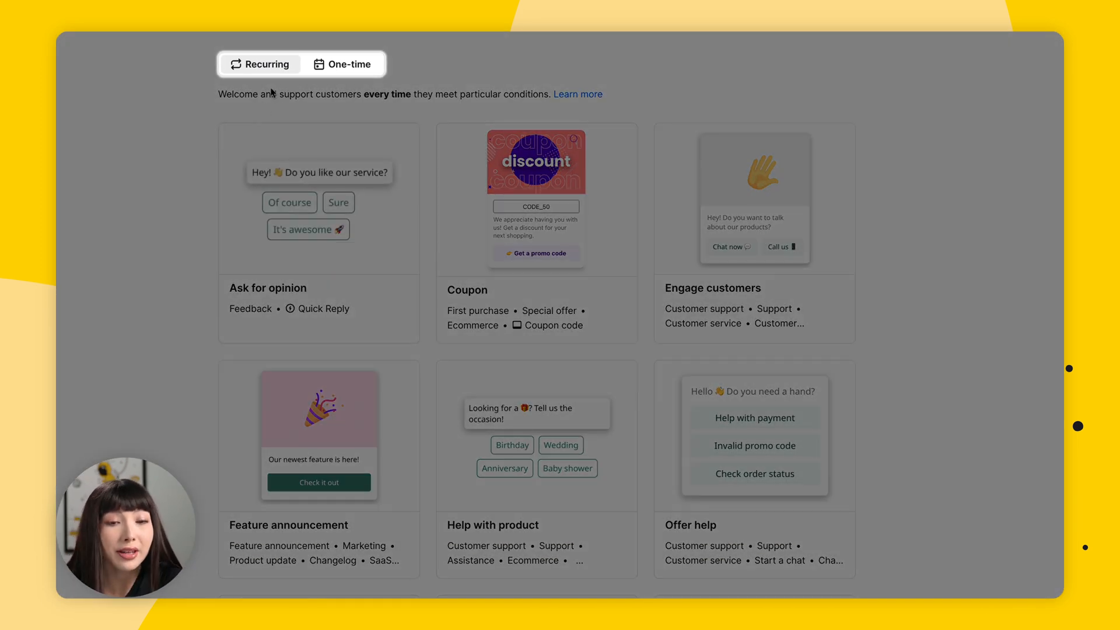
{"action": "mouse_move", "coordinate": [357, 94]}
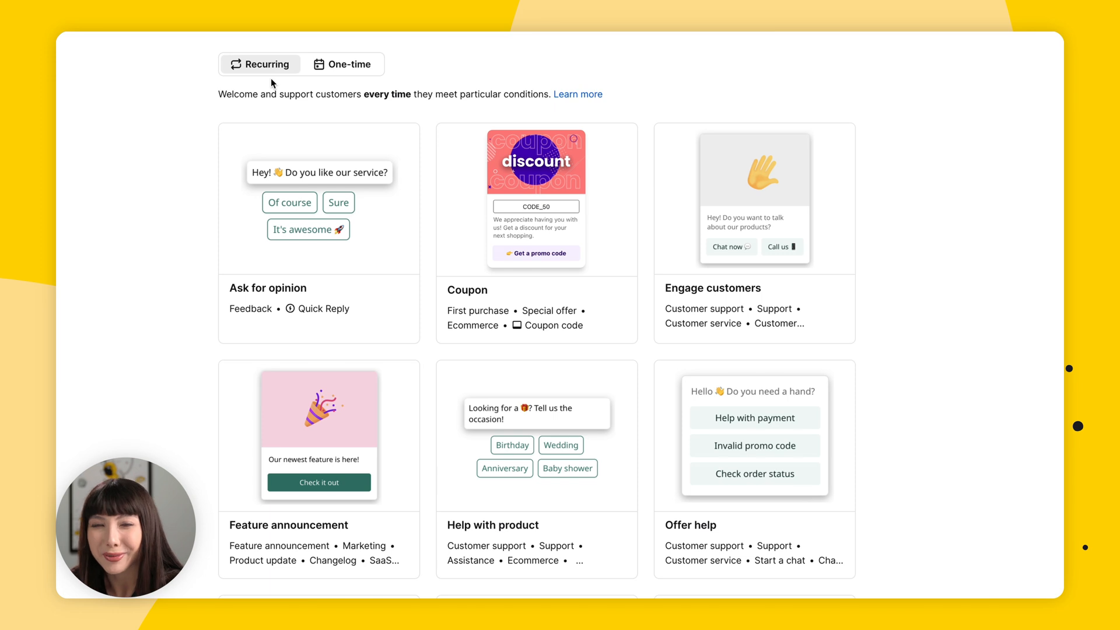
{"action": "left_click", "coordinate": [343, 64]}
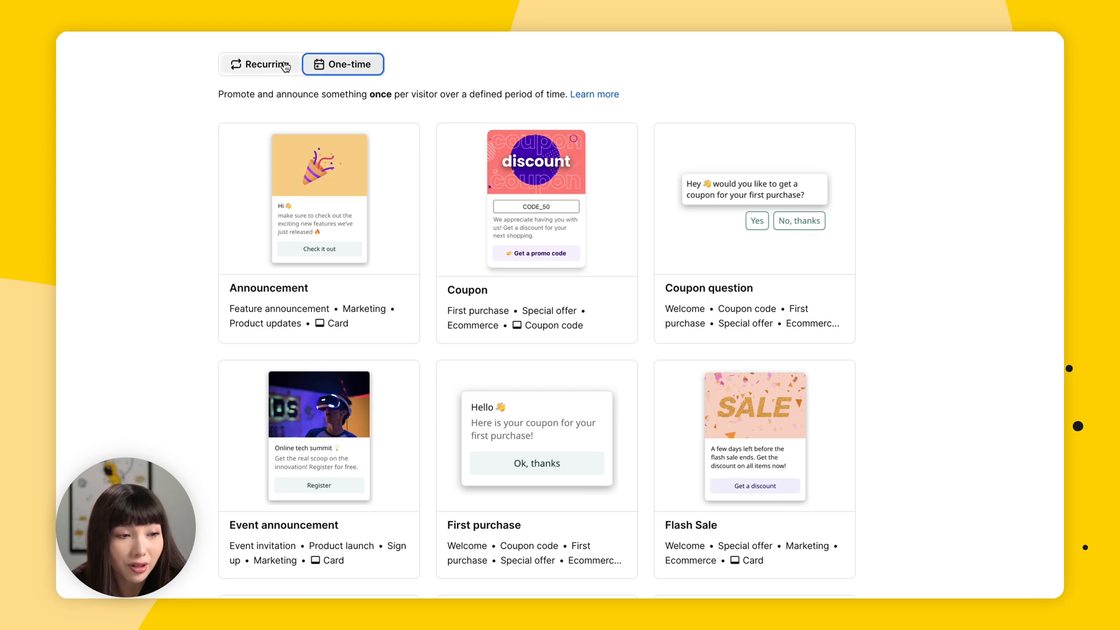
{"action": "left_click", "coordinate": [267, 64]}
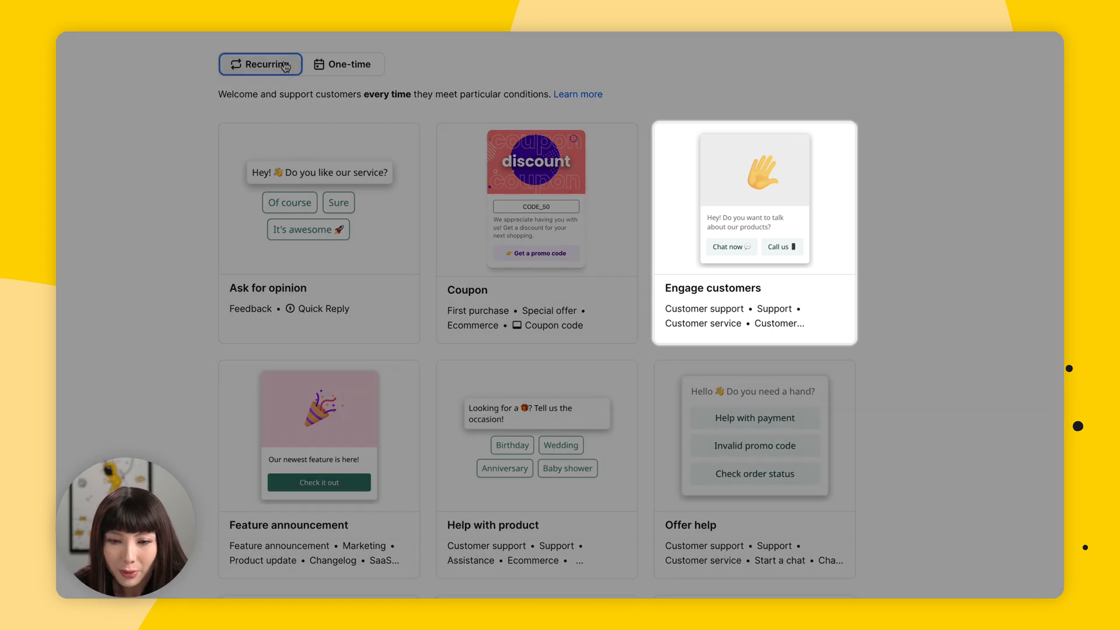
{"action": "mouse_move", "coordinate": [716, 200]}
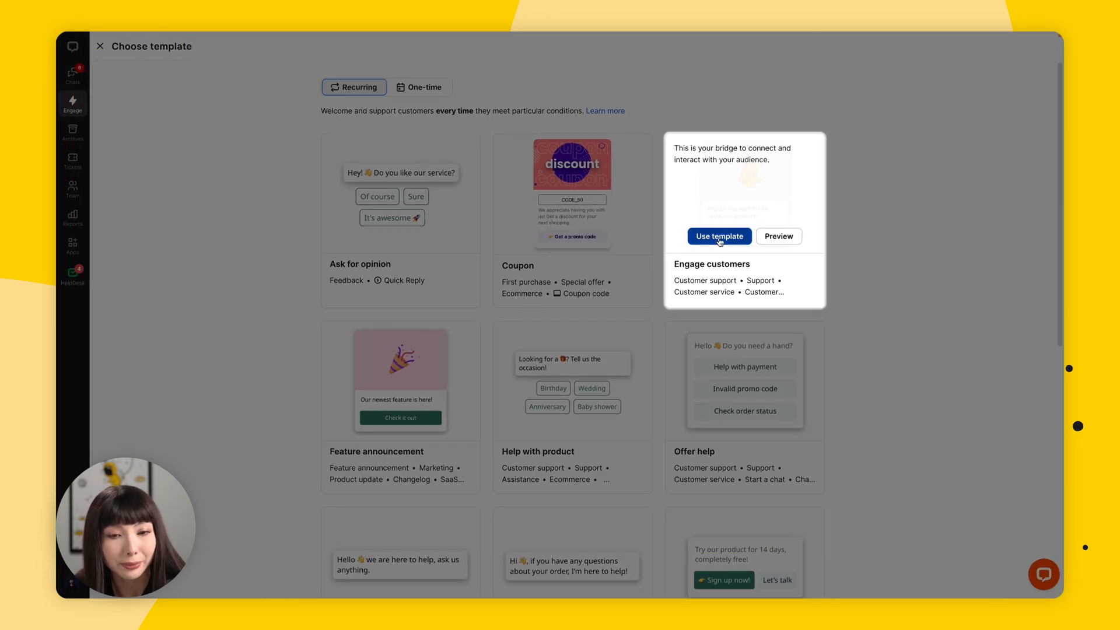
- Use the Engage customers template and edit its waving-hand image address
{"action": "left_click", "coordinate": [719, 237]}
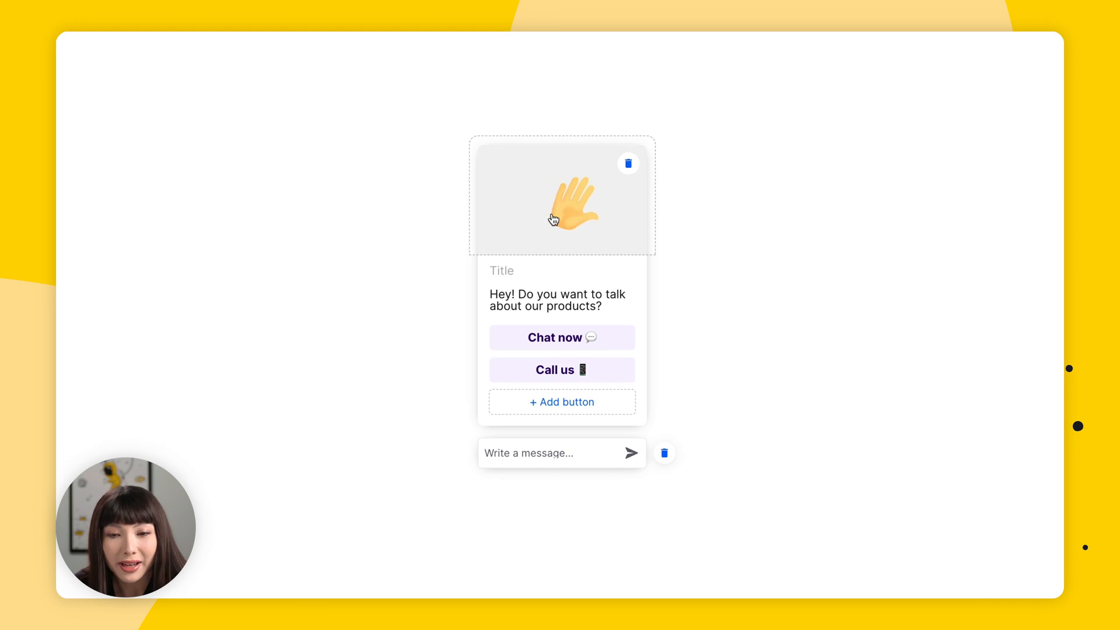
{"action": "left_click", "coordinate": [562, 207]}
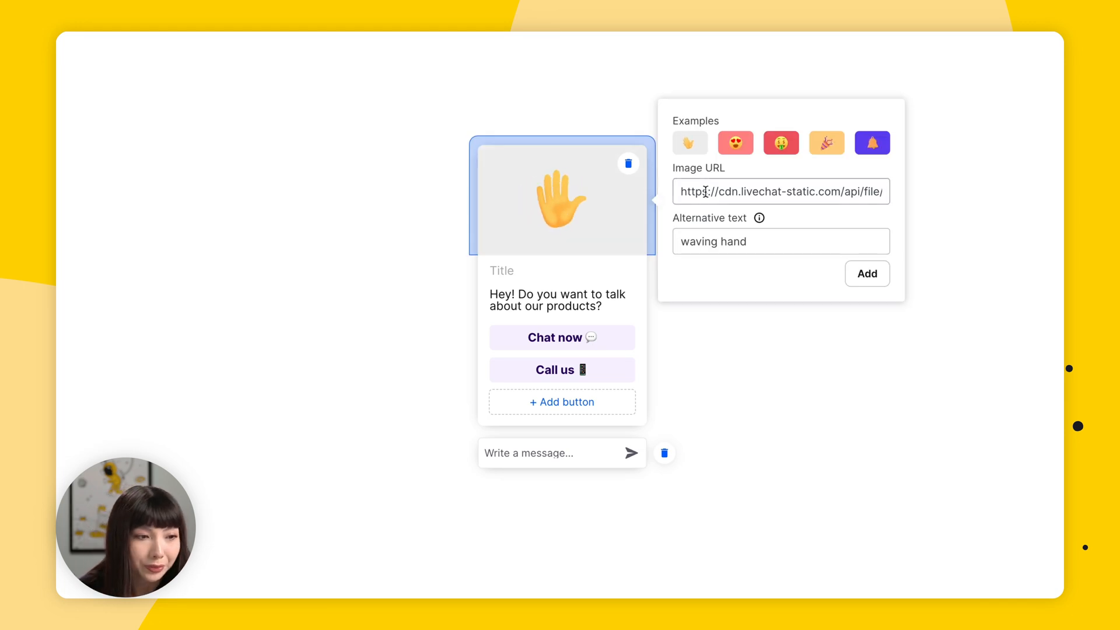
{"action": "left_click", "coordinate": [689, 142]}
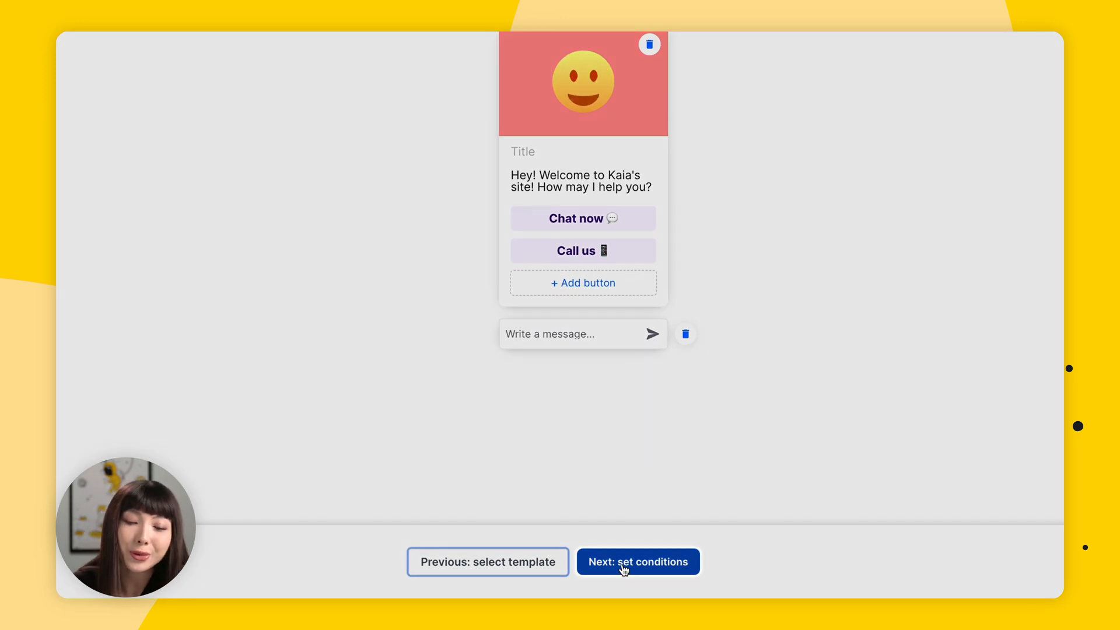
- Move to the conditions step and open the match-all/match-one dropdown
{"action": "left_click", "coordinate": [639, 561]}
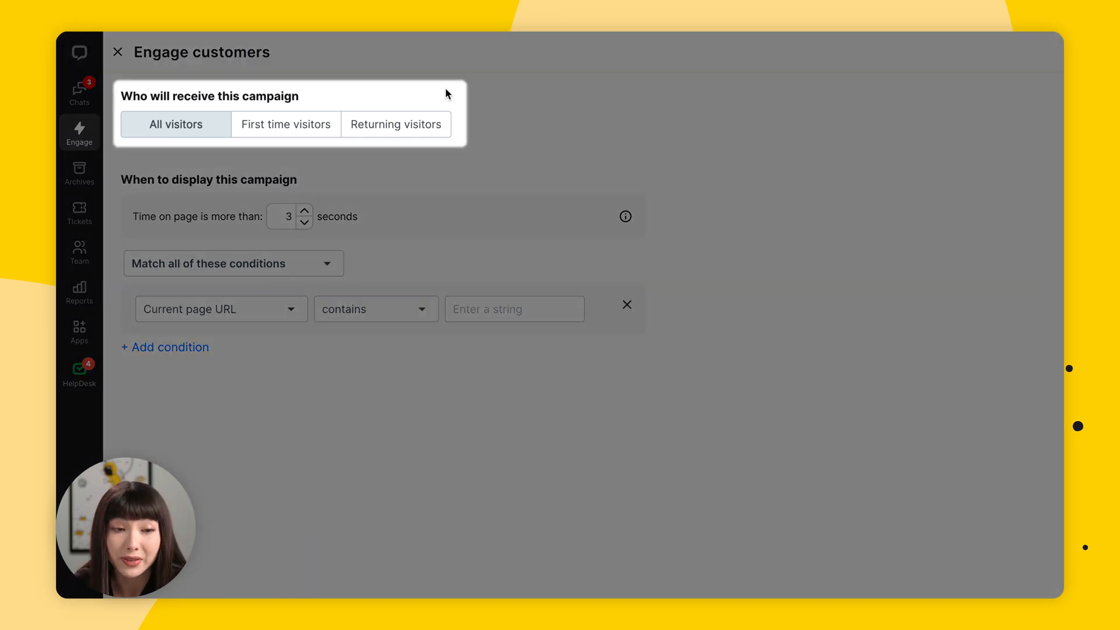
{"action": "mouse_move", "coordinate": [222, 152]}
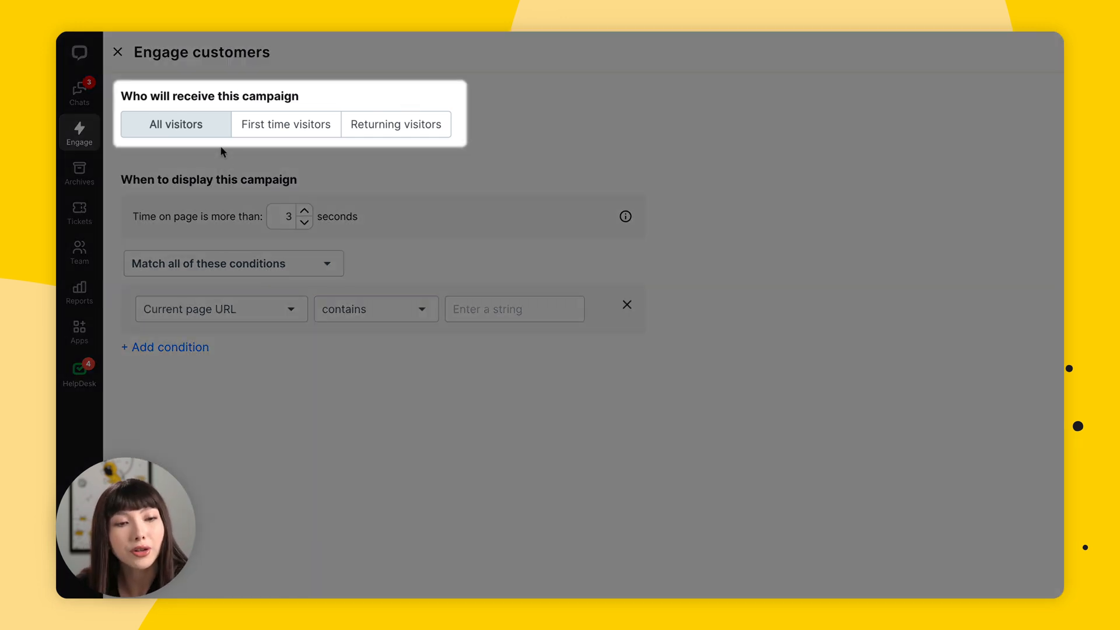
{"action": "mouse_move", "coordinate": [349, 143]}
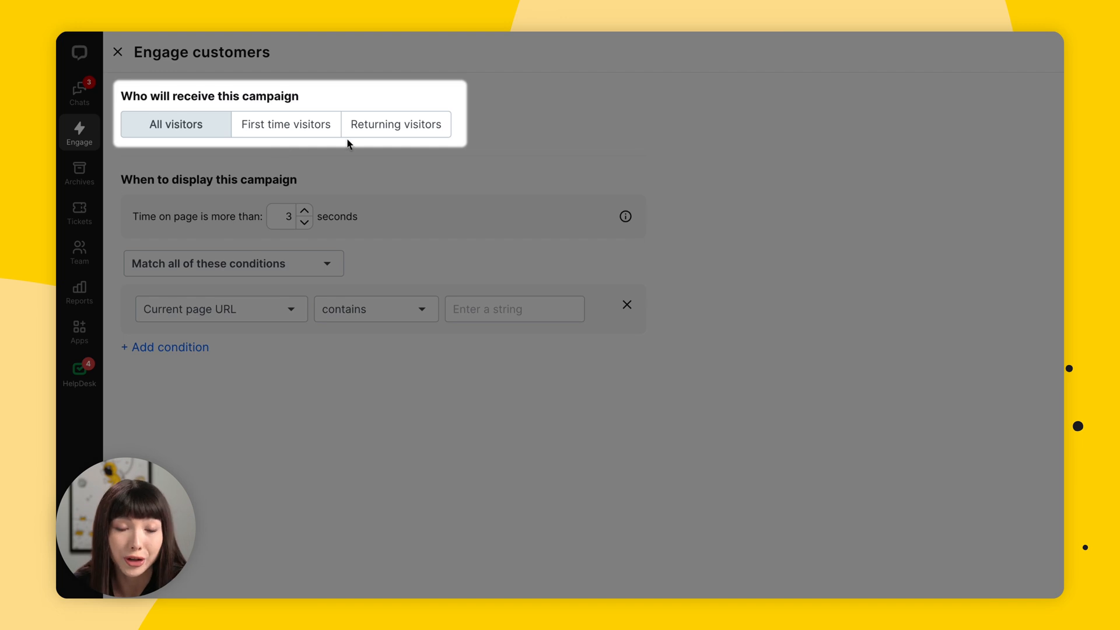
{"action": "mouse_move", "coordinate": [228, 147]}
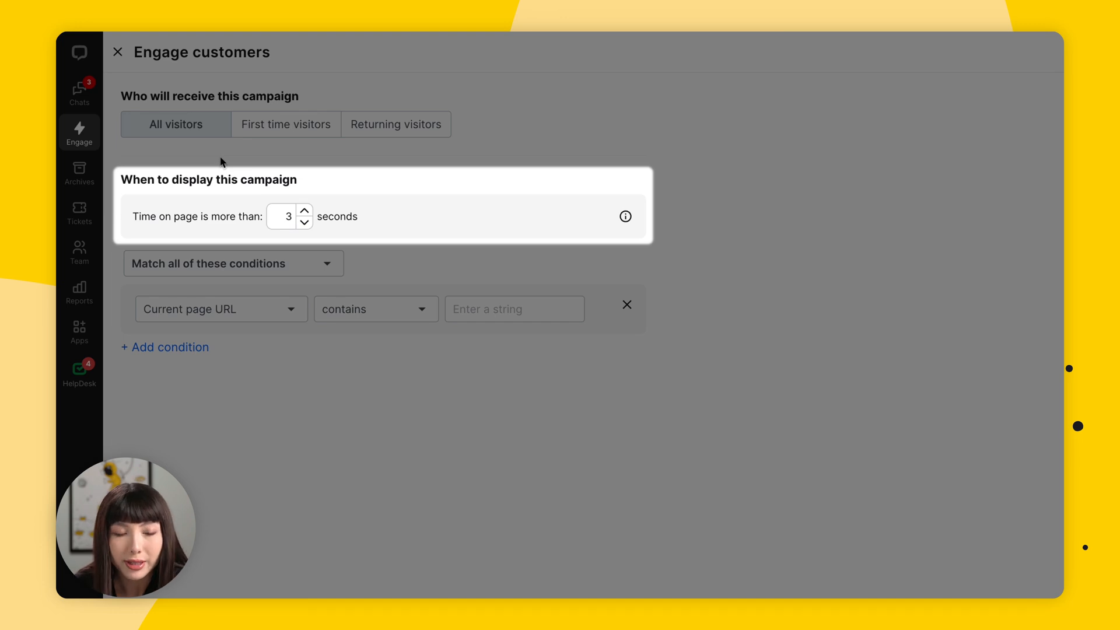
{"action": "mouse_move", "coordinate": [171, 223]}
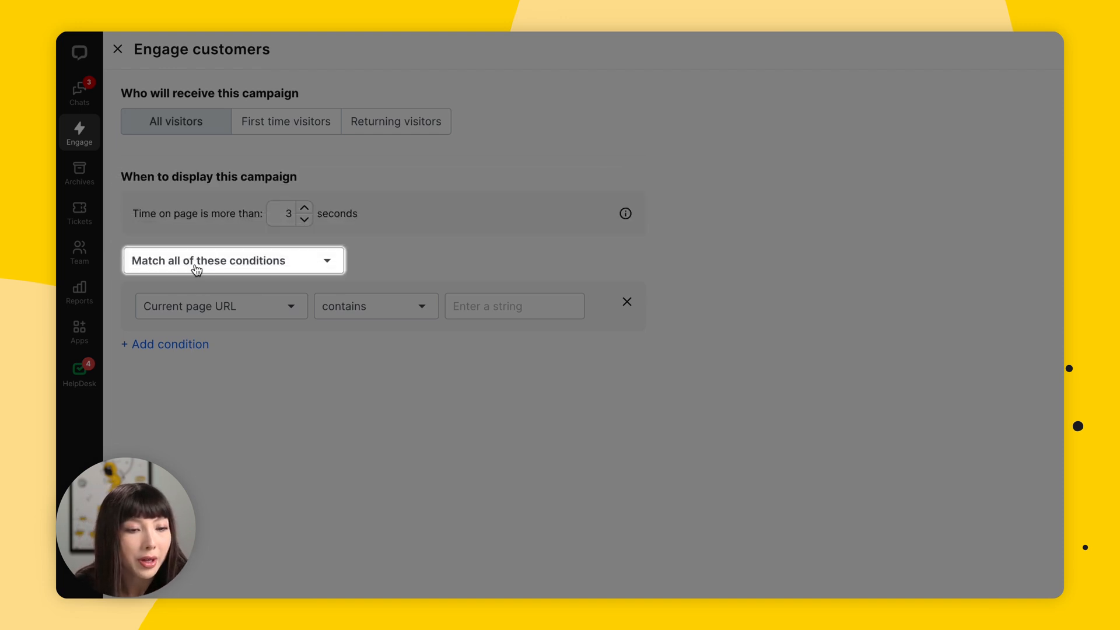
{"action": "mouse_move", "coordinate": [275, 271]}
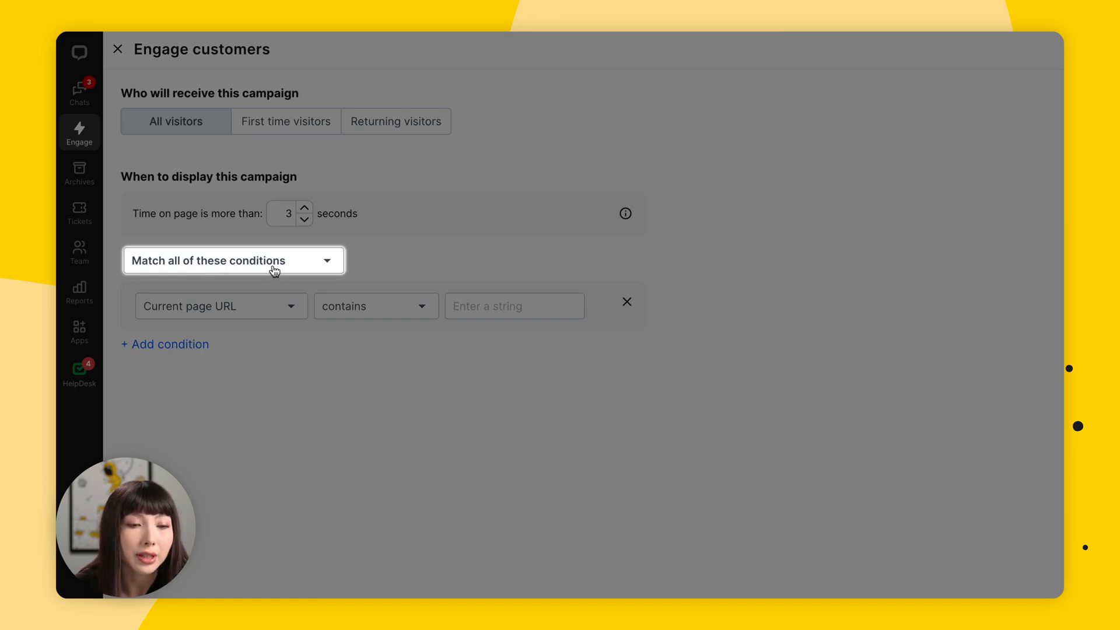
{"action": "left_click", "coordinate": [234, 260]}
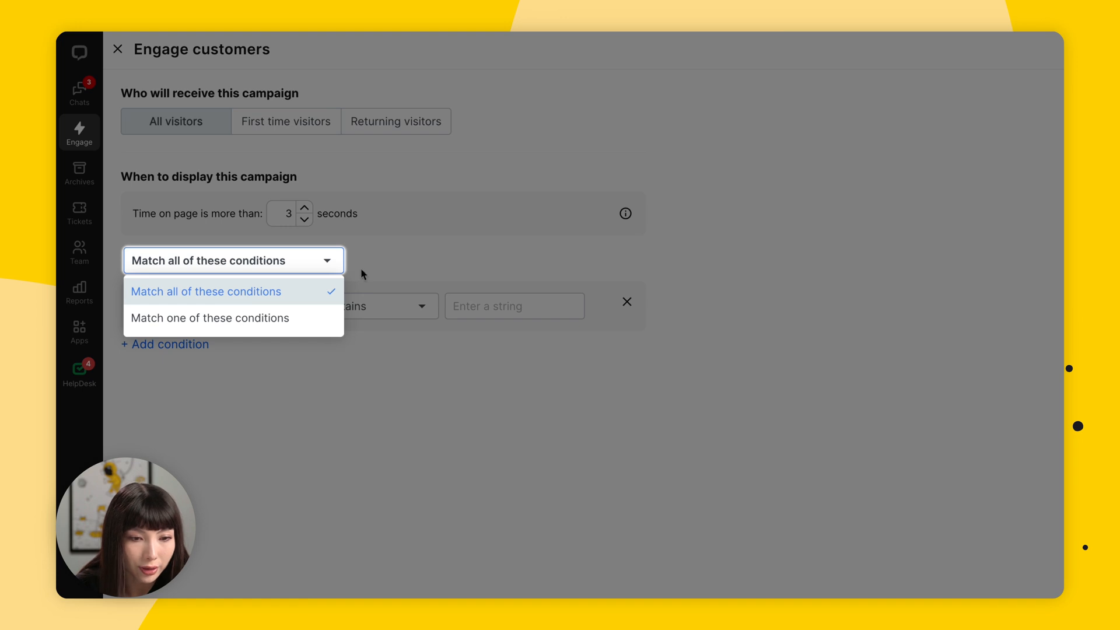
- Keep match-all and add a Customer's location condition set to United States
{"action": "left_click", "coordinate": [205, 291]}
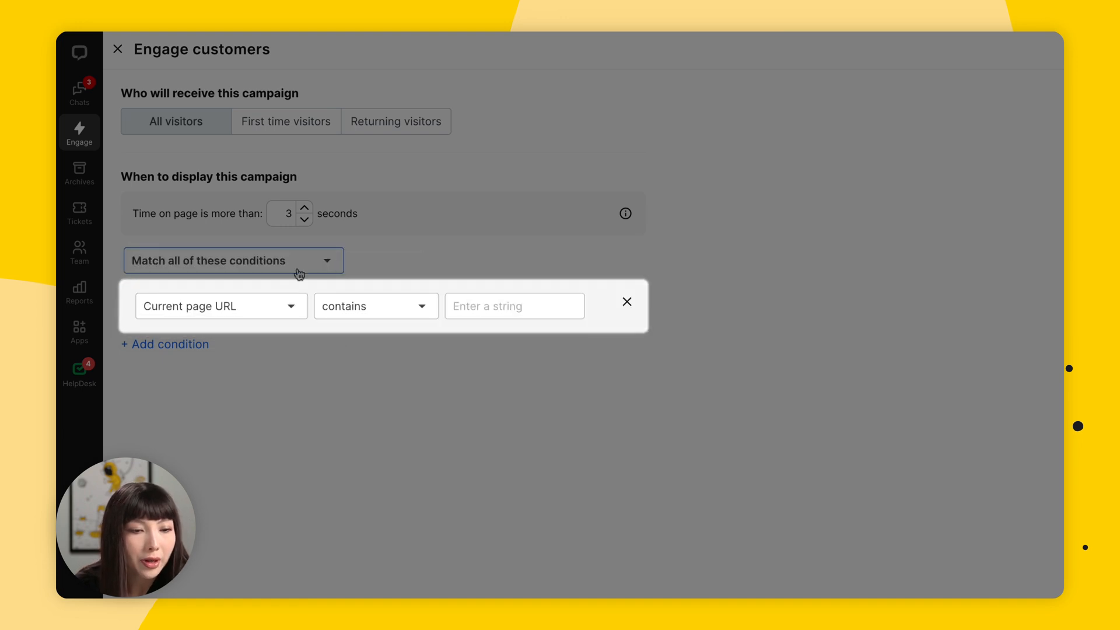
{"action": "left_click", "coordinate": [222, 307]}
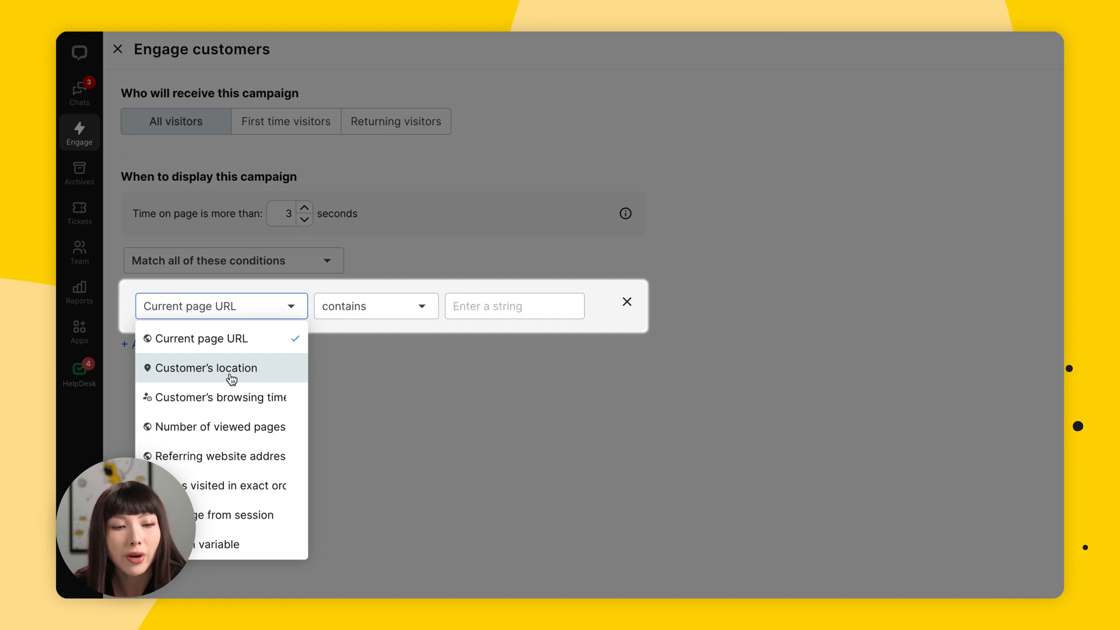
{"action": "mouse_move", "coordinate": [238, 403]}
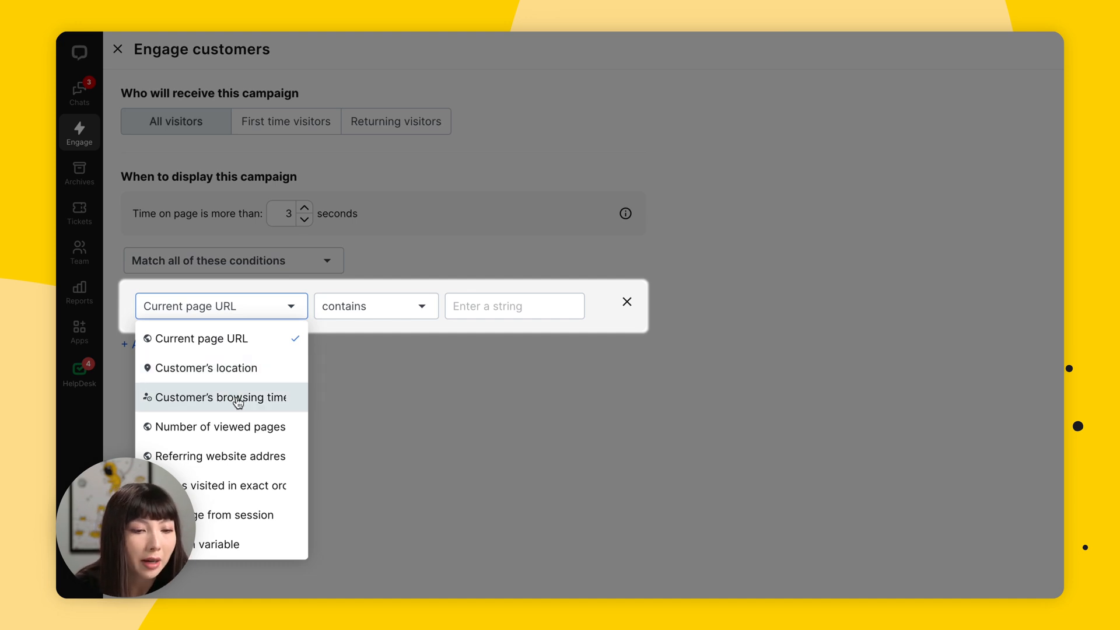
{"action": "mouse_move", "coordinate": [231, 432]}
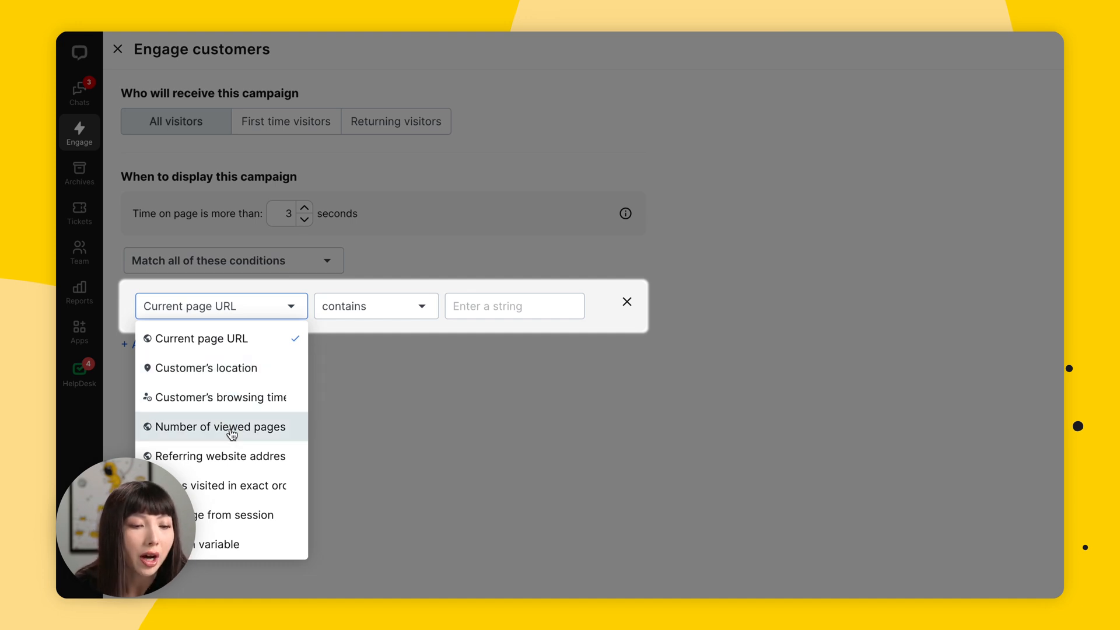
{"action": "mouse_move", "coordinate": [216, 531]}
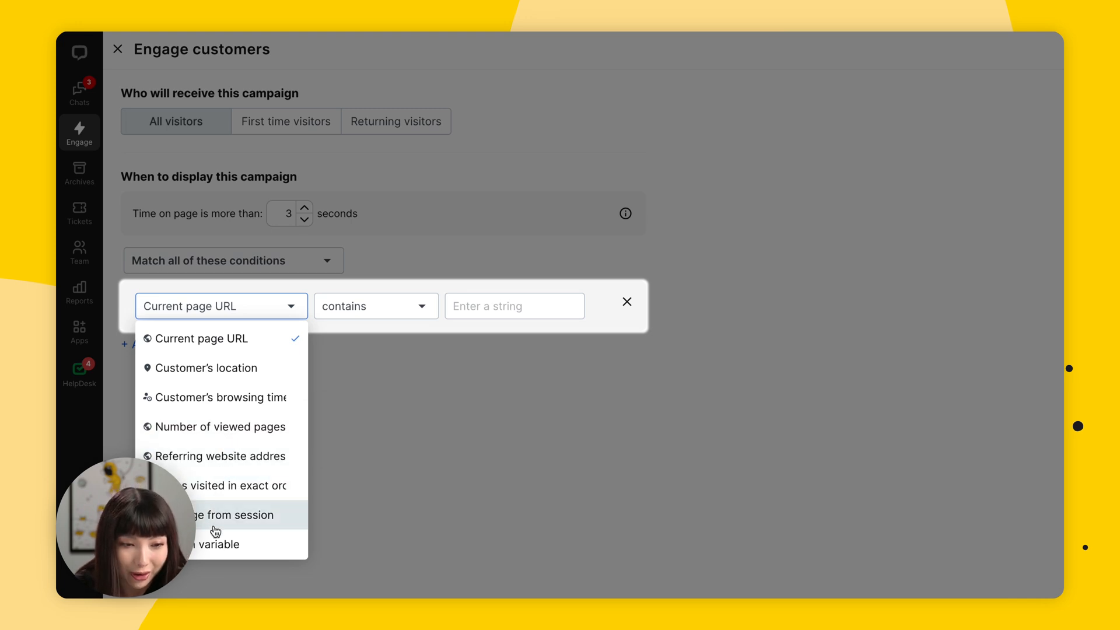
{"action": "mouse_move", "coordinate": [227, 368]}
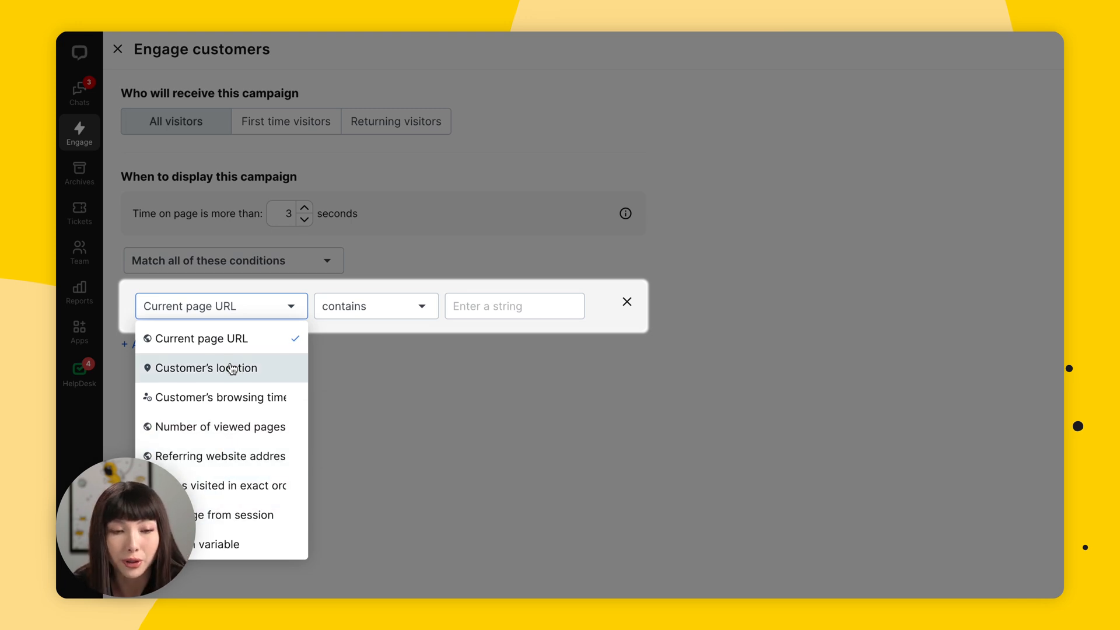
{"action": "left_click", "coordinate": [206, 368]}
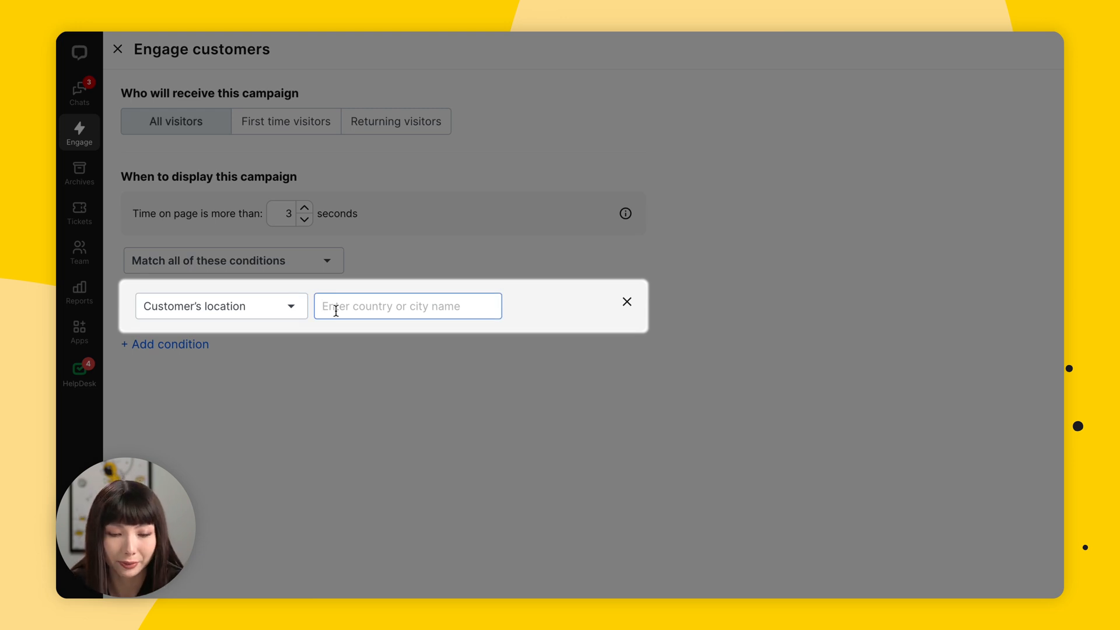
{"action": "type", "text": "United"}
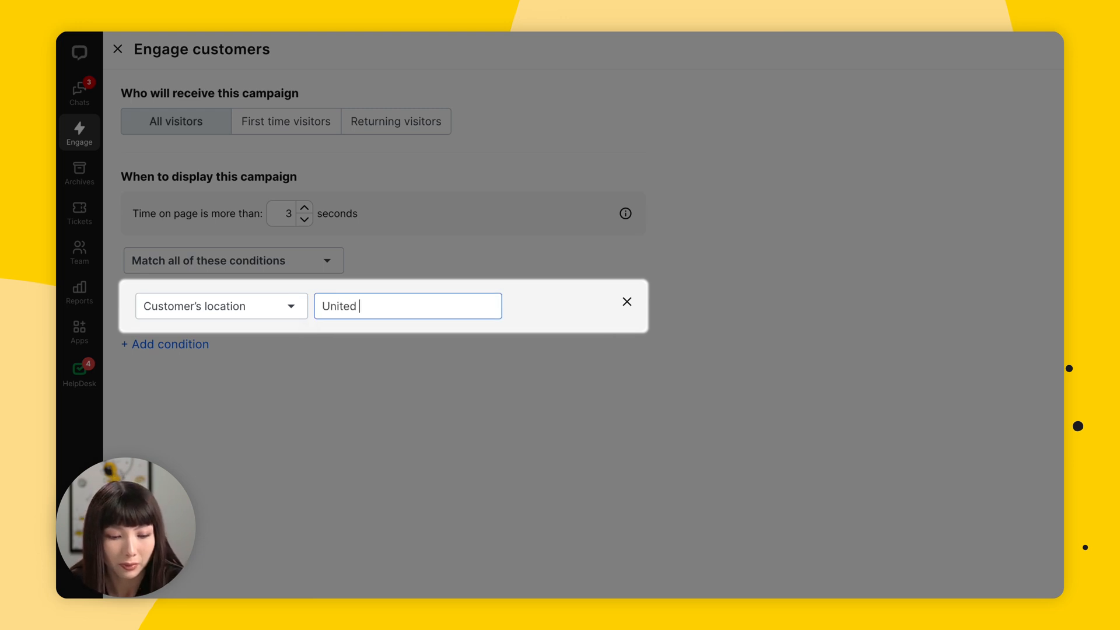
{"action": "type", "text": "States"}
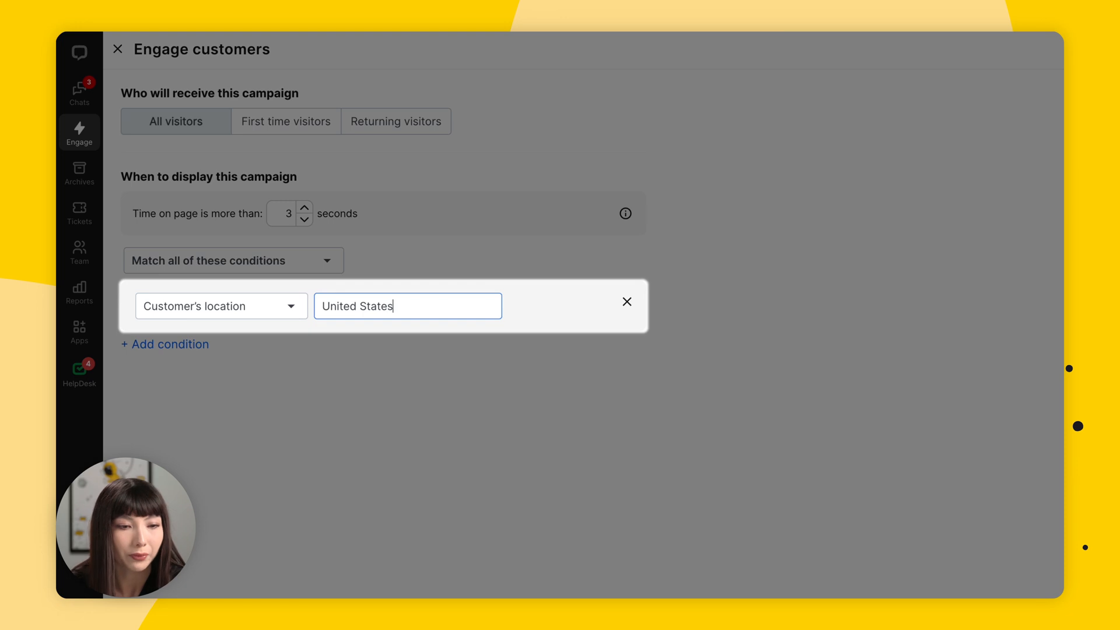
{"action": "mouse_move", "coordinate": [472, 418]}
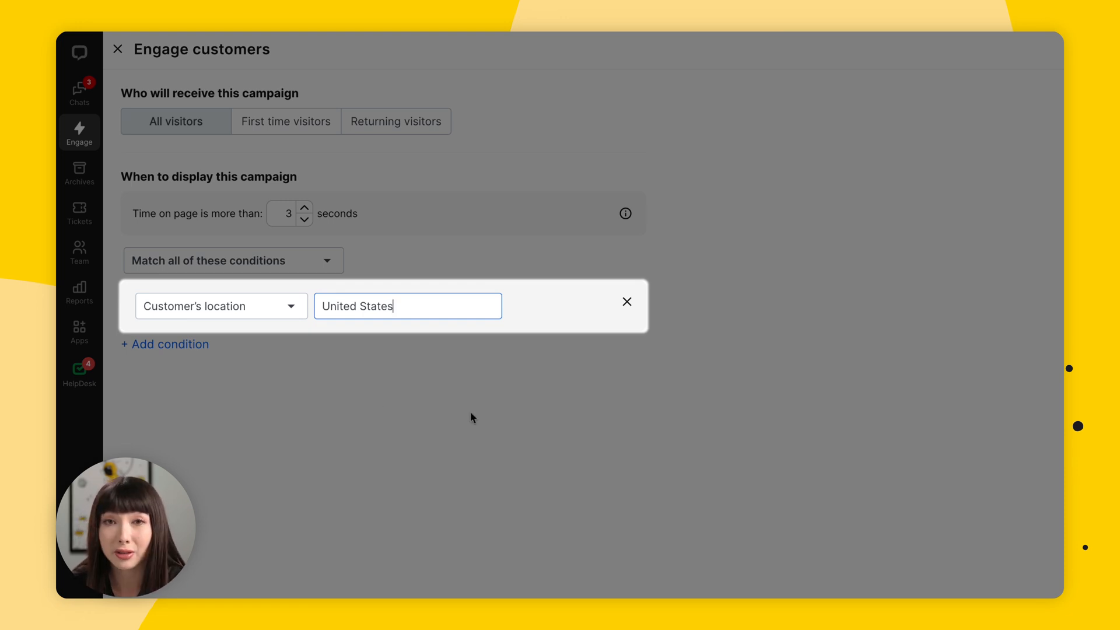
- Add the condition, then save the campaign as 'User location United States' set live
{"action": "left_click", "coordinate": [165, 344]}
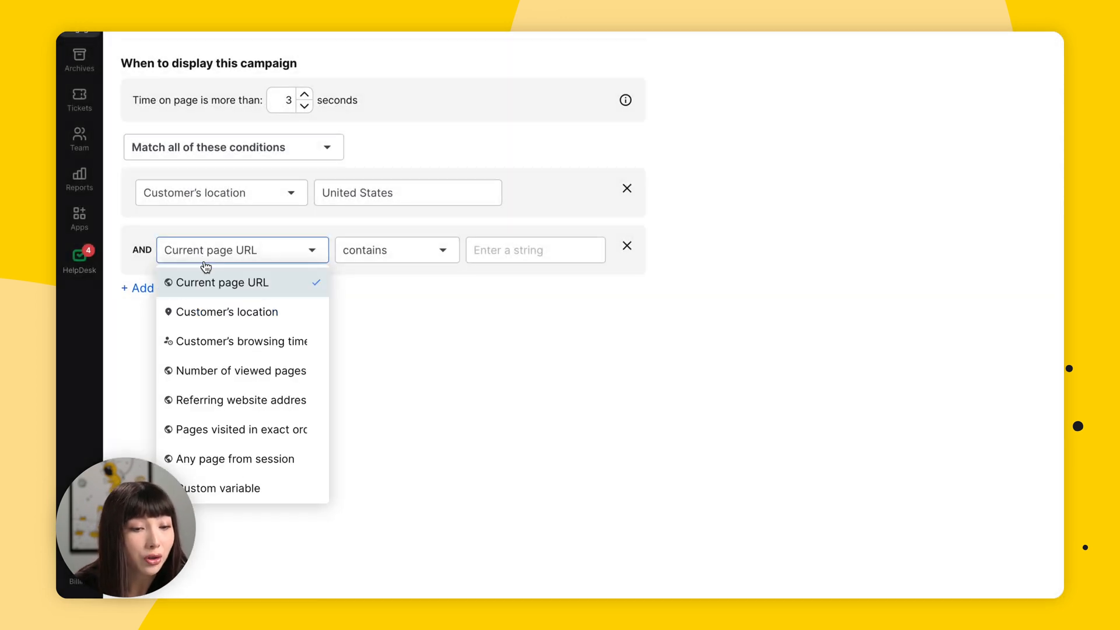
{"action": "mouse_move", "coordinate": [227, 400]}
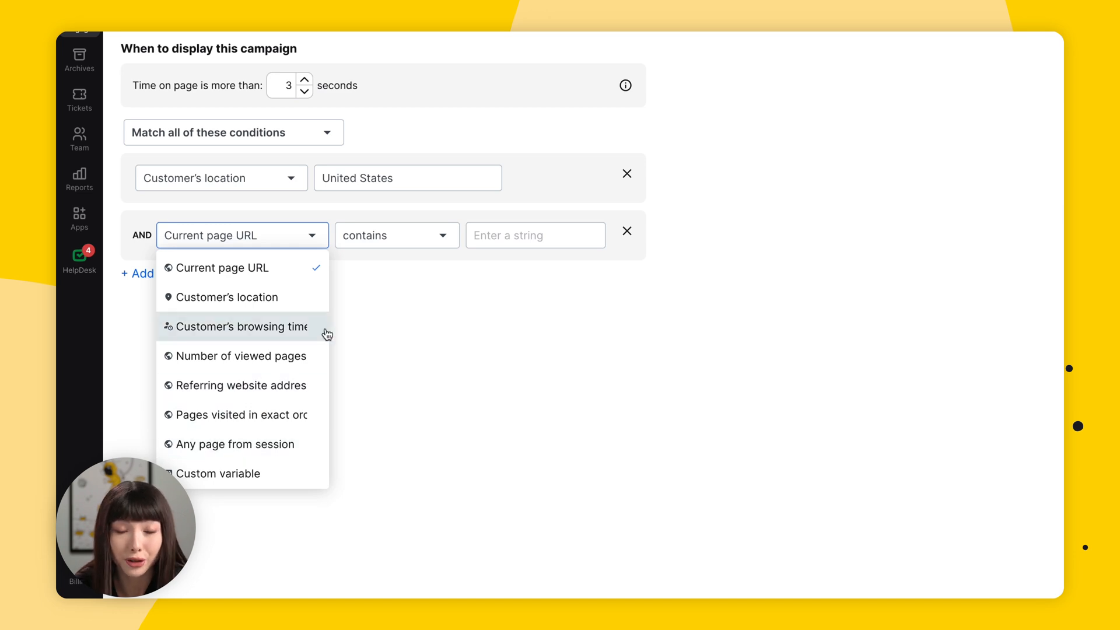
{"action": "mouse_move", "coordinate": [372, 322]}
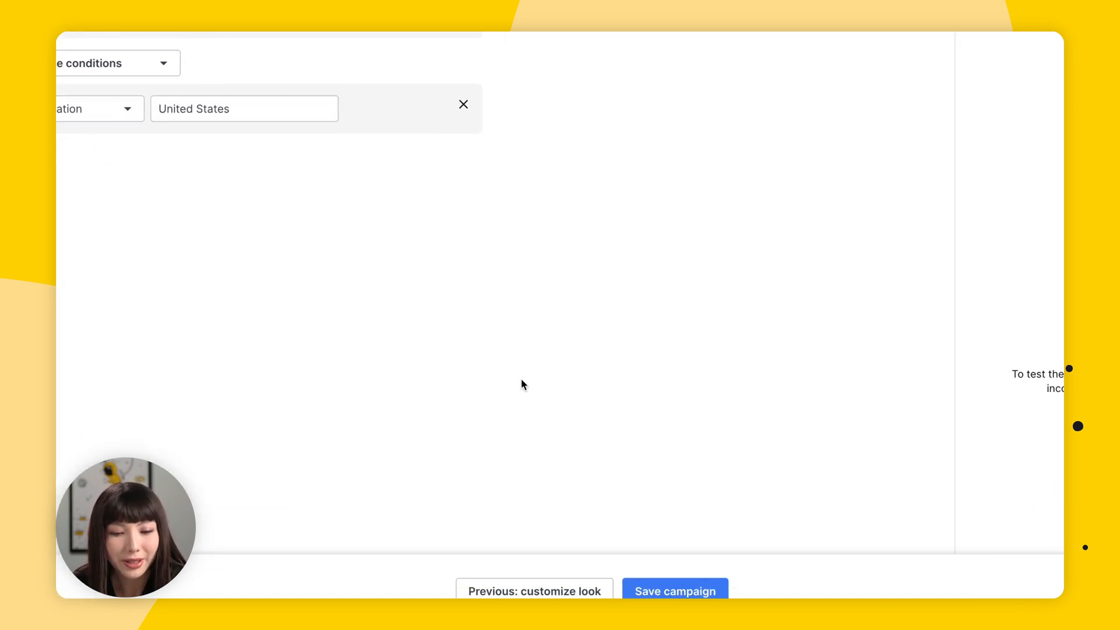
{"action": "left_click", "coordinate": [675, 591]}
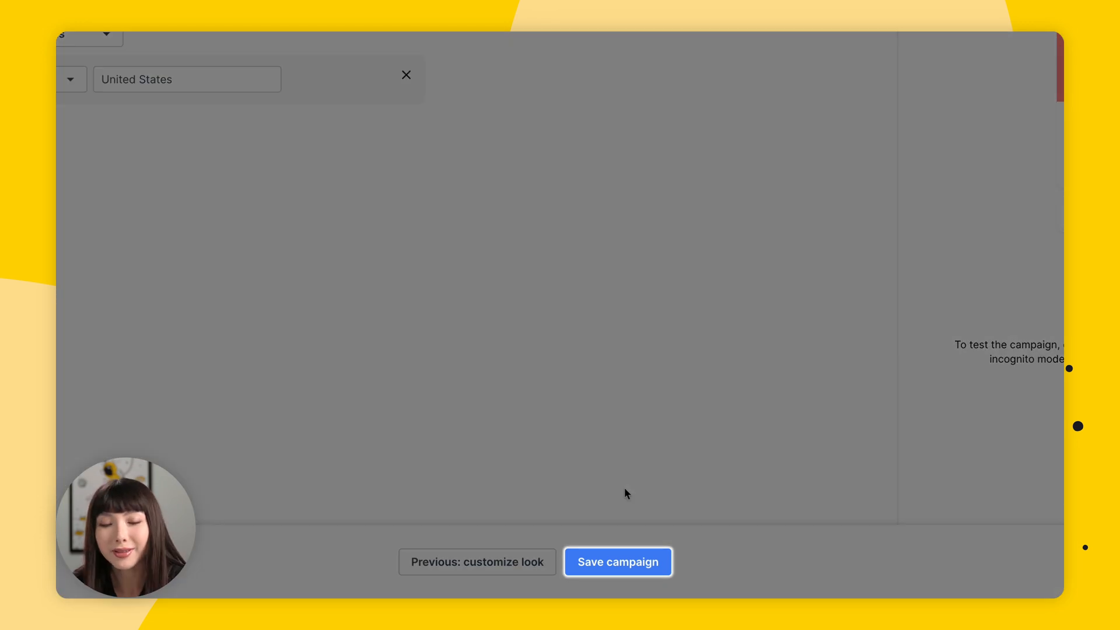
{"action": "left_click", "coordinate": [618, 561]}
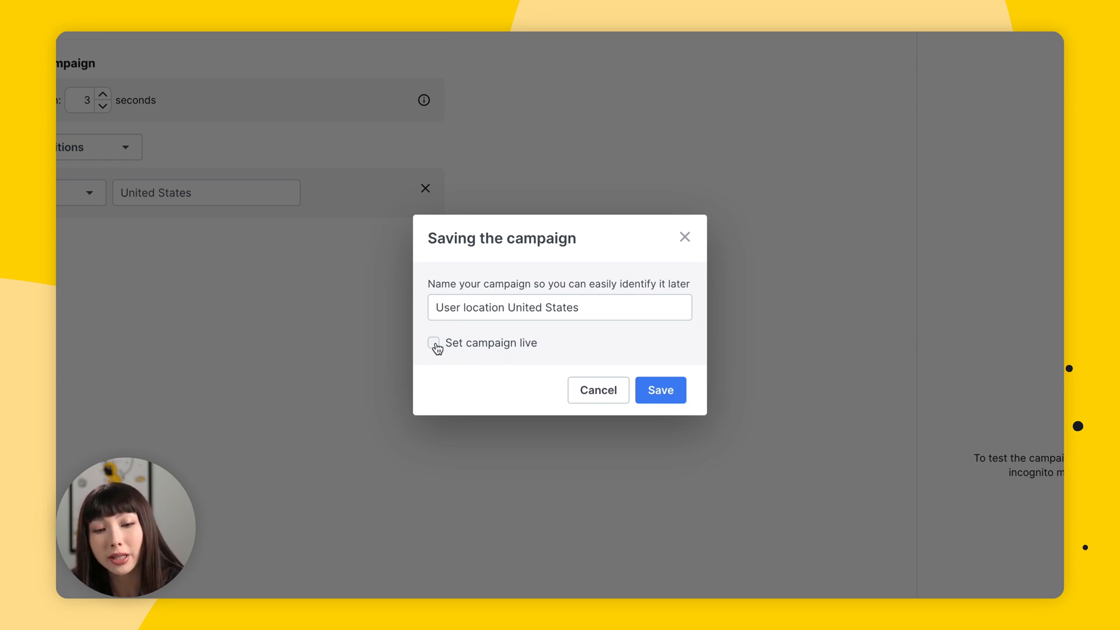
{"action": "left_click", "coordinate": [433, 343]}
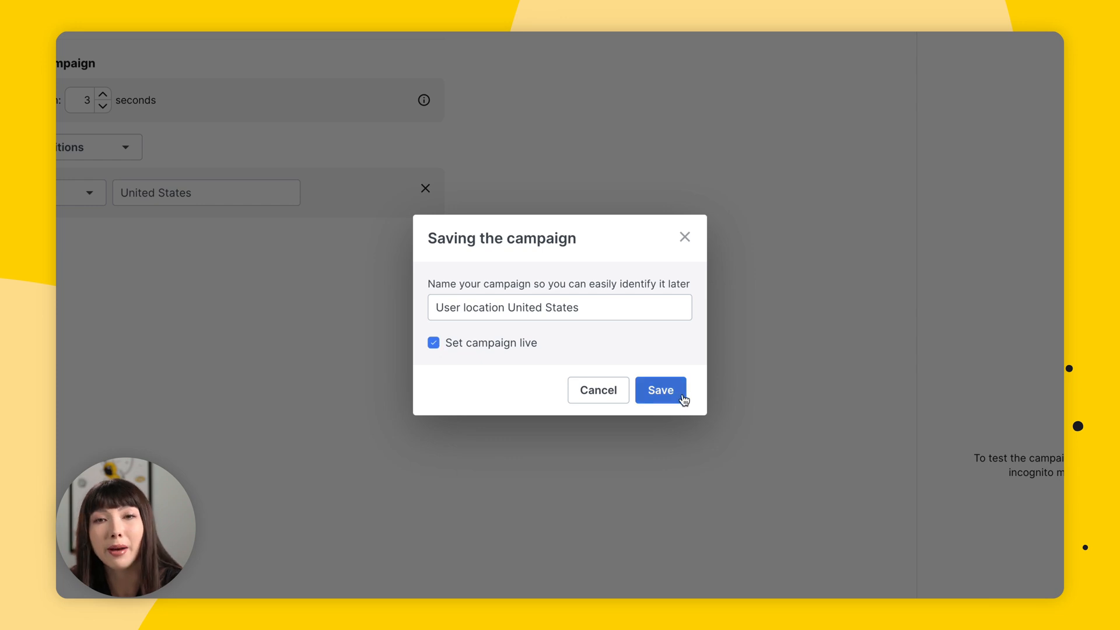
{"action": "left_click", "coordinate": [661, 389]}
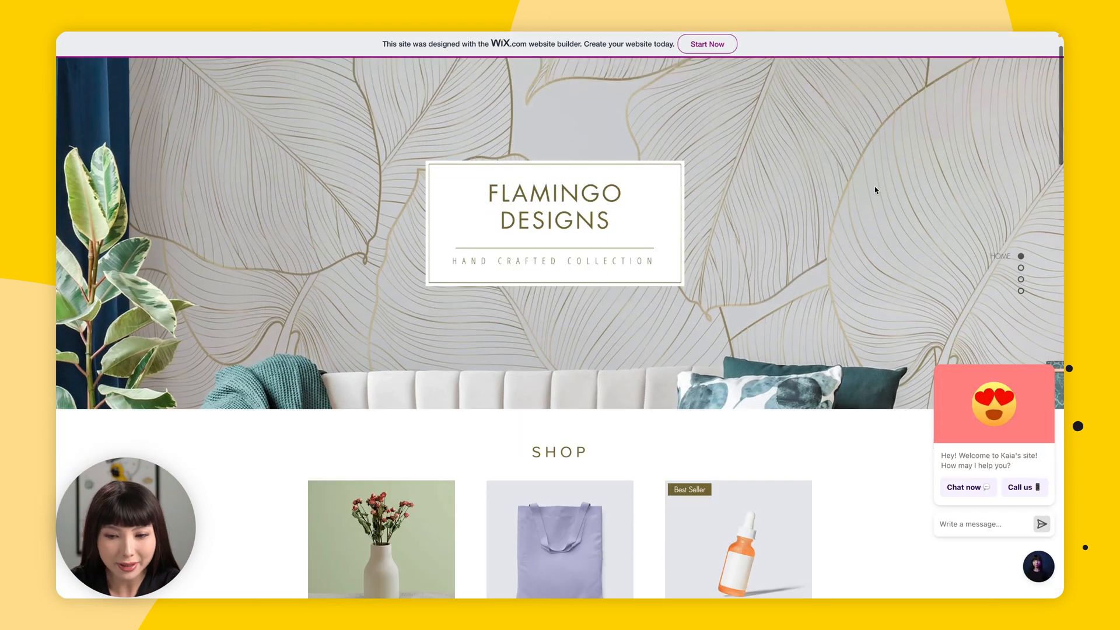
- Scroll the Flamingo Designs homepage to view the campaign greeting card
{"action": "scroll", "scroll_direction": "down", "scroll_amount": 3}
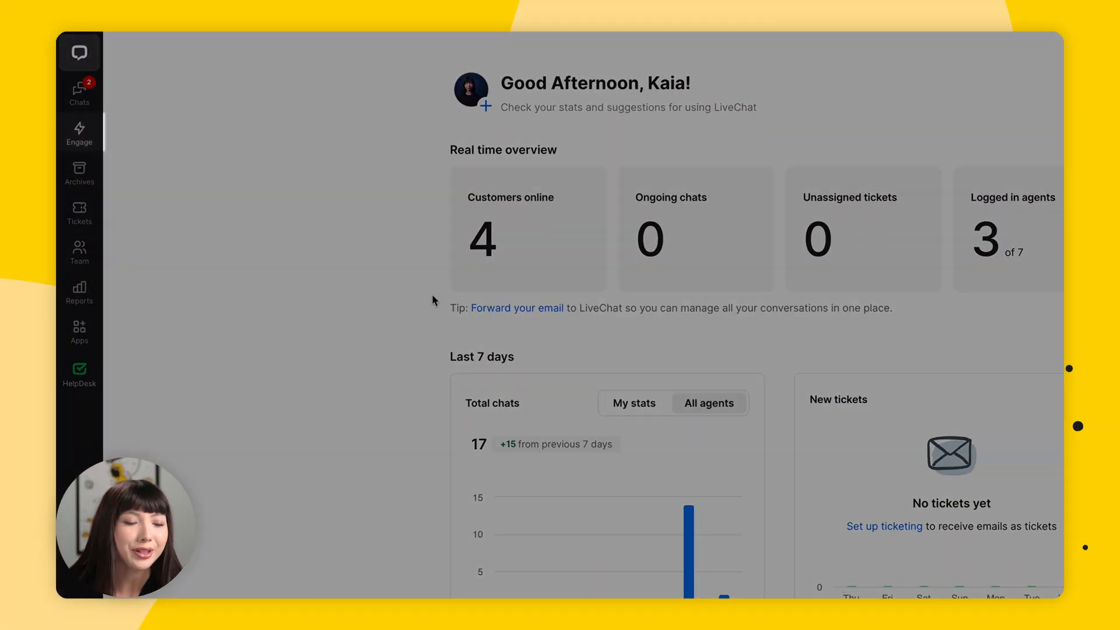
- From Engage > Campaigns, create a new campaign using the One-time Announcement template
{"action": "left_click", "coordinate": [79, 133]}
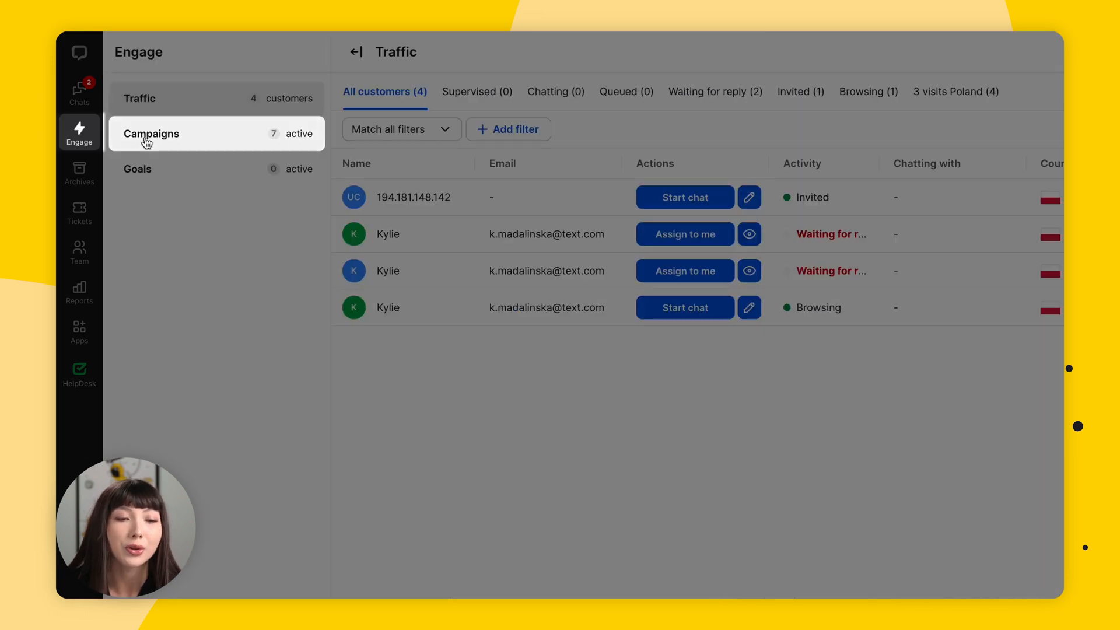
{"action": "left_click", "coordinate": [151, 133]}
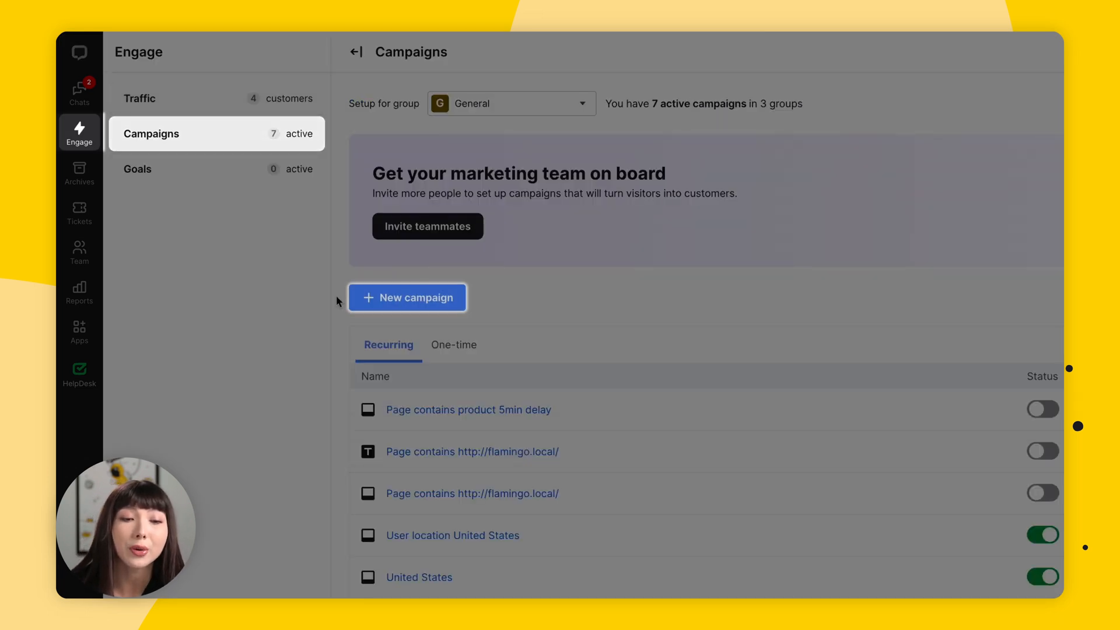
{"action": "left_click", "coordinate": [407, 298]}
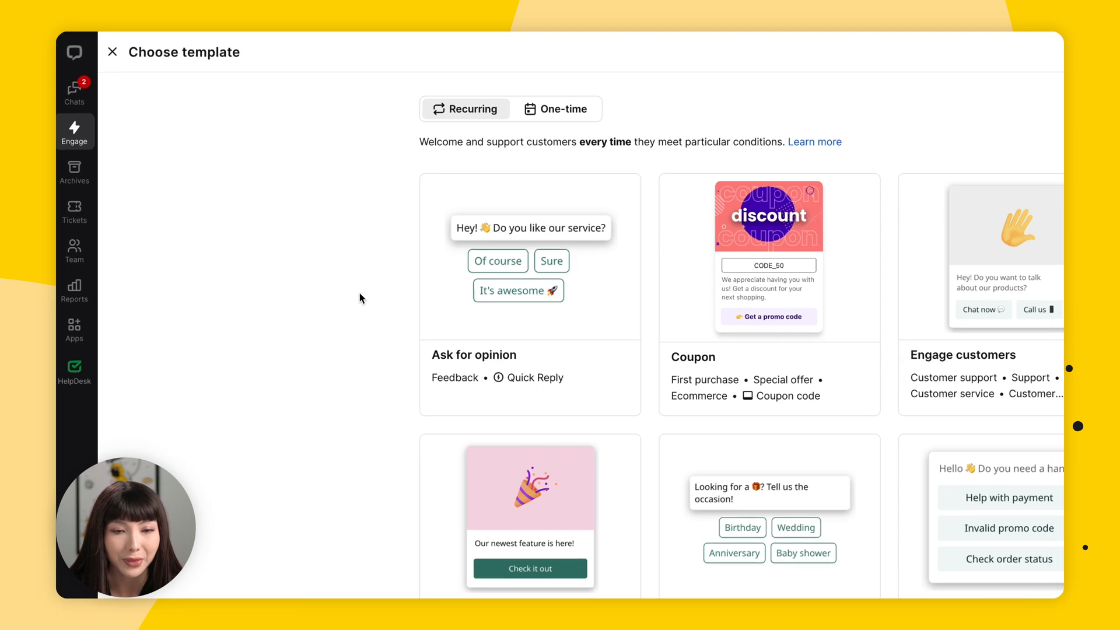
{"action": "left_click", "coordinate": [564, 109]}
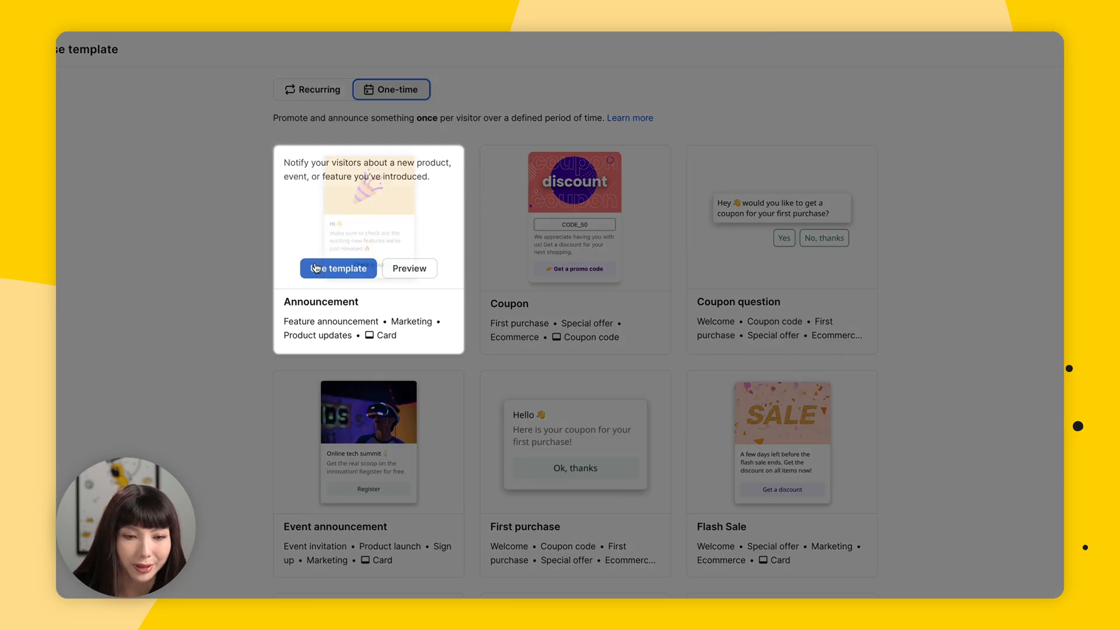
{"action": "left_click", "coordinate": [338, 268]}
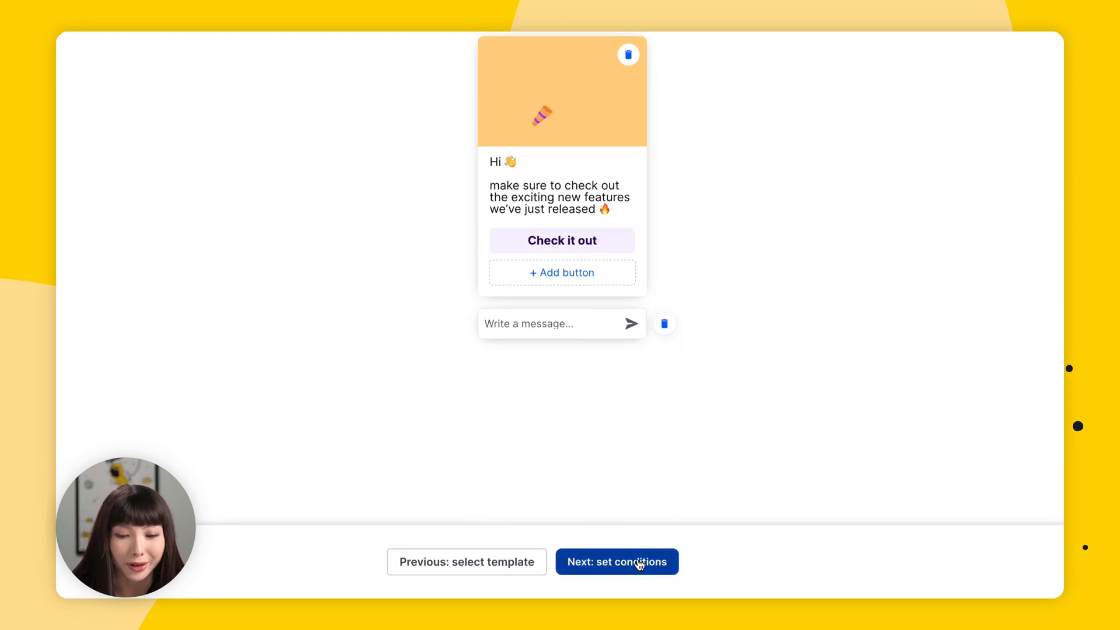
- On the conditions step, make the campaign run until 27/03/2024
{"action": "left_click", "coordinate": [618, 561]}
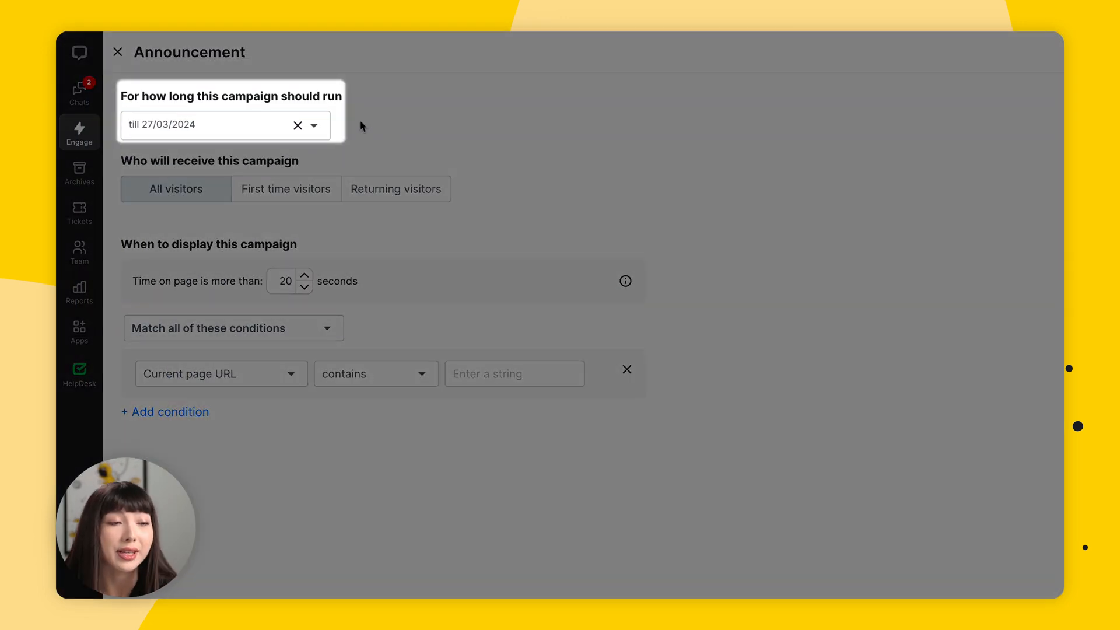
{"action": "mouse_move", "coordinate": [337, 128]}
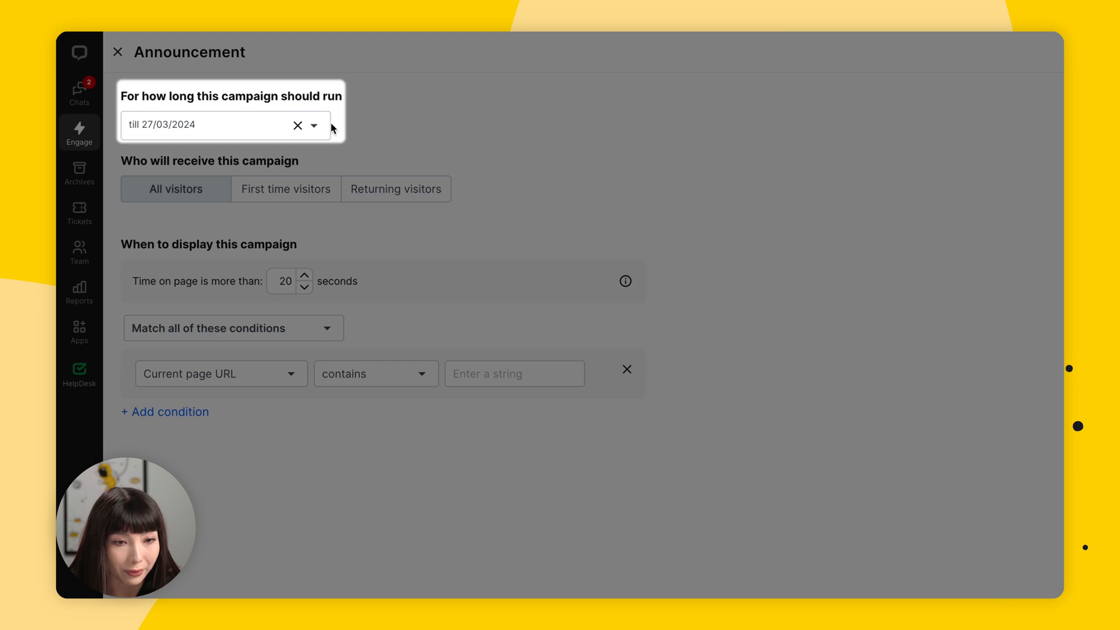
{"action": "left_click", "coordinate": [320, 125]}
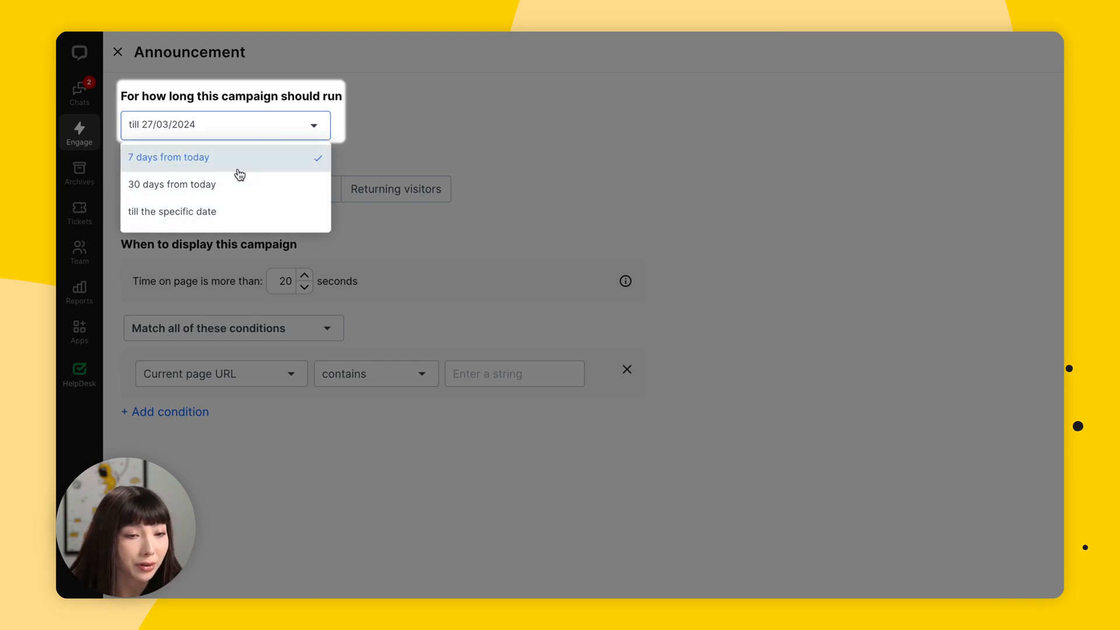
{"action": "mouse_move", "coordinate": [240, 210]}
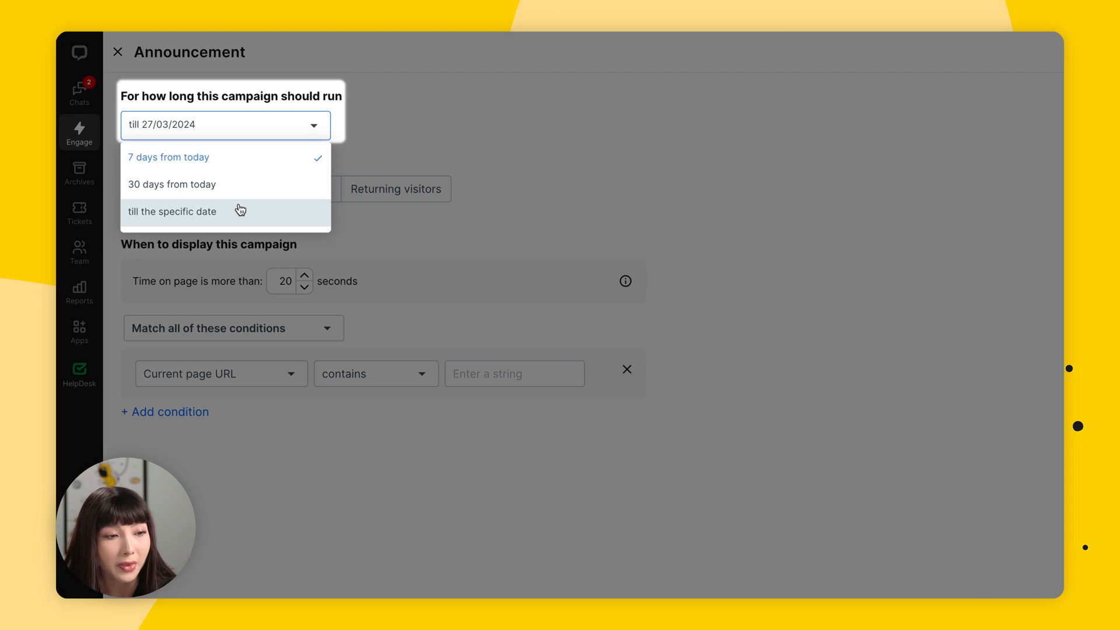
{"action": "left_click", "coordinate": [172, 211]}
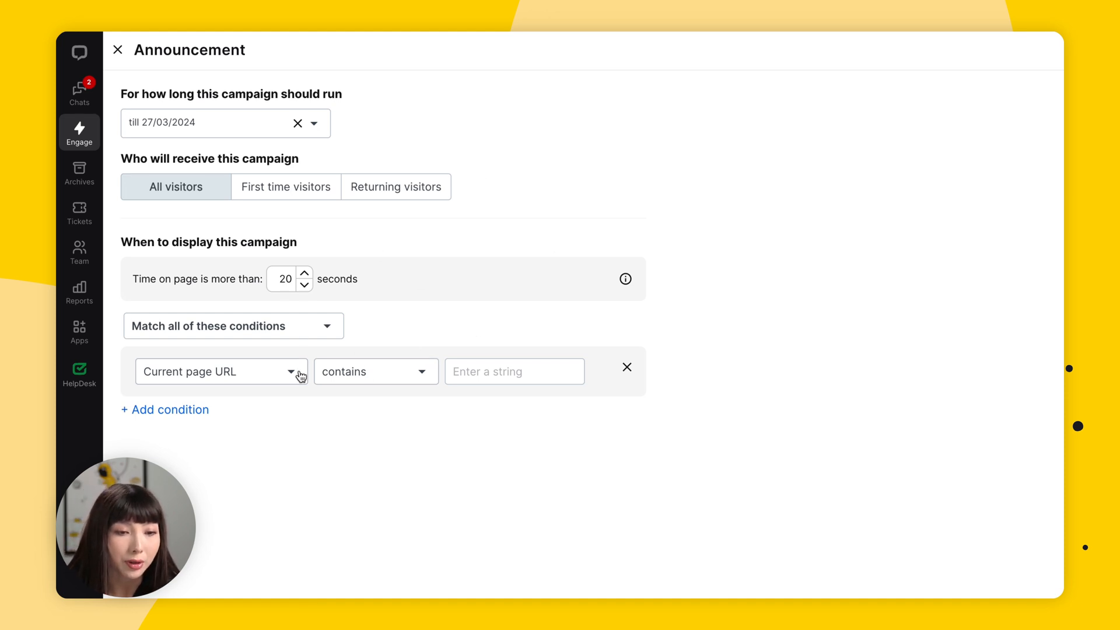
- Add the 20-seconds-on-page condition and save the campaign as 'Time on page 20s'
{"action": "left_click", "coordinate": [165, 410]}
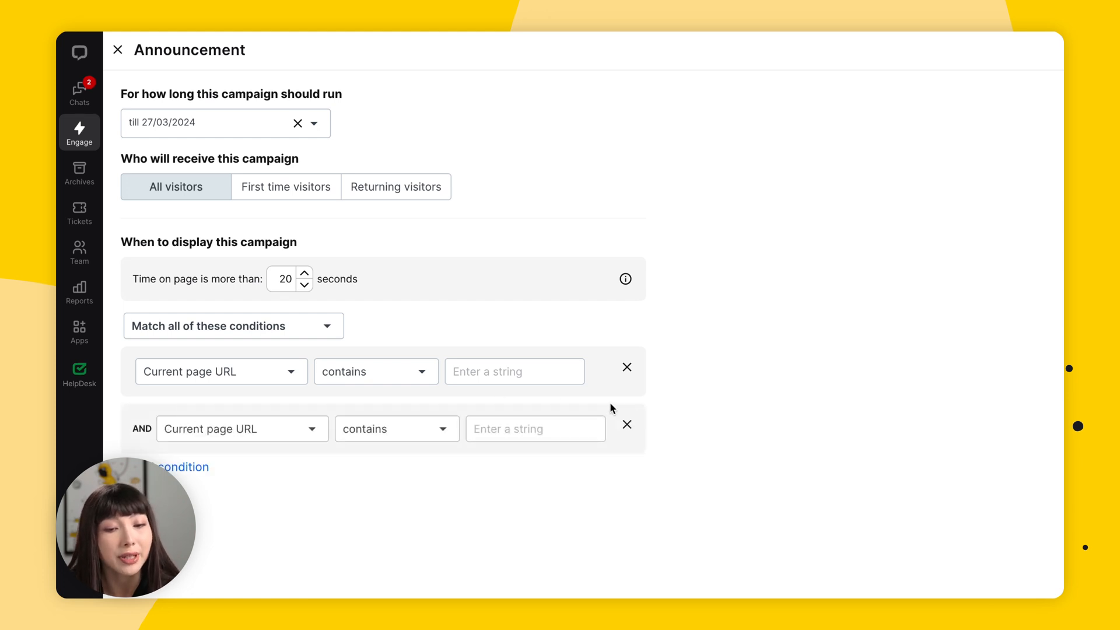
{"action": "left_click", "coordinate": [626, 424]}
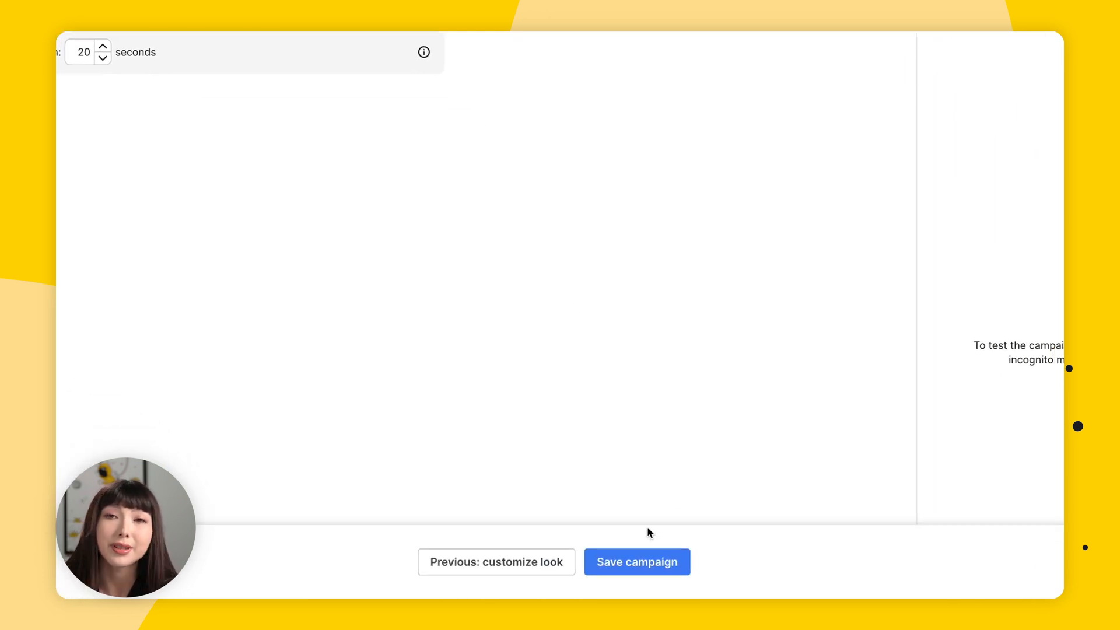
{"action": "left_click", "coordinate": [637, 562]}
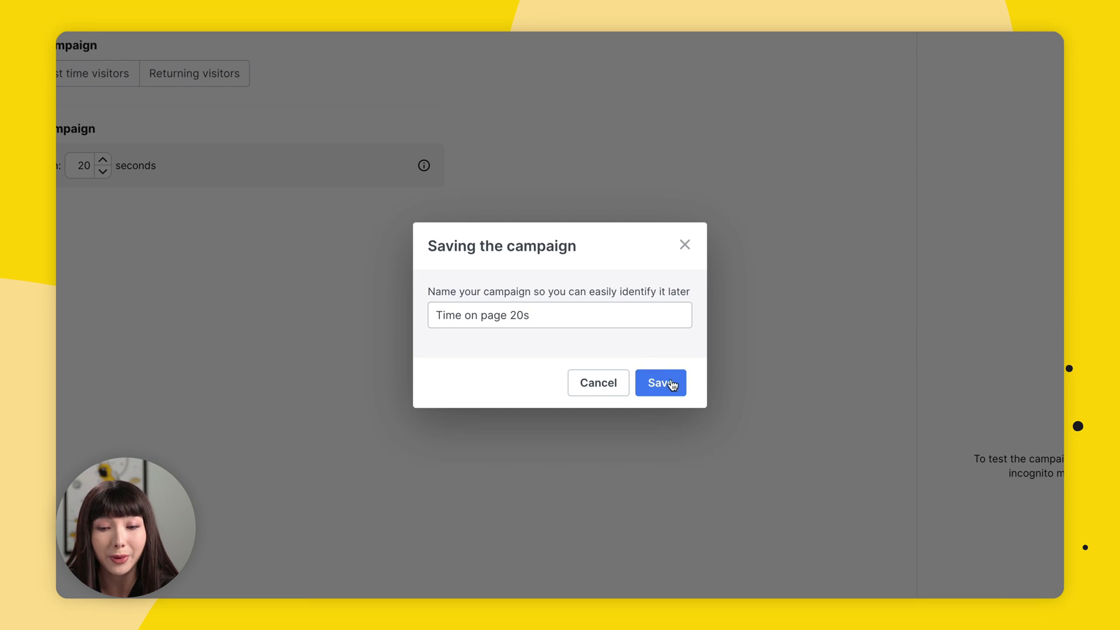
{"action": "left_click", "coordinate": [660, 383]}
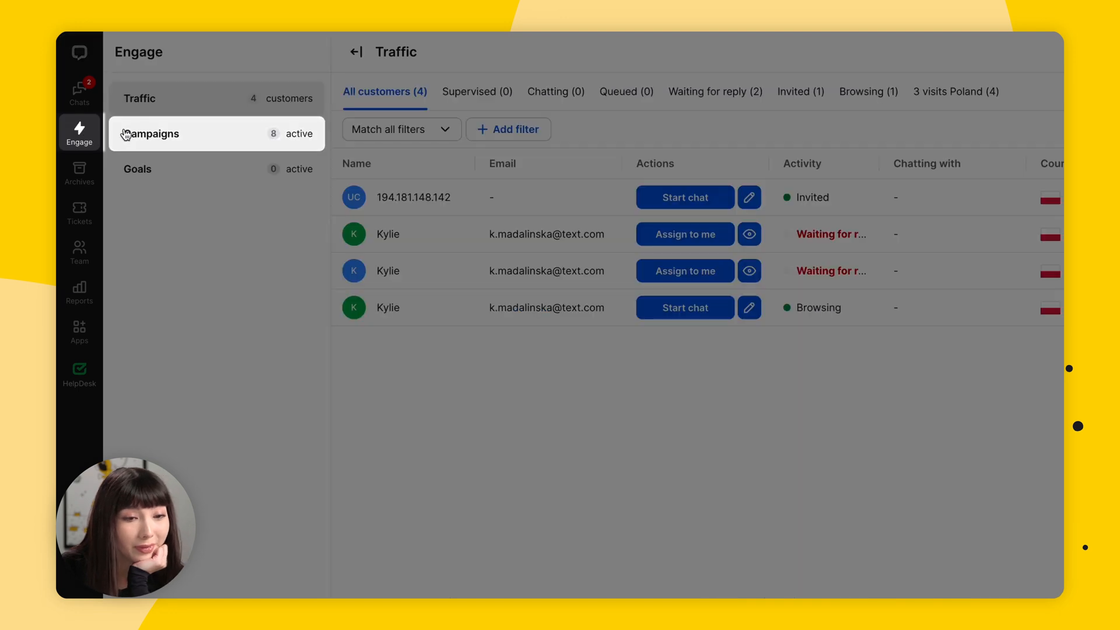
- Show the Engage Campaigns list with one live campaign, 8 displays and no chats
{"action": "left_click", "coordinate": [154, 135]}
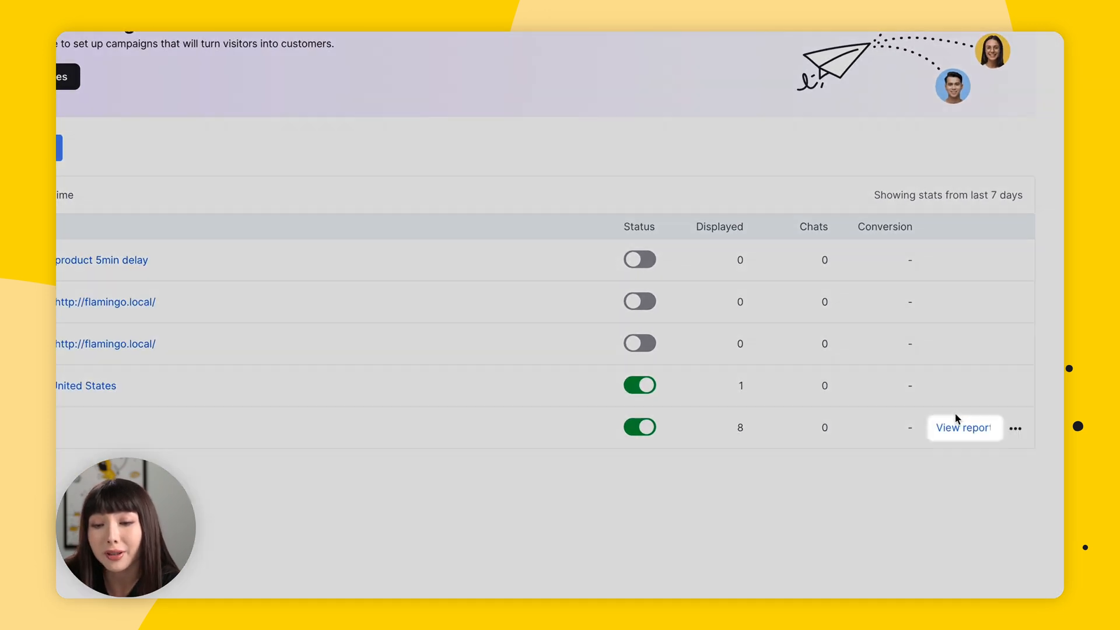
{"action": "left_click", "coordinate": [963, 428]}
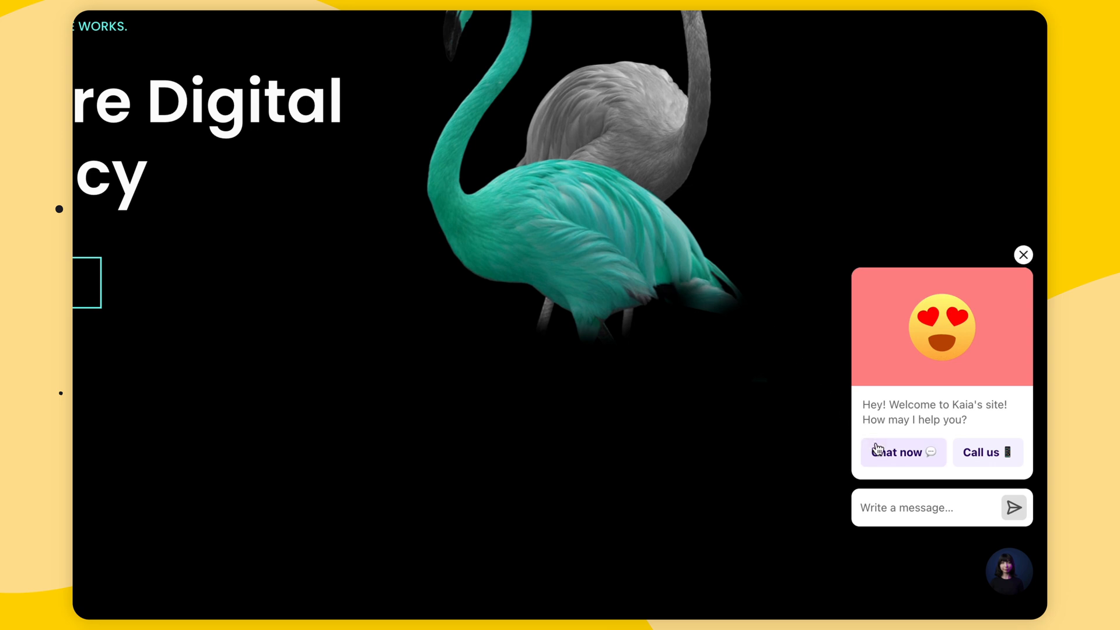
- Start a chat from the Flamingo Designs greeting and submit the consented pre-chat form
{"action": "left_click", "coordinate": [898, 452]}
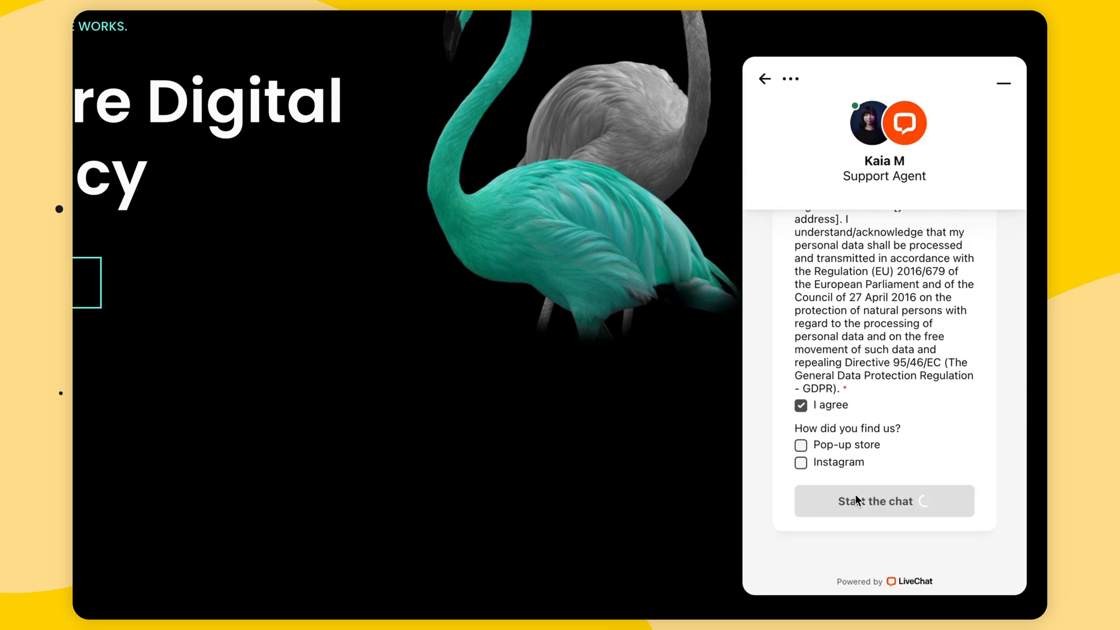
{"action": "left_click", "coordinate": [884, 501]}
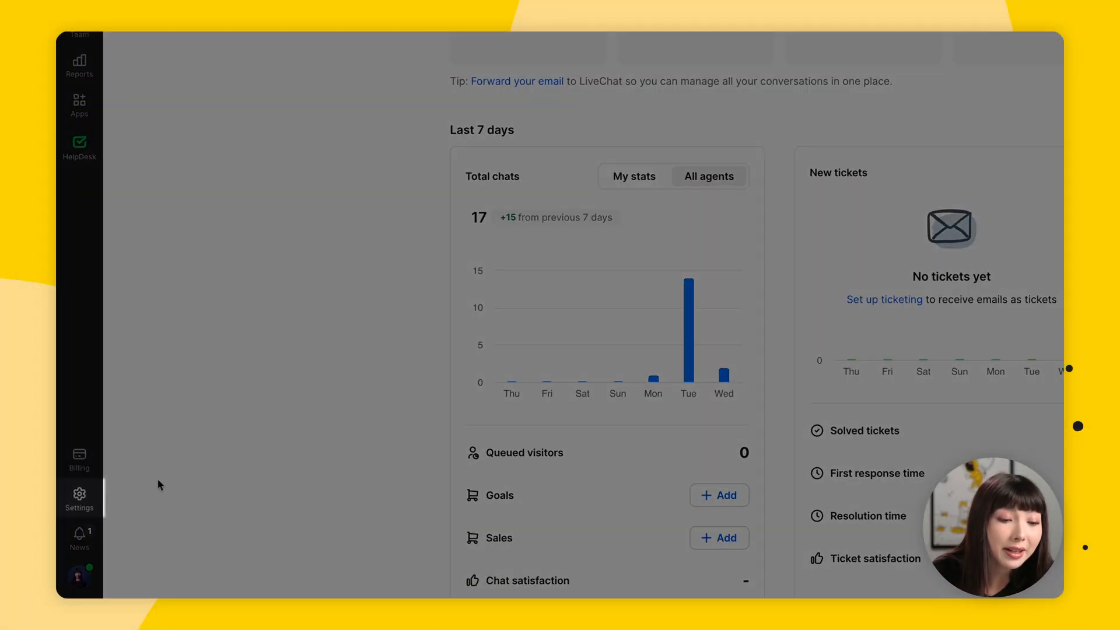
- View Chat widget Language settings and its groups: General, Clementine and flamingo
{"action": "left_click", "coordinate": [79, 498]}
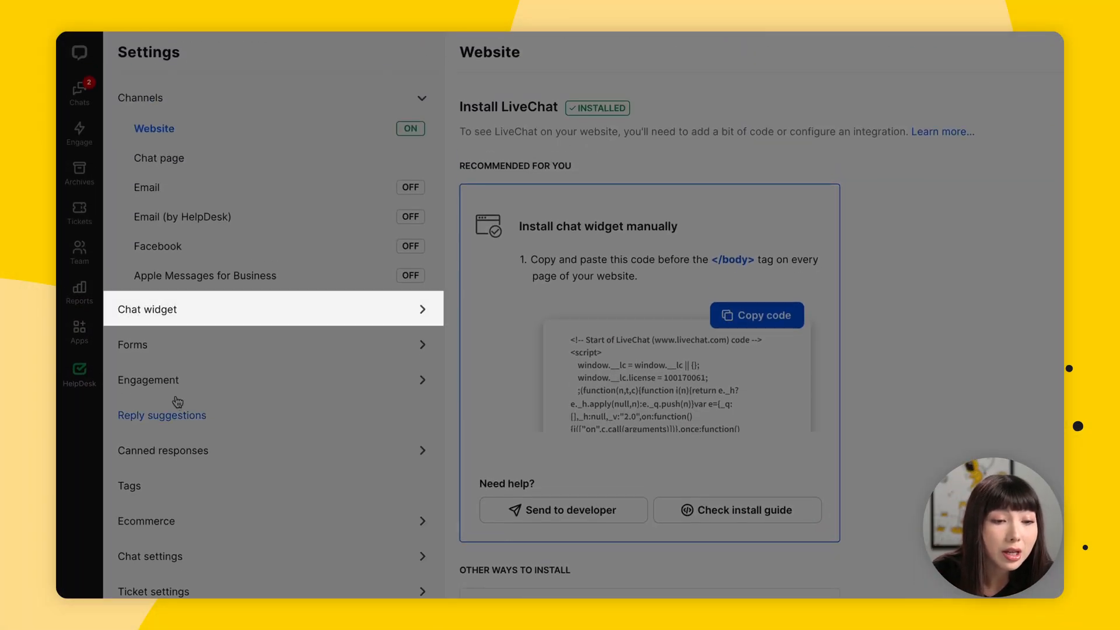
{"action": "left_click", "coordinate": [147, 310]}
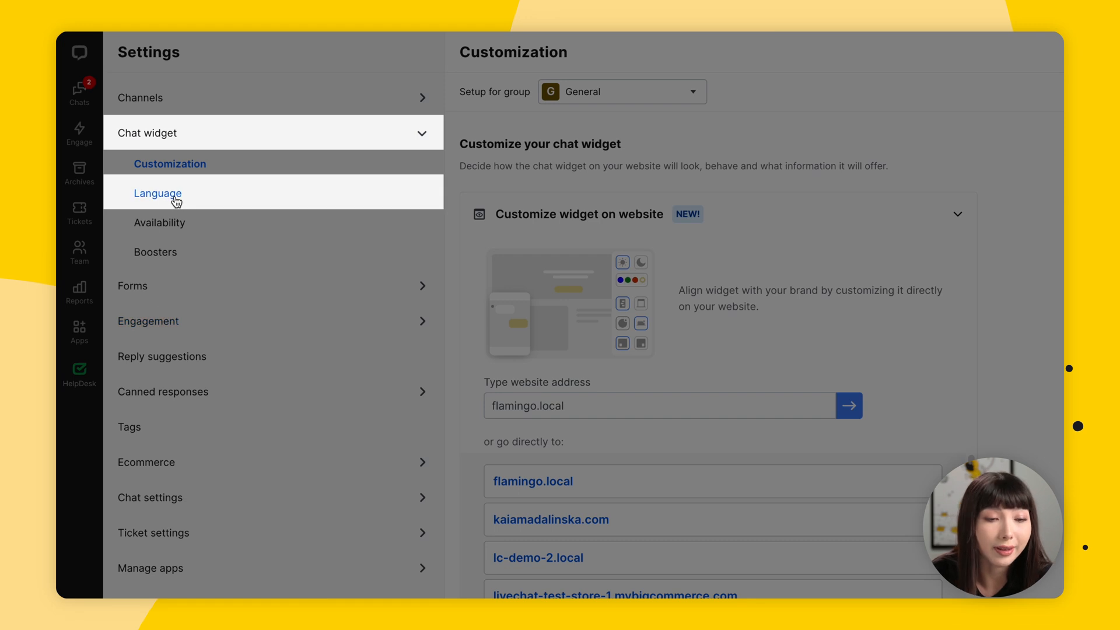
{"action": "left_click", "coordinate": [157, 194]}
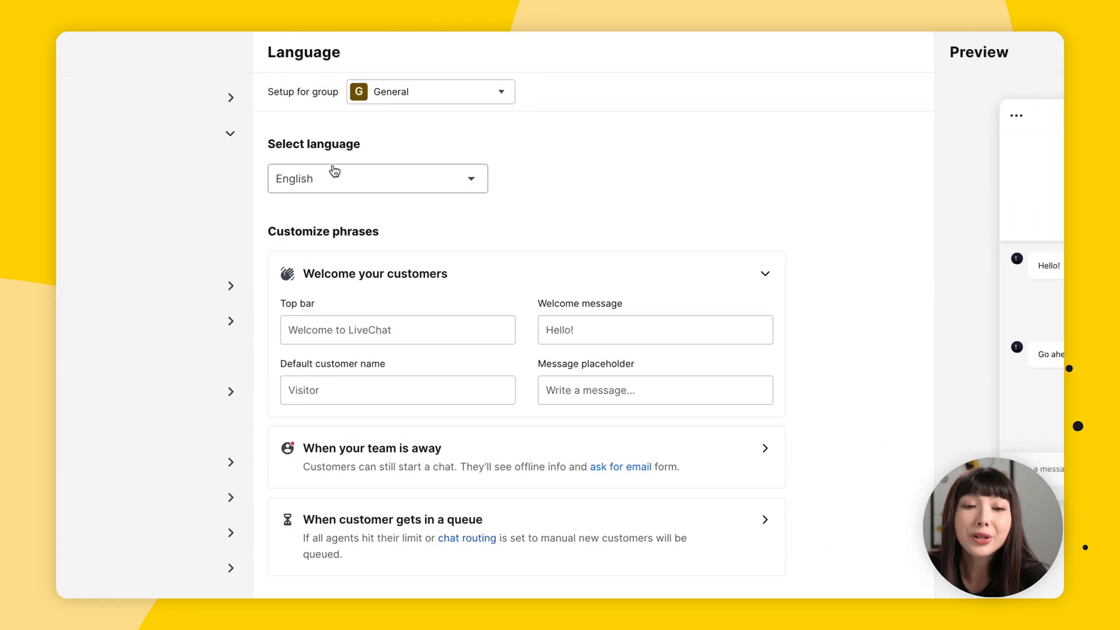
{"action": "left_click", "coordinate": [430, 91]}
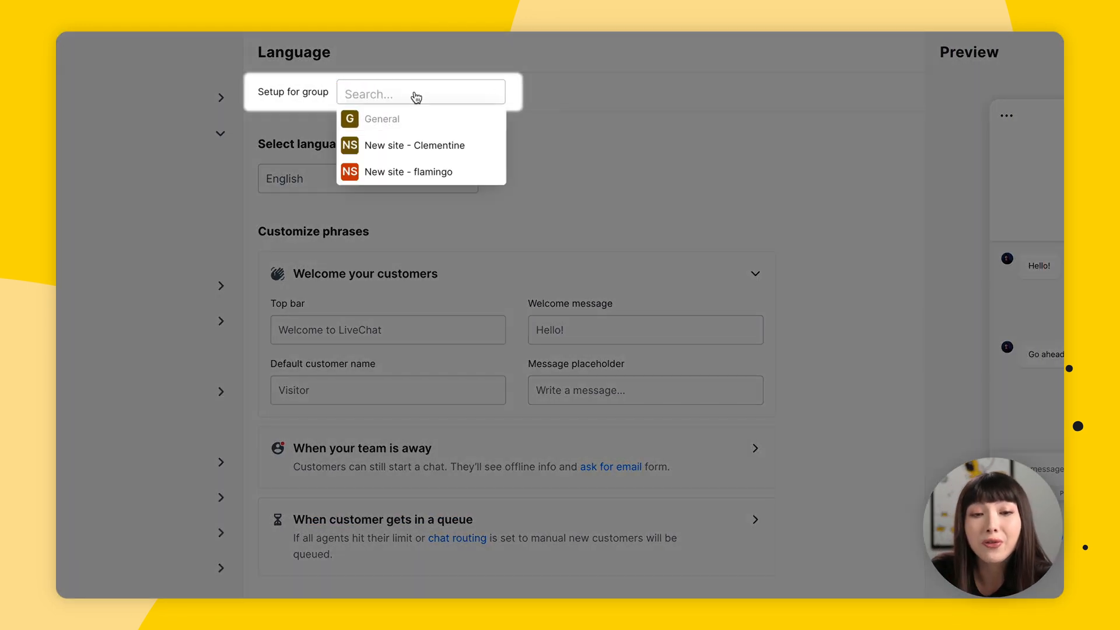
{"action": "mouse_move", "coordinate": [421, 145]}
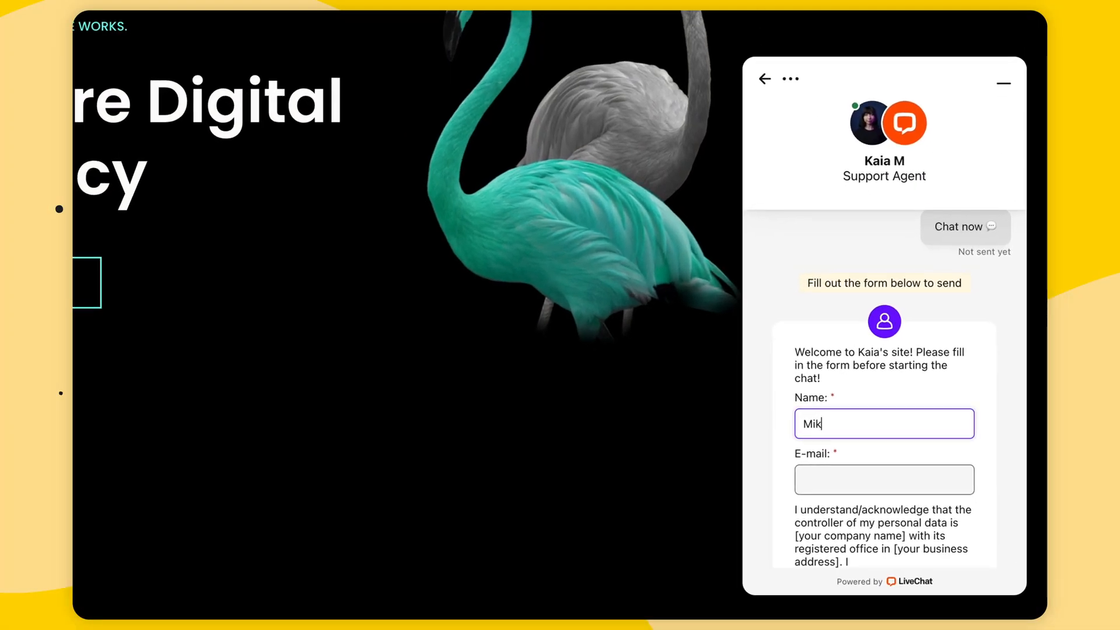
{"action": "left_click", "coordinate": [884, 479]}
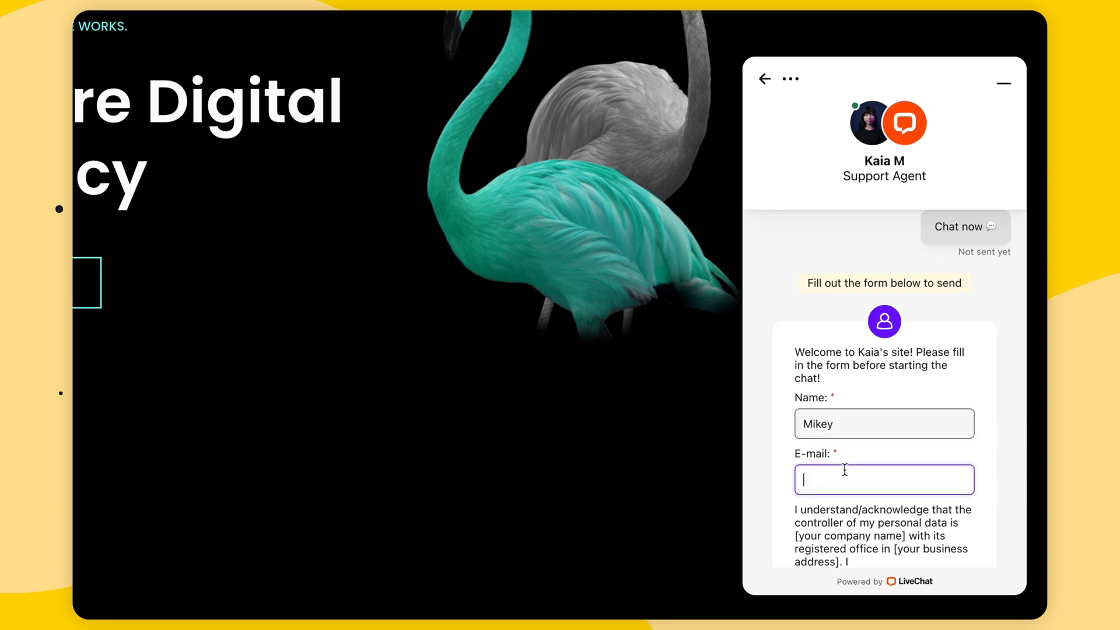
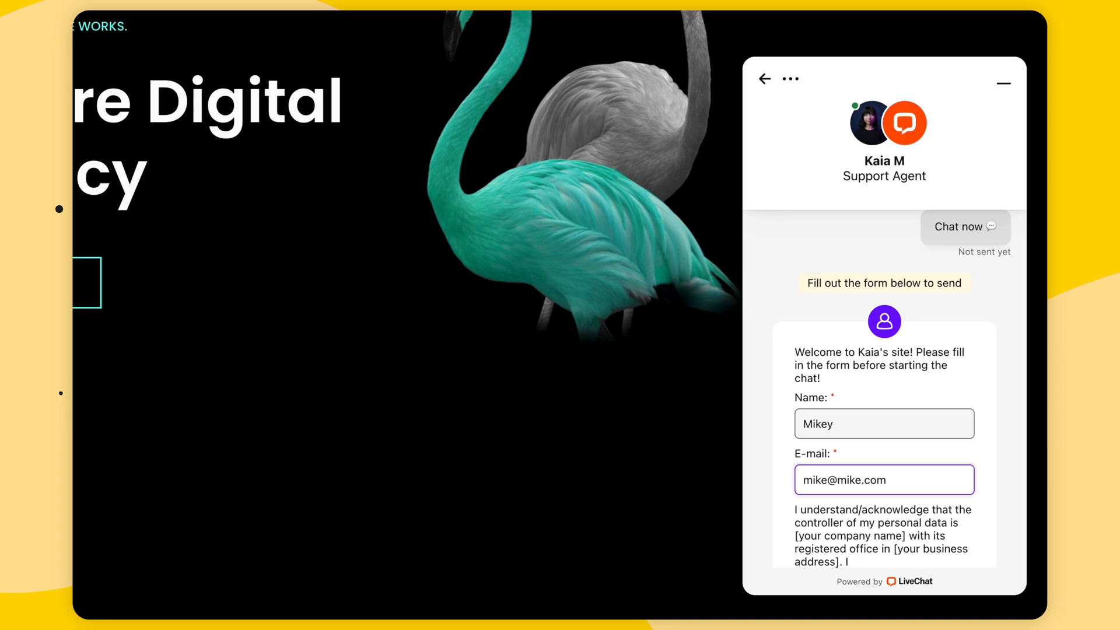
{"action": "left_click", "coordinate": [801, 414]}
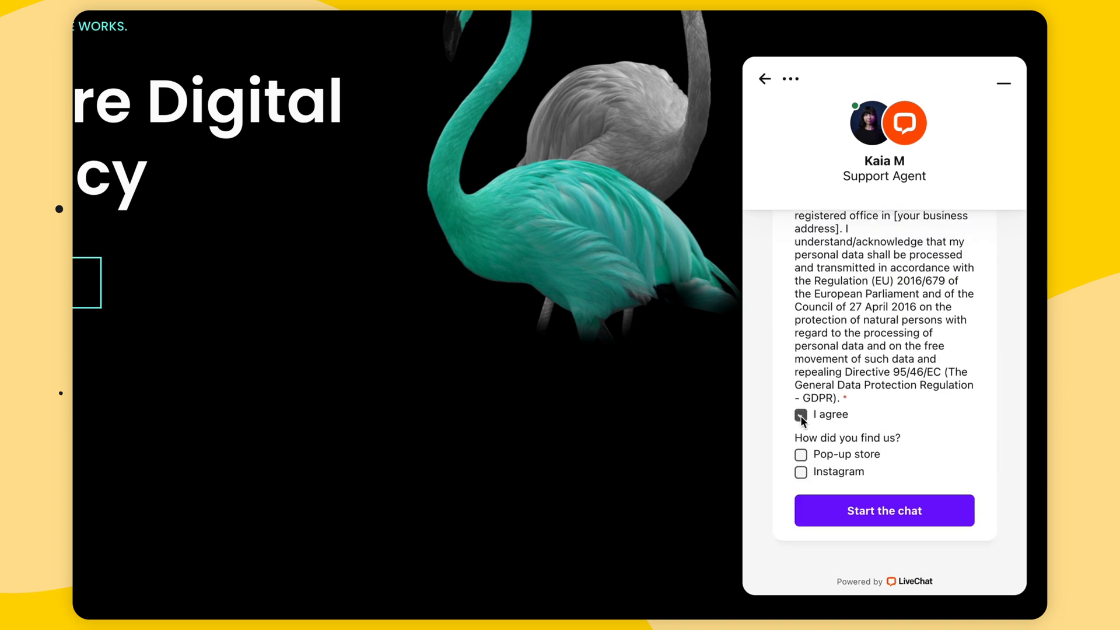
{"action": "left_click", "coordinate": [800, 472]}
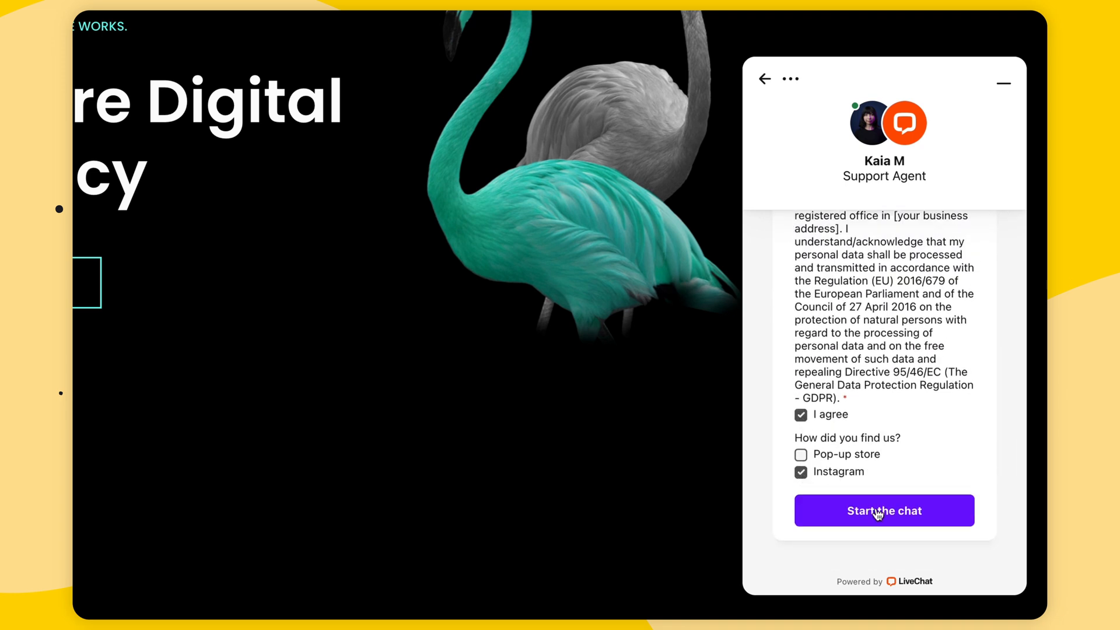
{"action": "left_click", "coordinate": [884, 510]}
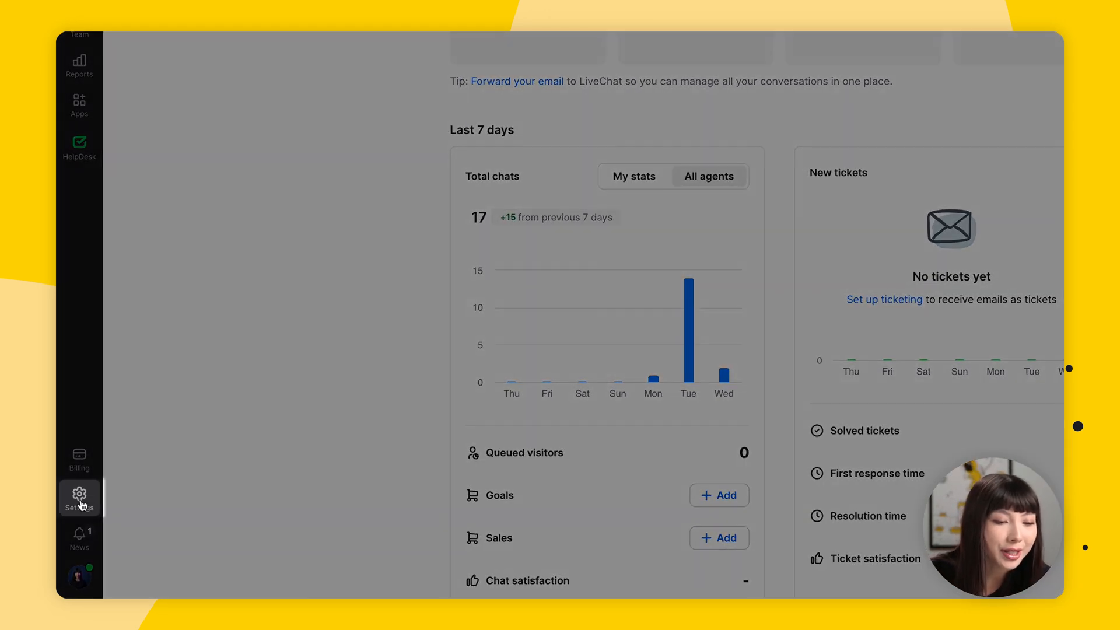
- Set the pre-chat greeting to "Welcome to Kaia's site!" and require Name and E-mail
{"action": "left_click", "coordinate": [79, 498]}
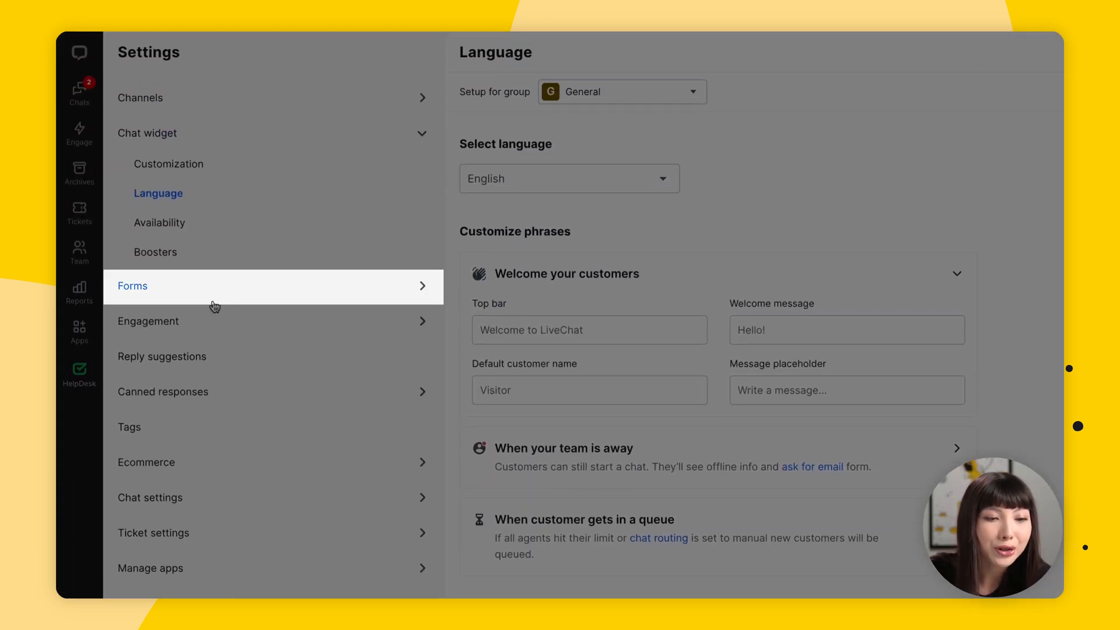
{"action": "left_click", "coordinate": [133, 286]}
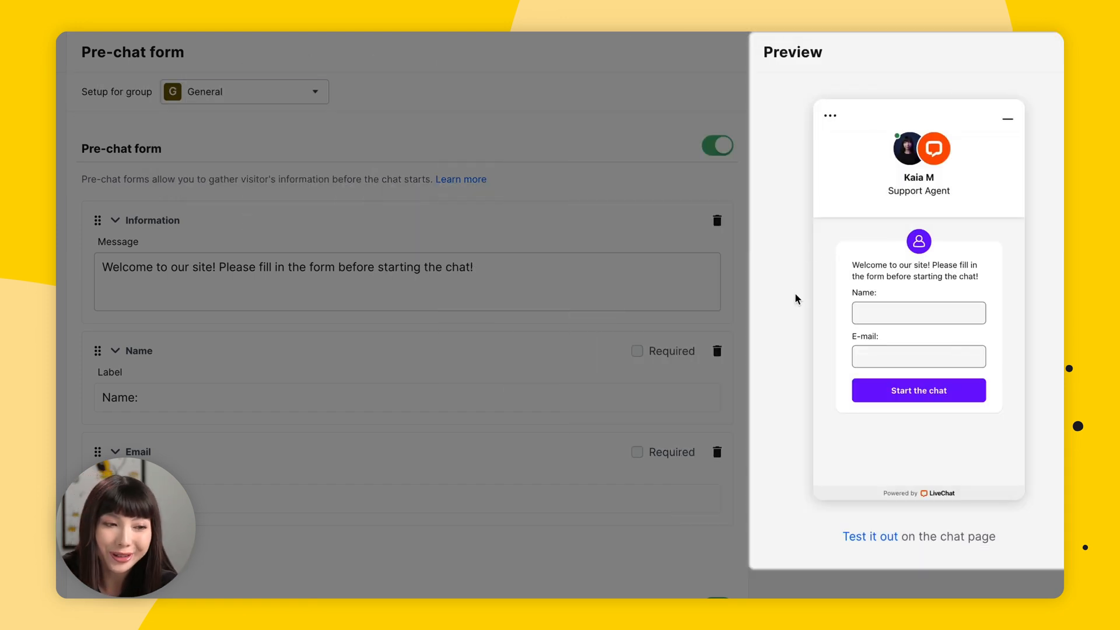
{"action": "mouse_move", "coordinate": [632, 238]}
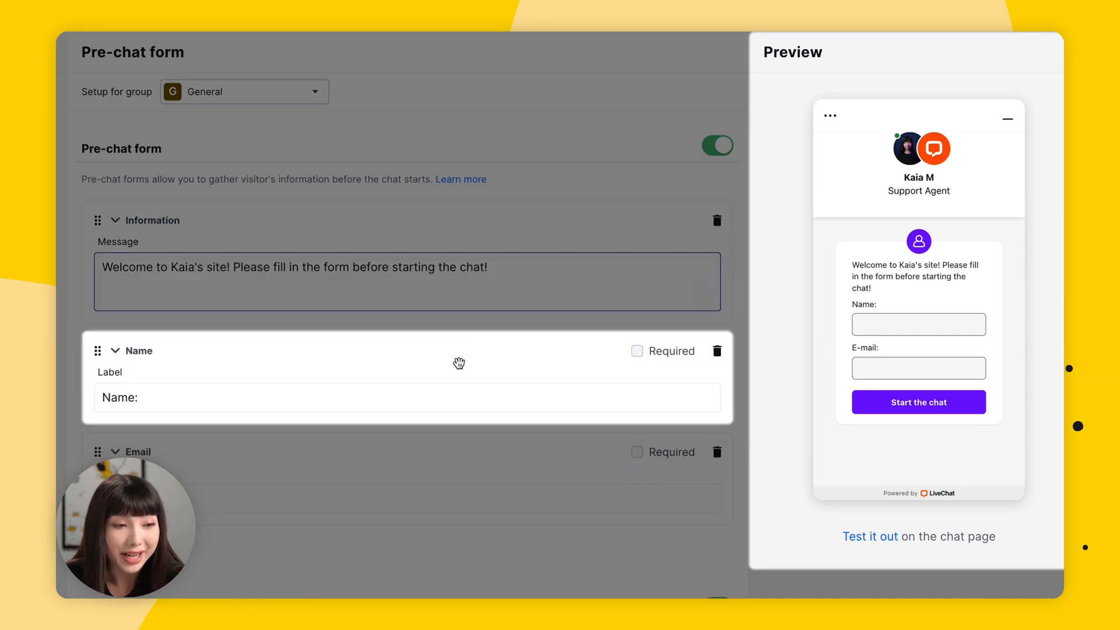
{"action": "mouse_move", "coordinate": [457, 366]}
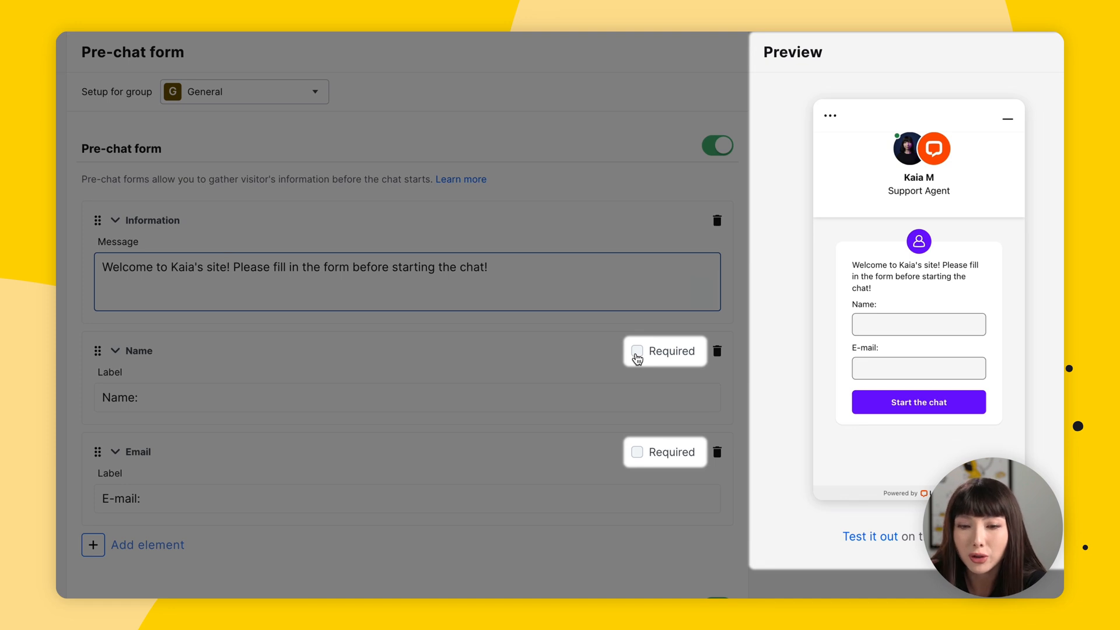
{"action": "left_click", "coordinate": [637, 351]}
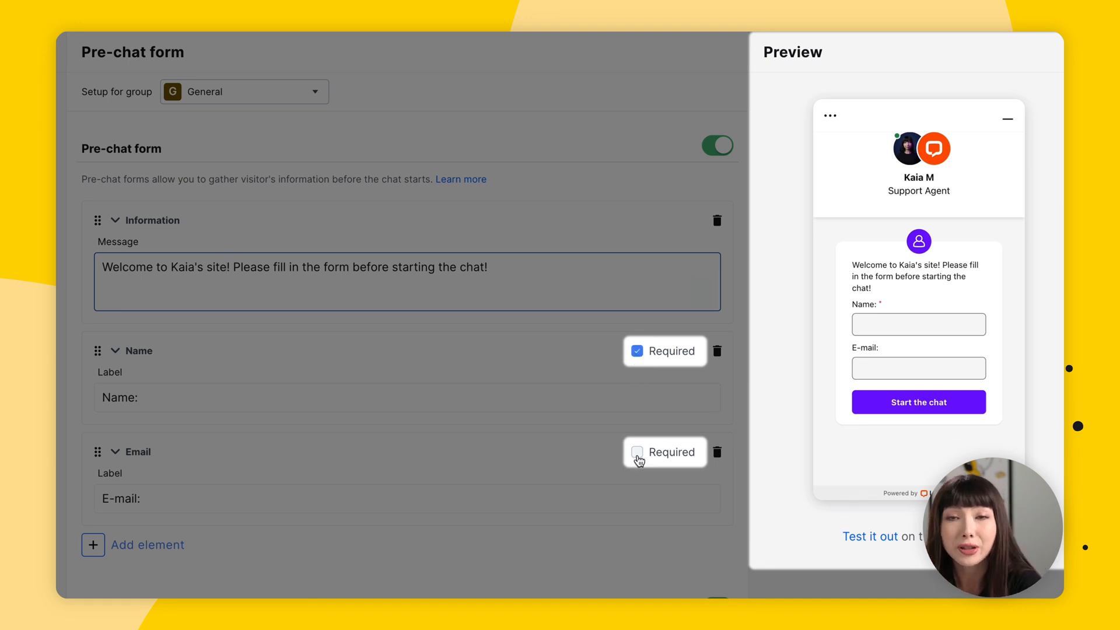
{"action": "left_click", "coordinate": [637, 451]}
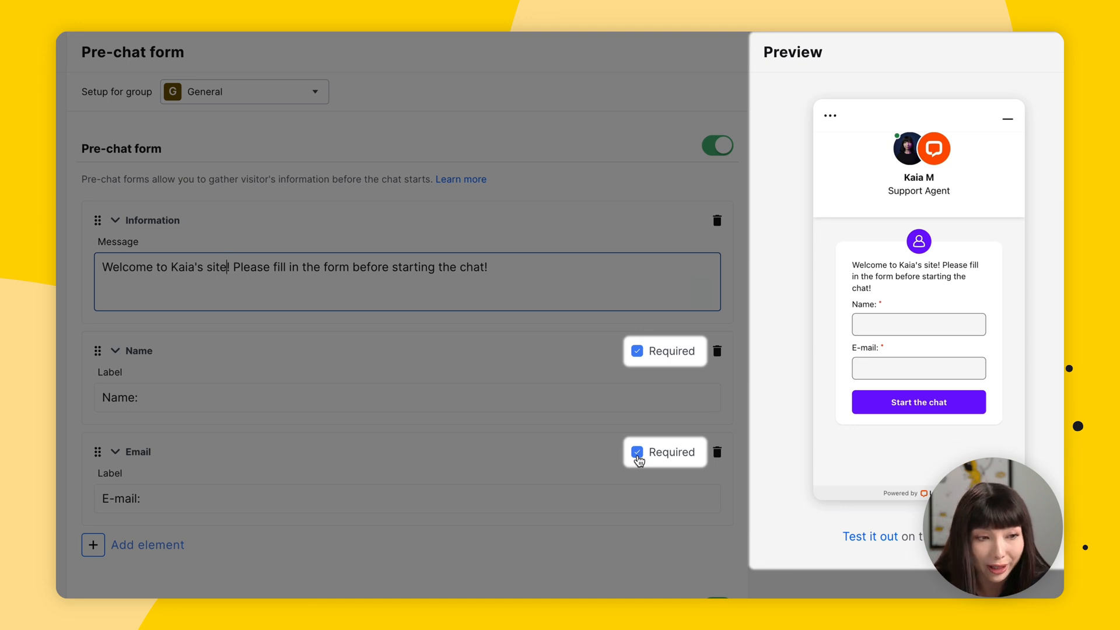
{"action": "mouse_move", "coordinate": [453, 480]}
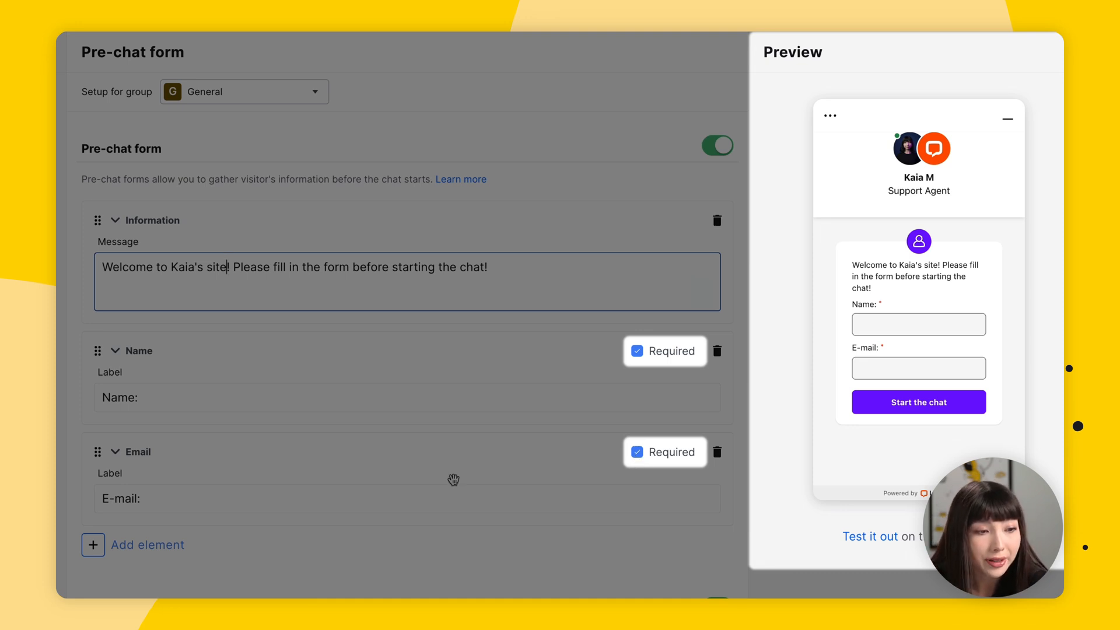
{"action": "mouse_move", "coordinate": [92, 547]}
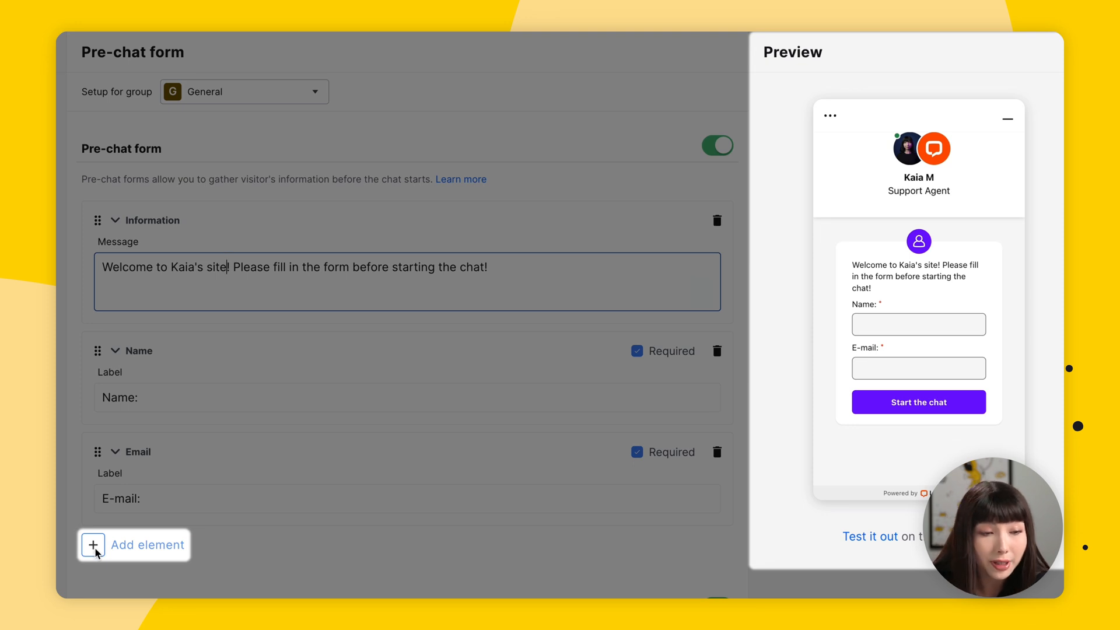
- Add multiple choice 'How did you find us?' with choices Pop-up store and Instagram
{"action": "left_click", "coordinate": [133, 545]}
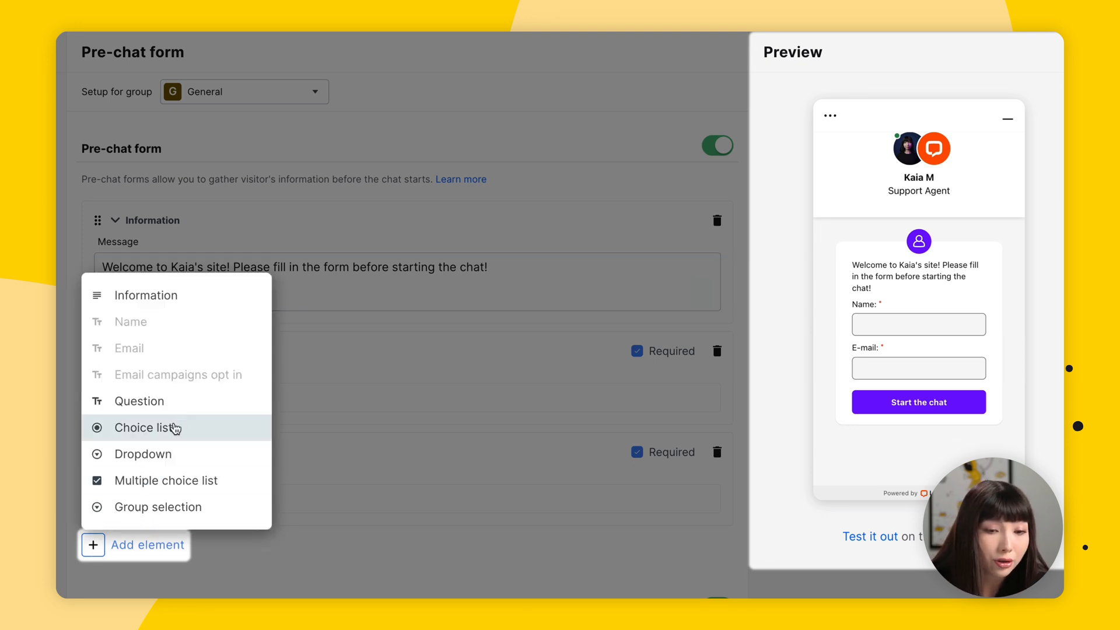
{"action": "mouse_move", "coordinate": [189, 394]}
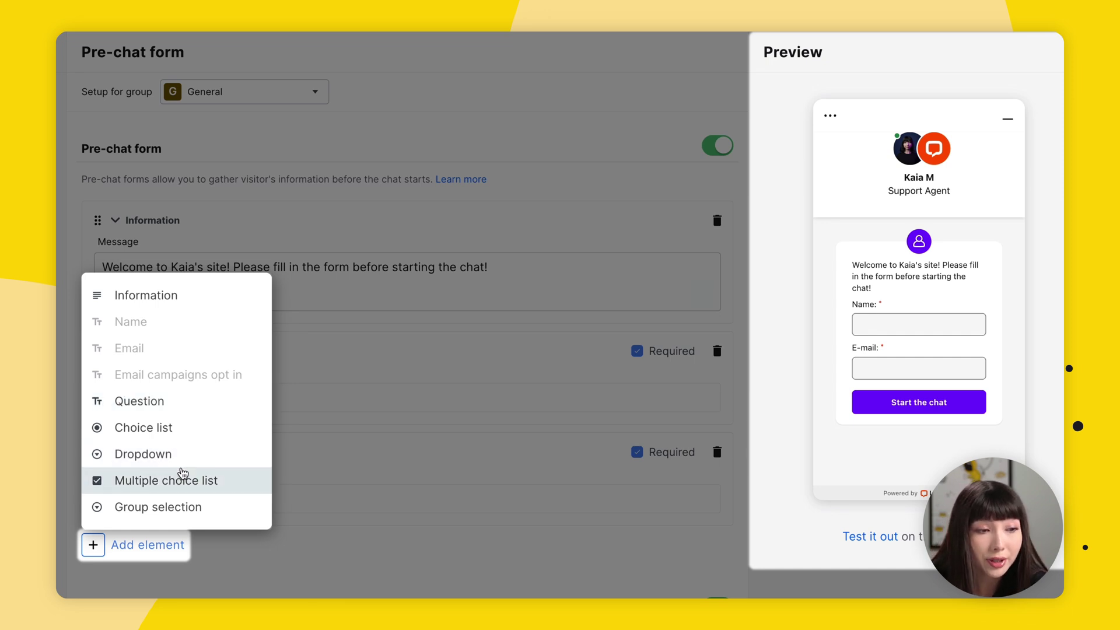
{"action": "mouse_move", "coordinate": [186, 511]}
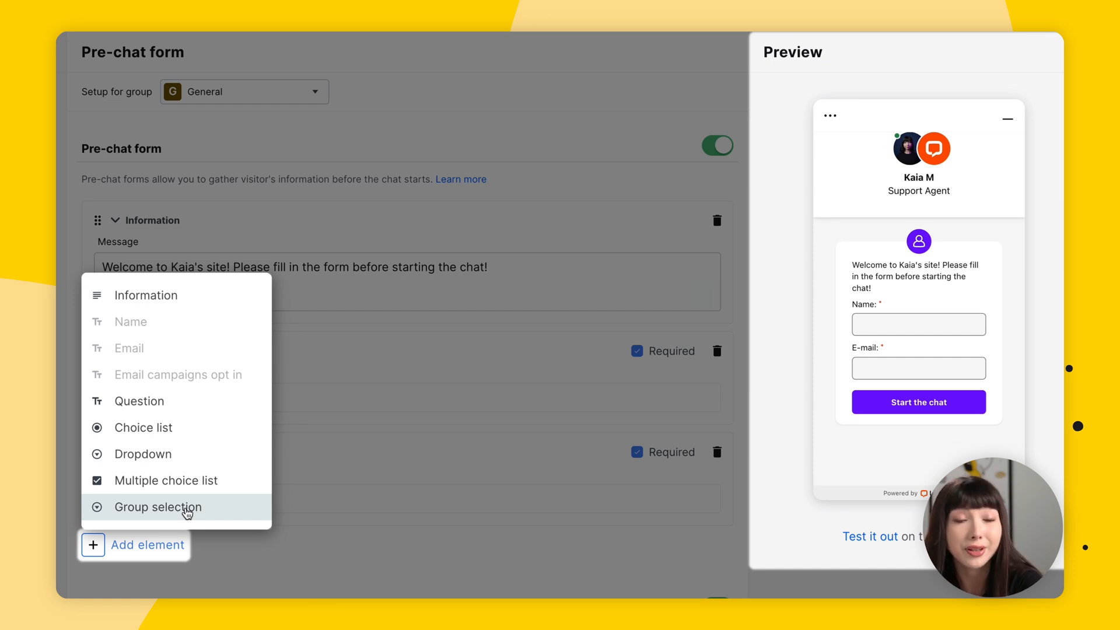
{"action": "mouse_move", "coordinate": [197, 483]}
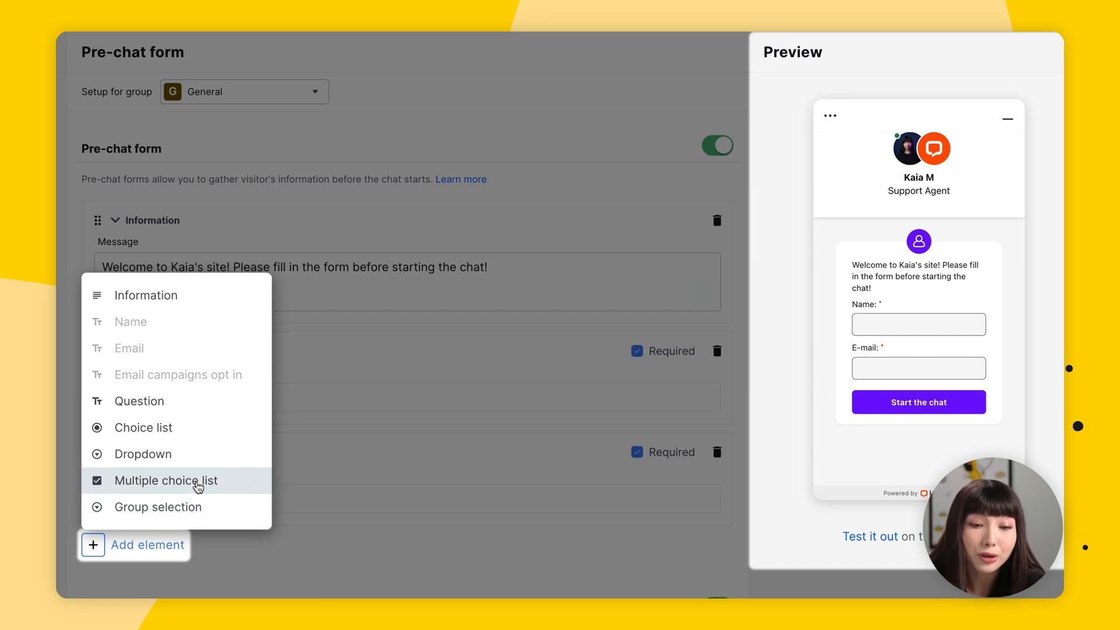
{"action": "left_click", "coordinate": [166, 480]}
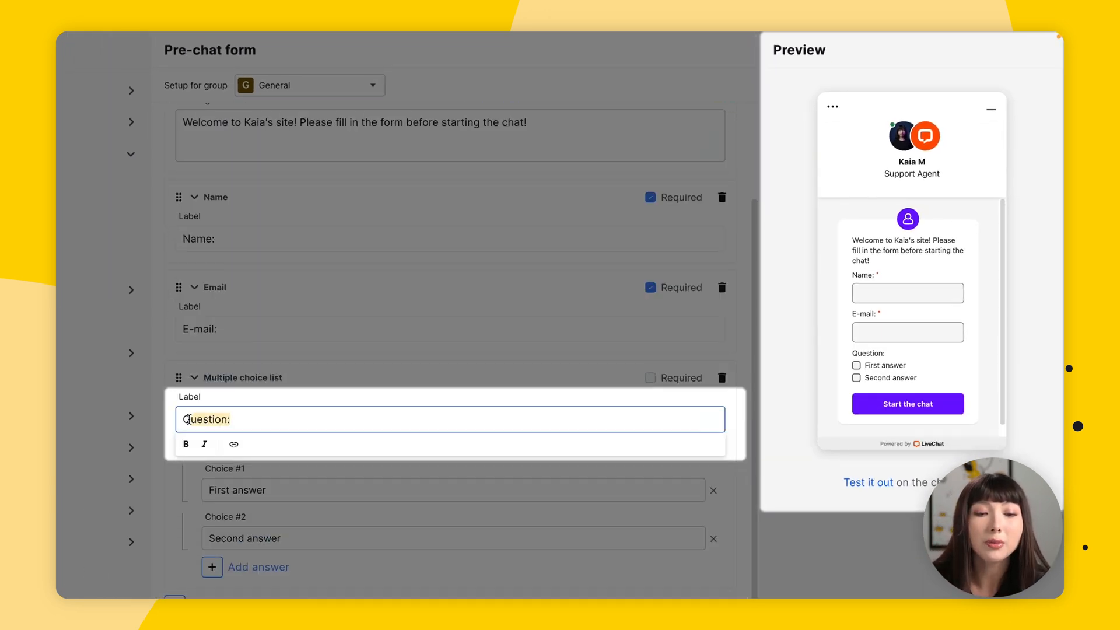
{"action": "type", "text": "How"}
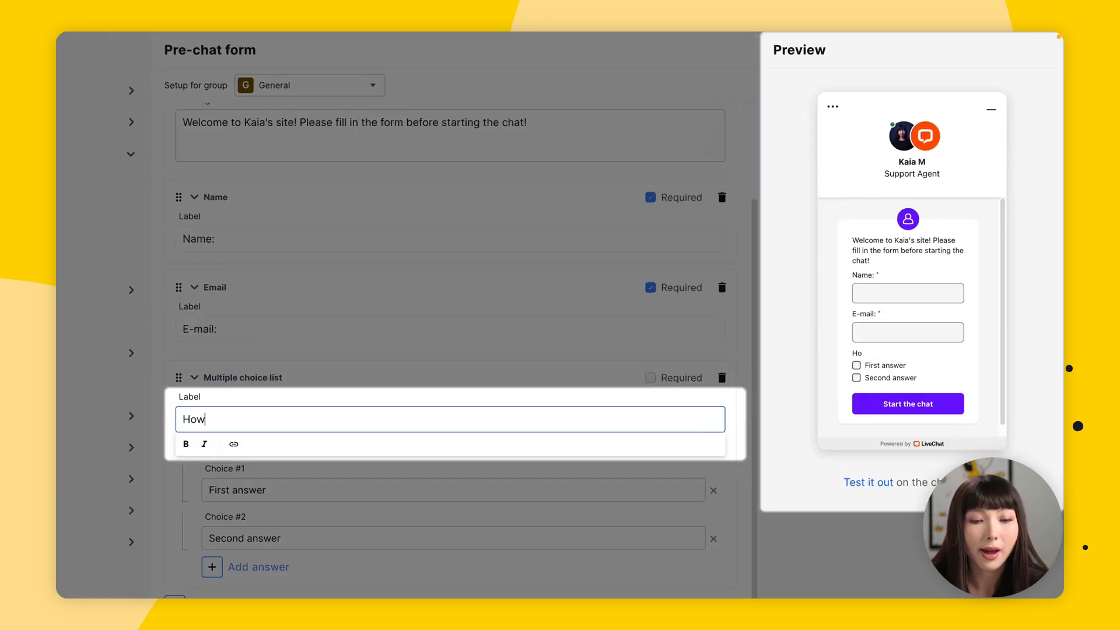
{"action": "type", "text": "did you find us?"}
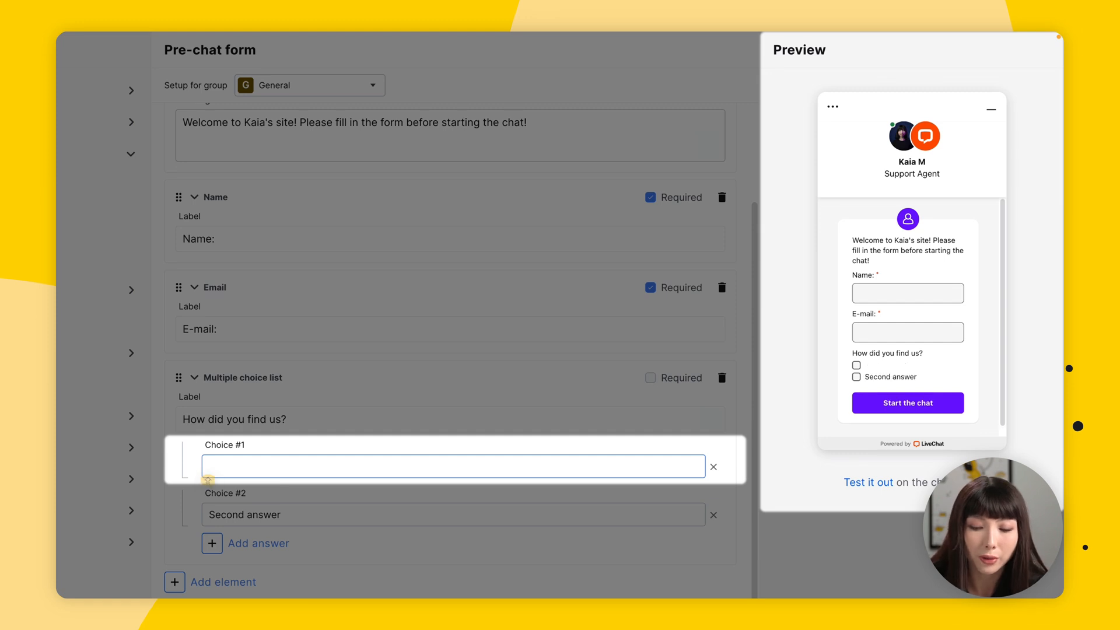
{"action": "type", "text": "Pop-up store"}
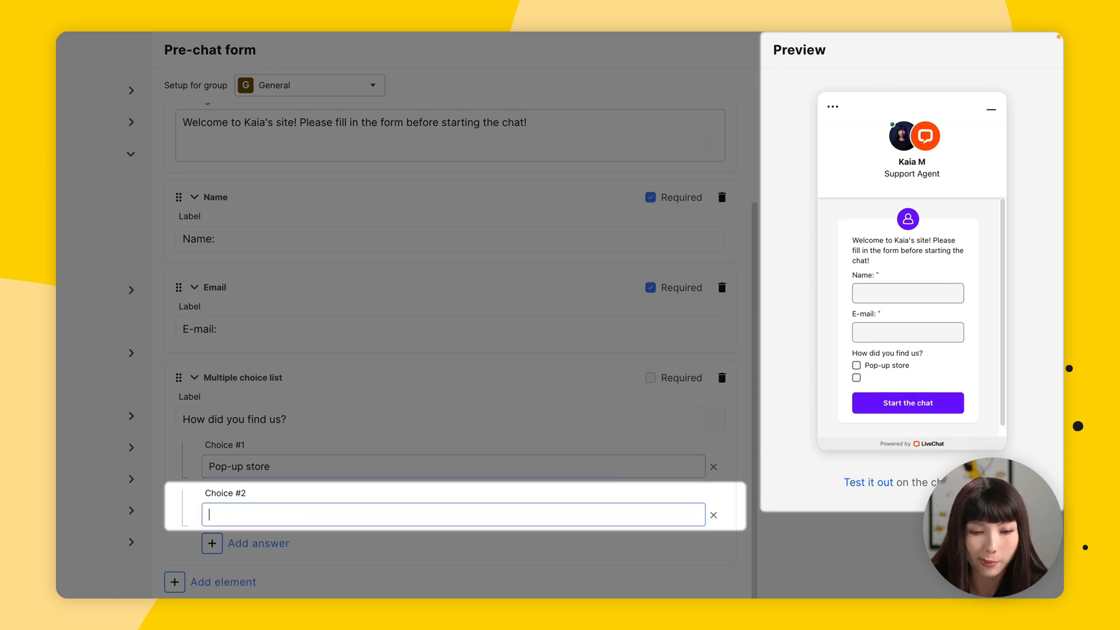
{"action": "type", "text": "Instag"}
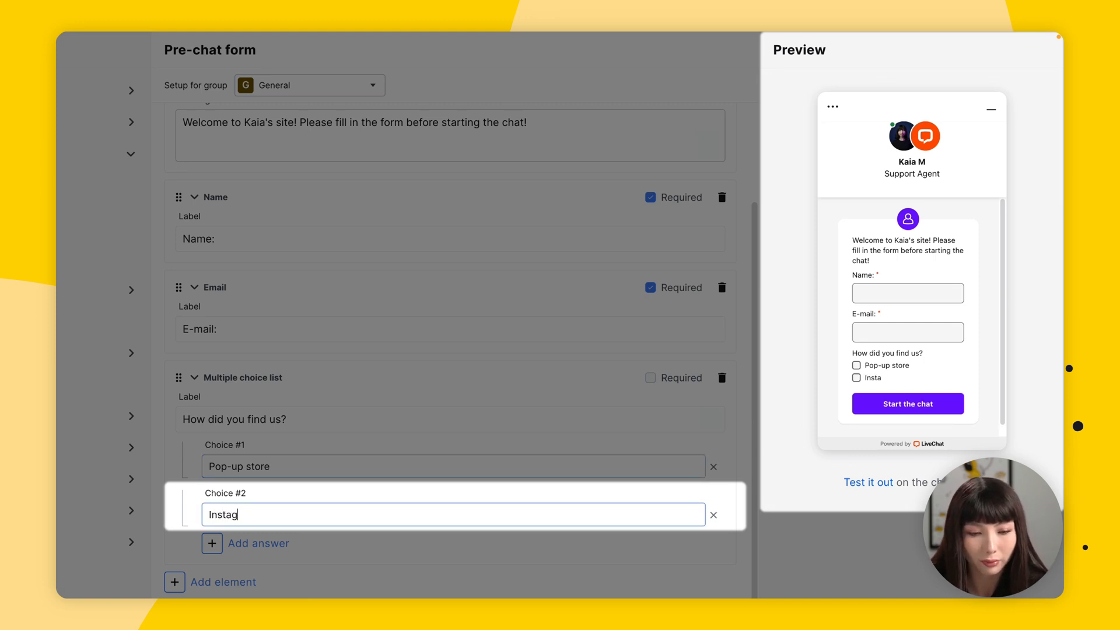
{"action": "type", "text": "ram"}
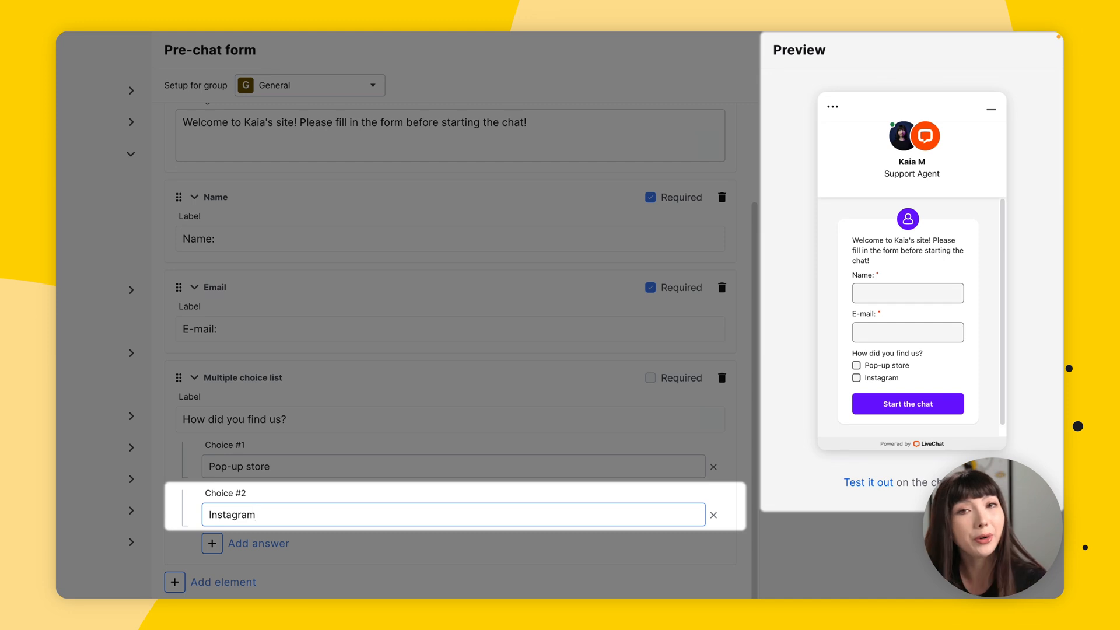
{"action": "scroll", "scroll_direction": "down", "scroll_amount": 3}
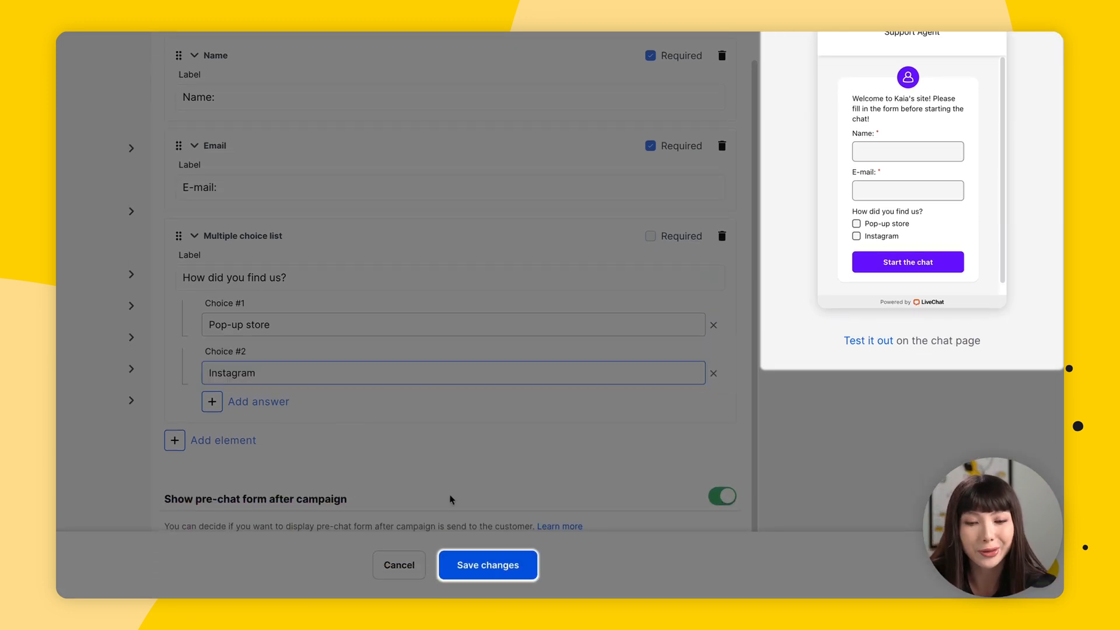
- Save the pre-chat form settings with the new multiple choice question
{"action": "left_click", "coordinate": [487, 564]}
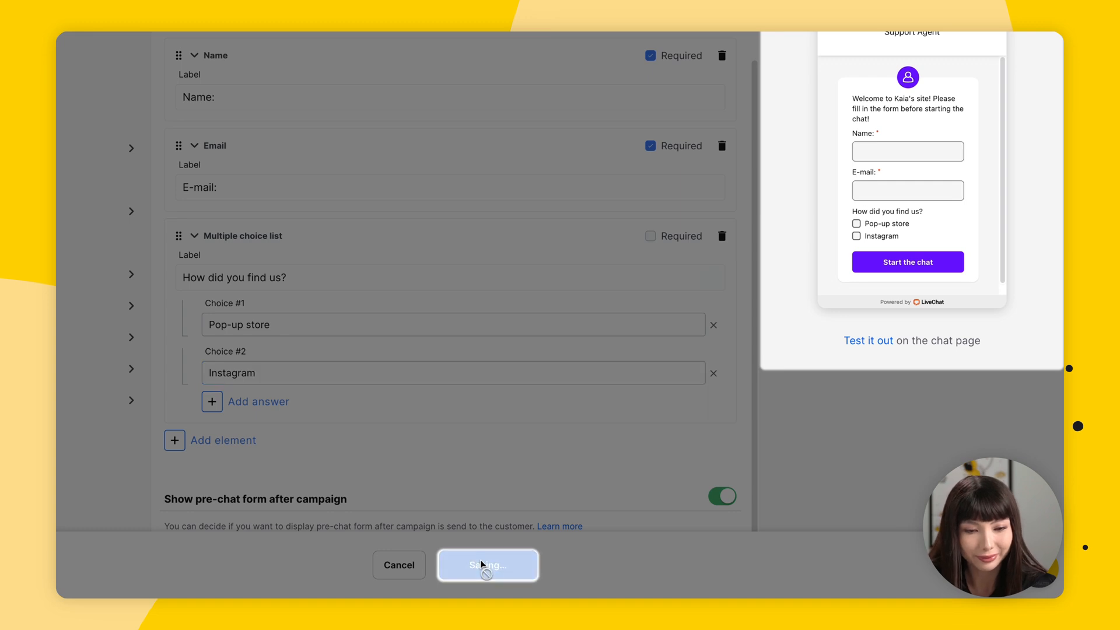
{"action": "left_click", "coordinate": [487, 564]}
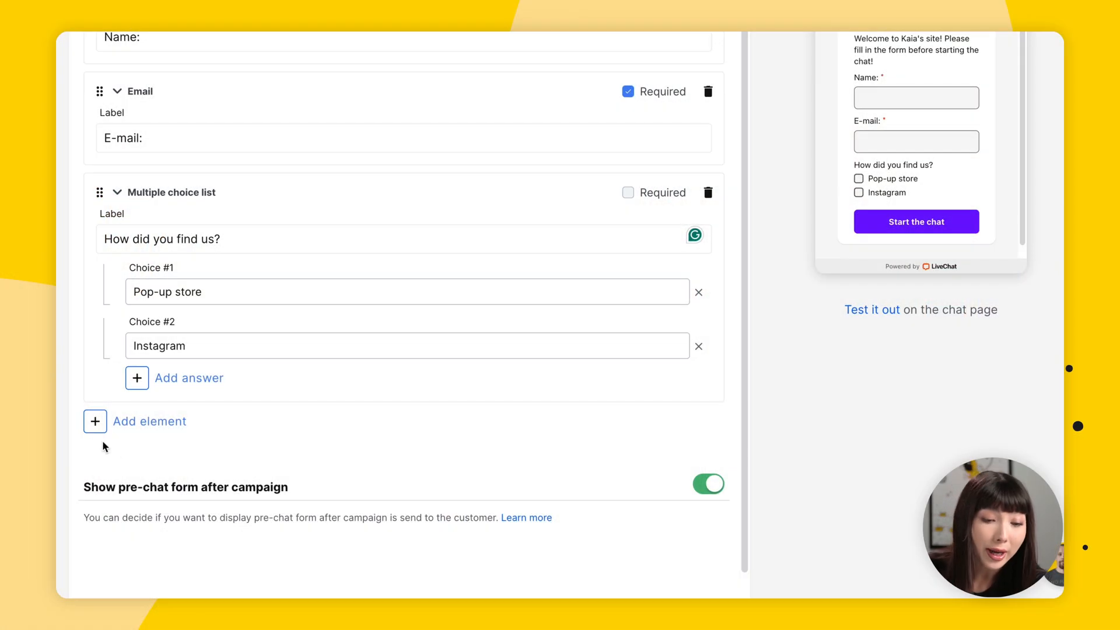
- Add a multiple choice list element for GDPR consent with the answer 'I agree'
{"action": "left_click", "coordinate": [95, 421]}
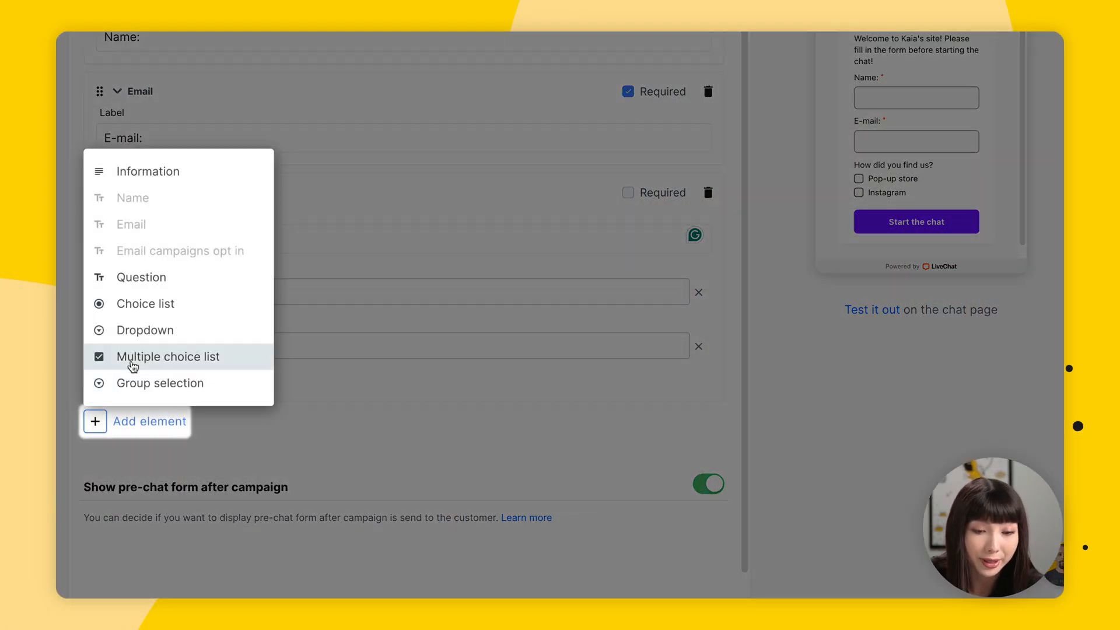
{"action": "left_click", "coordinate": [168, 356]}
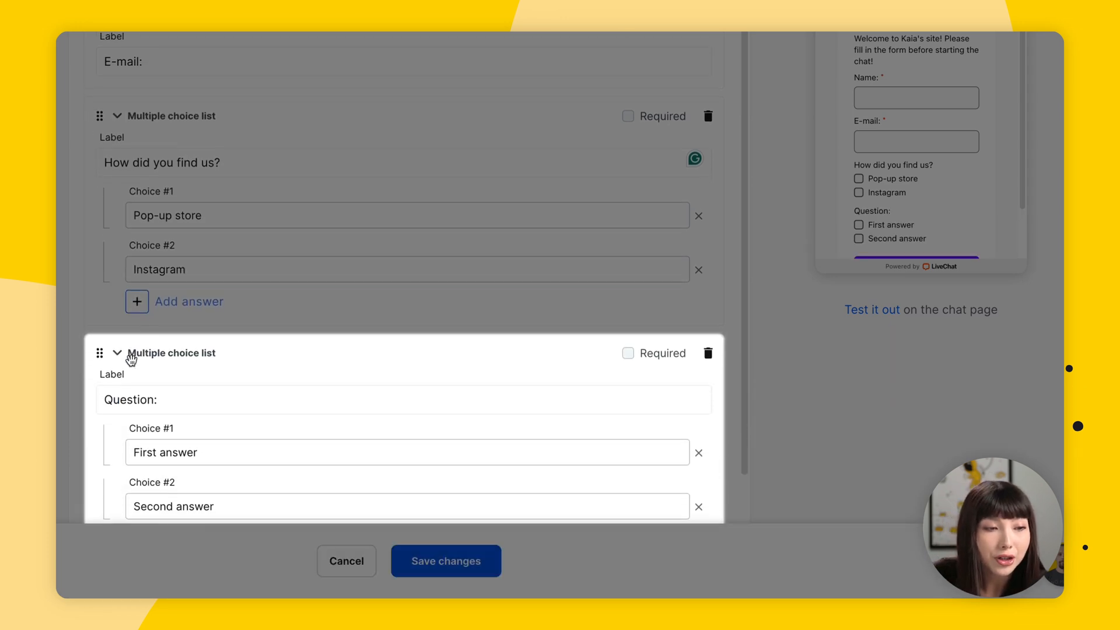
{"action": "scroll", "scroll_direction": "down", "scroll_amount": 3}
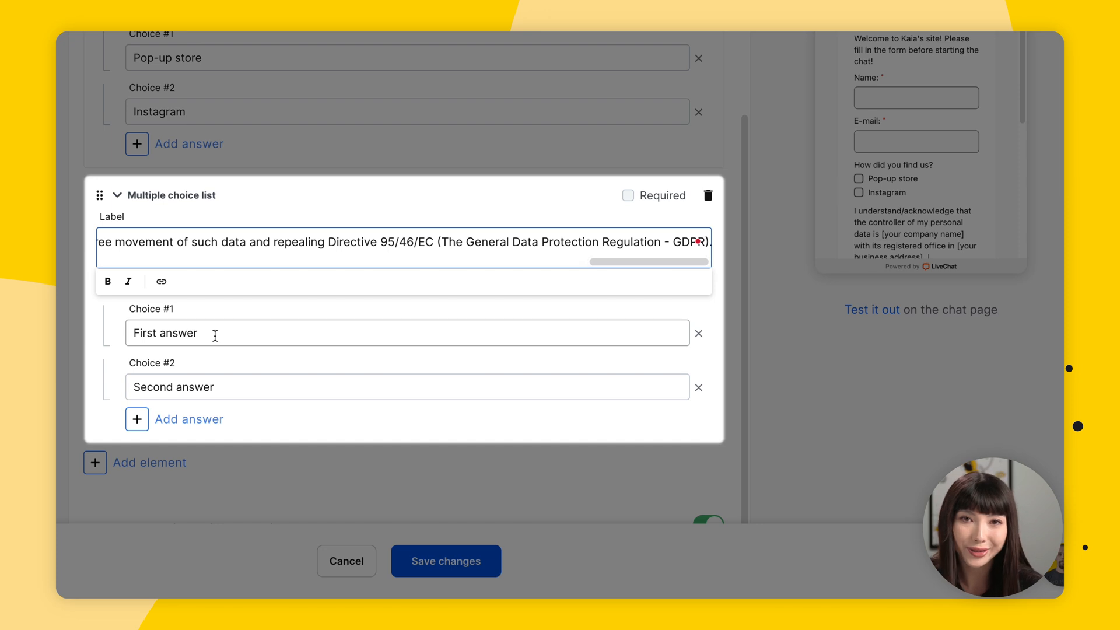
{"action": "mouse_move", "coordinate": [225, 334]}
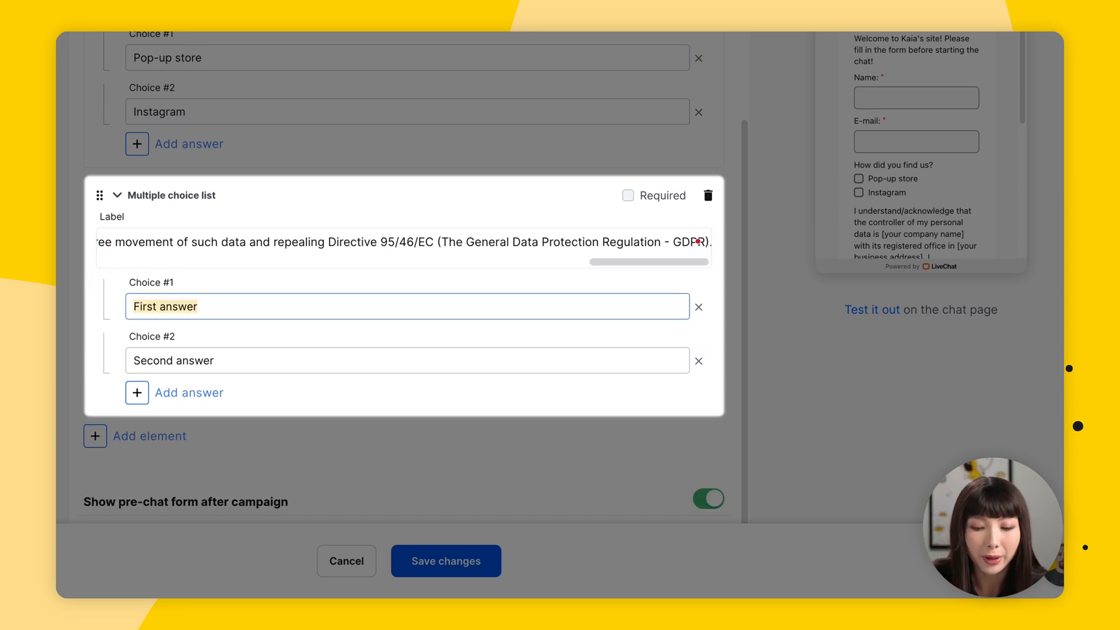
{"action": "type", "text": "I agree"}
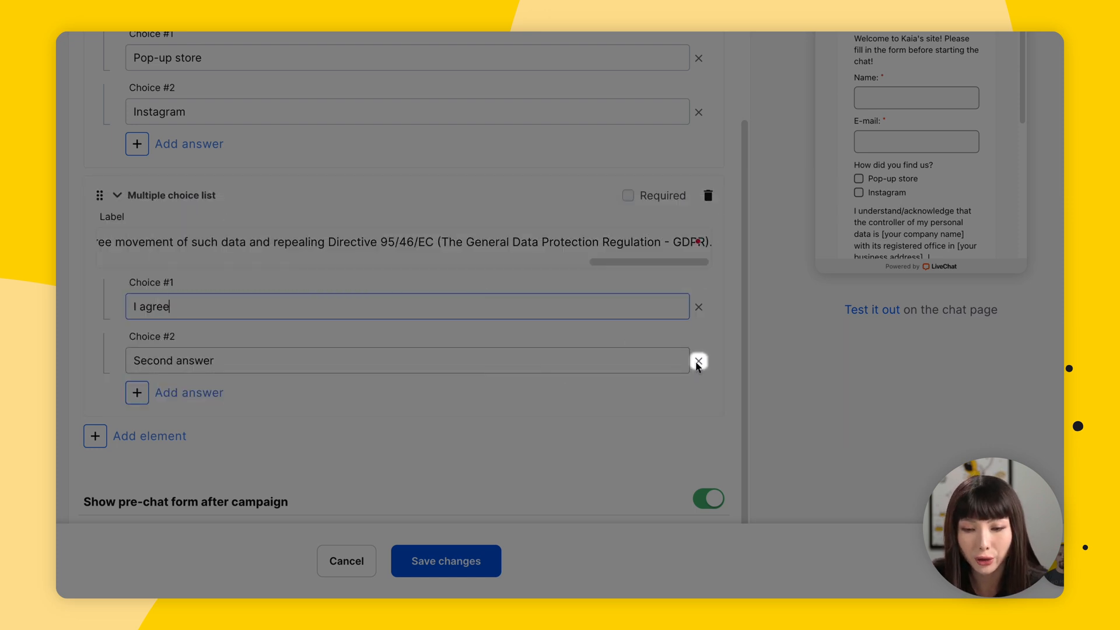
- Remove the second choice, make the consent question required, and save the form
{"action": "left_click", "coordinate": [699, 361]}
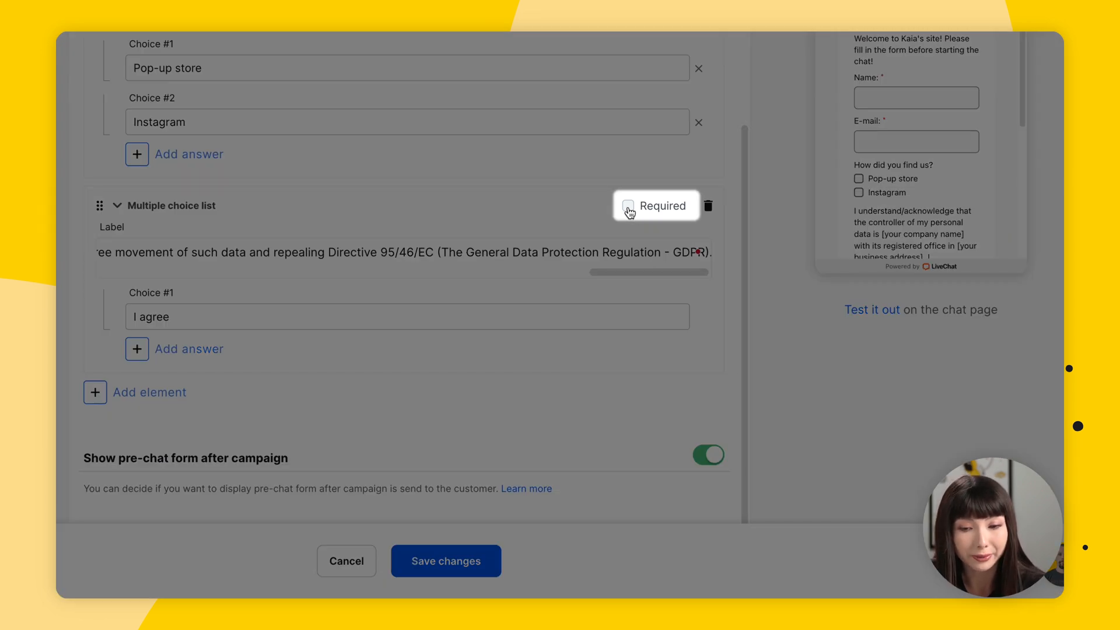
{"action": "left_click", "coordinate": [628, 206]}
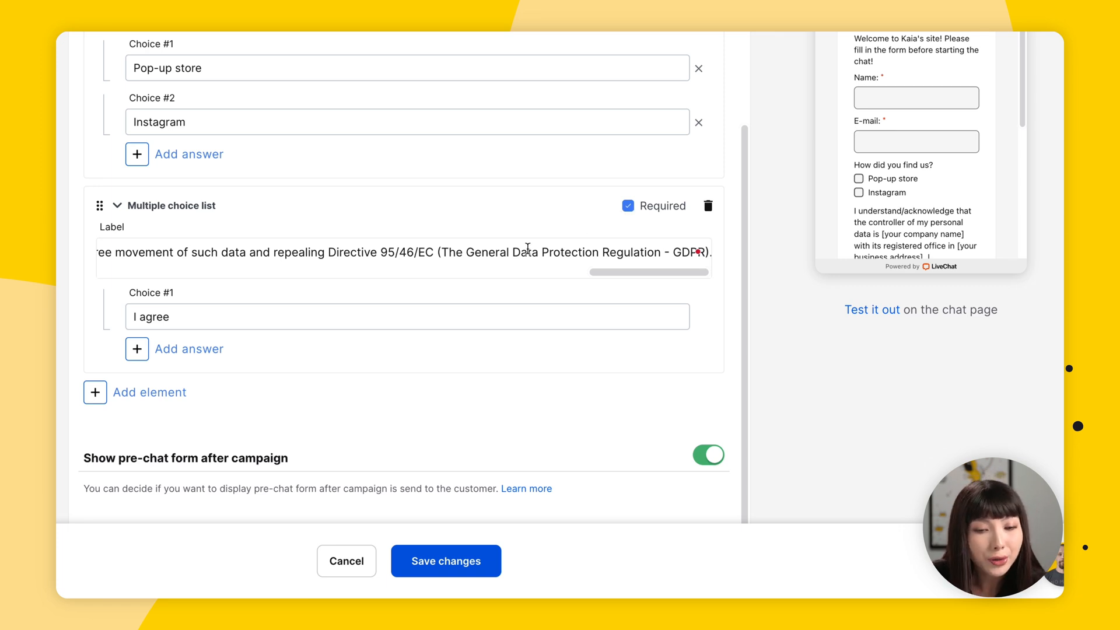
{"action": "left_click", "coordinate": [433, 253]}
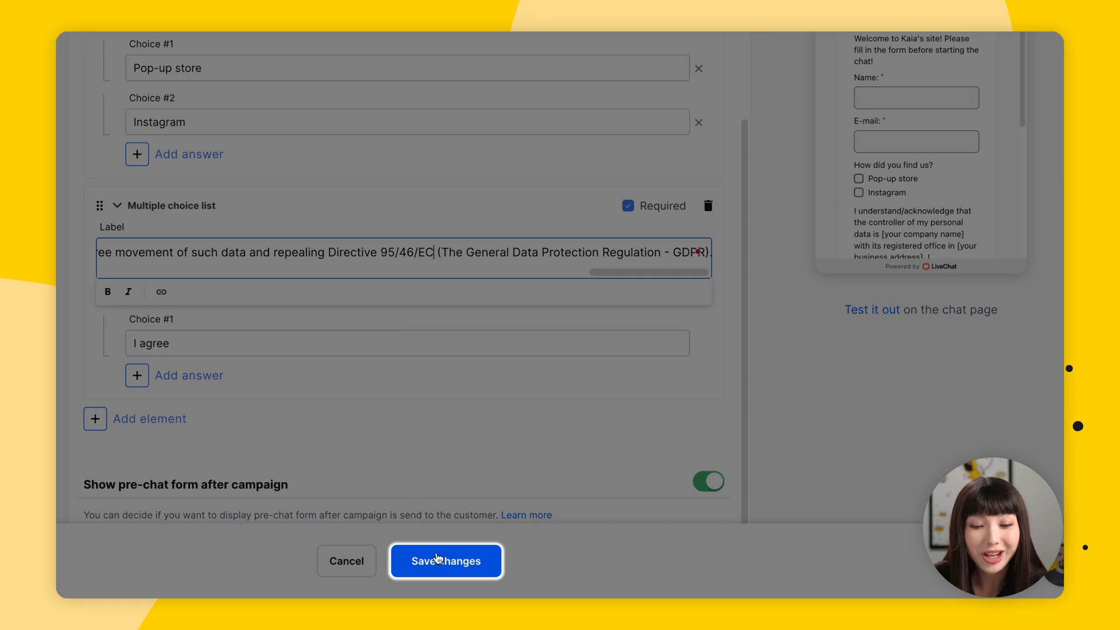
{"action": "left_click", "coordinate": [445, 561]}
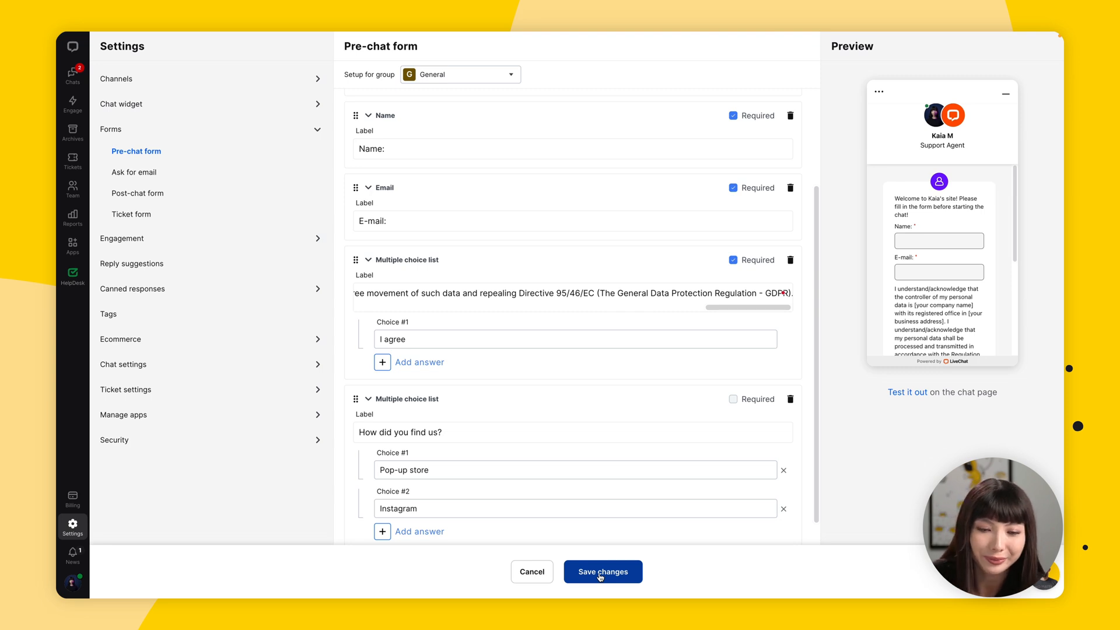
- Save the pre-chat form changes and return to the agent dashboard
{"action": "left_click", "coordinate": [602, 572]}
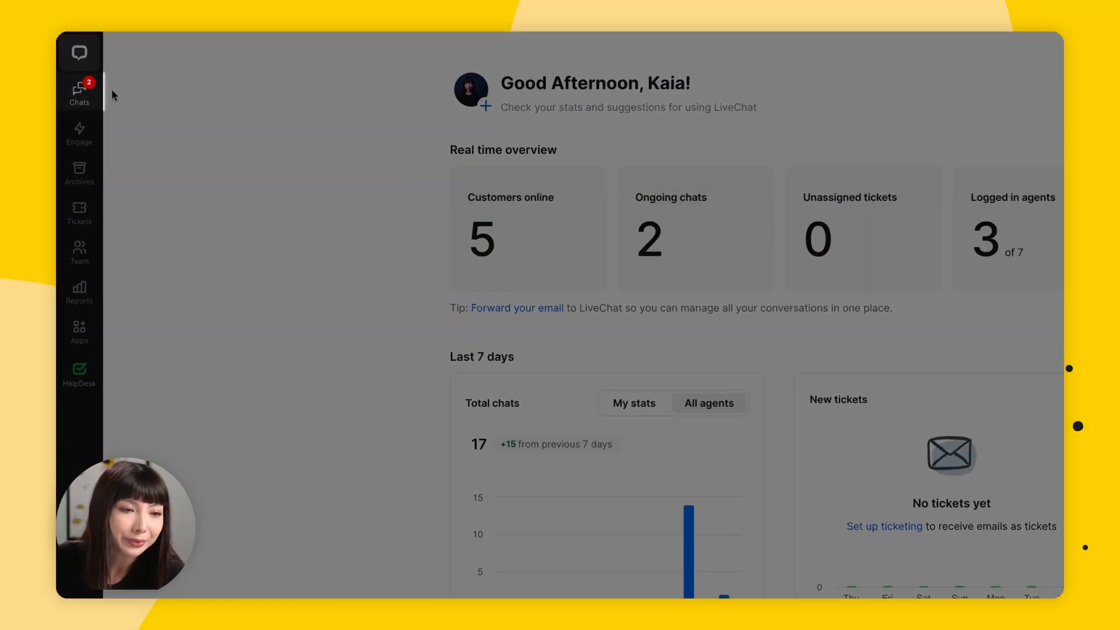
{"action": "left_click", "coordinate": [79, 92]}
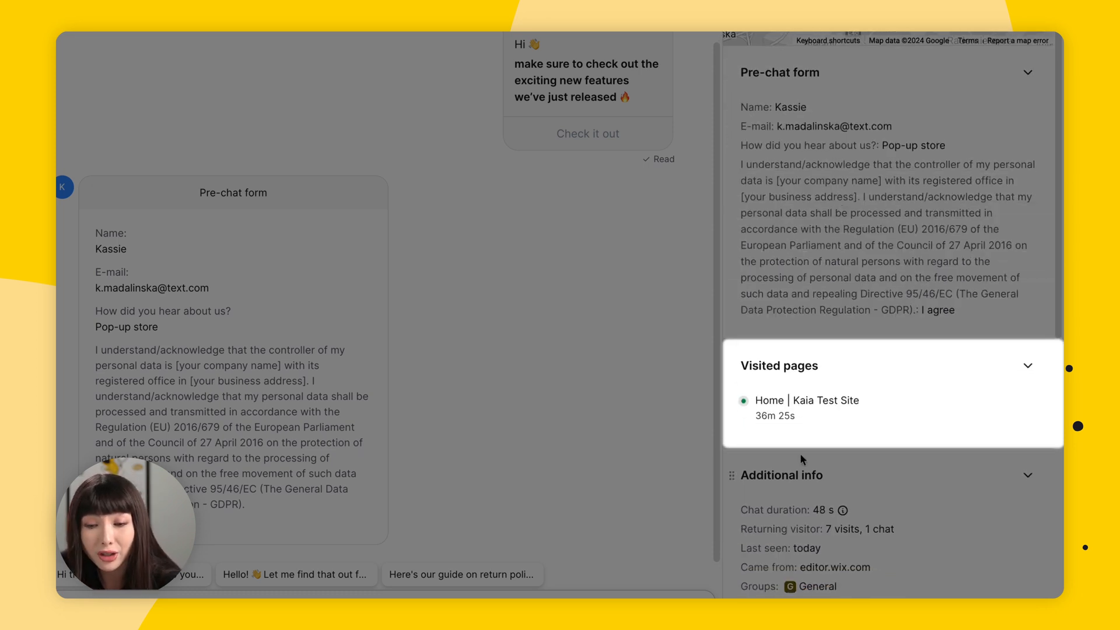
{"action": "scroll", "scroll_direction": "down", "scroll_amount": 3}
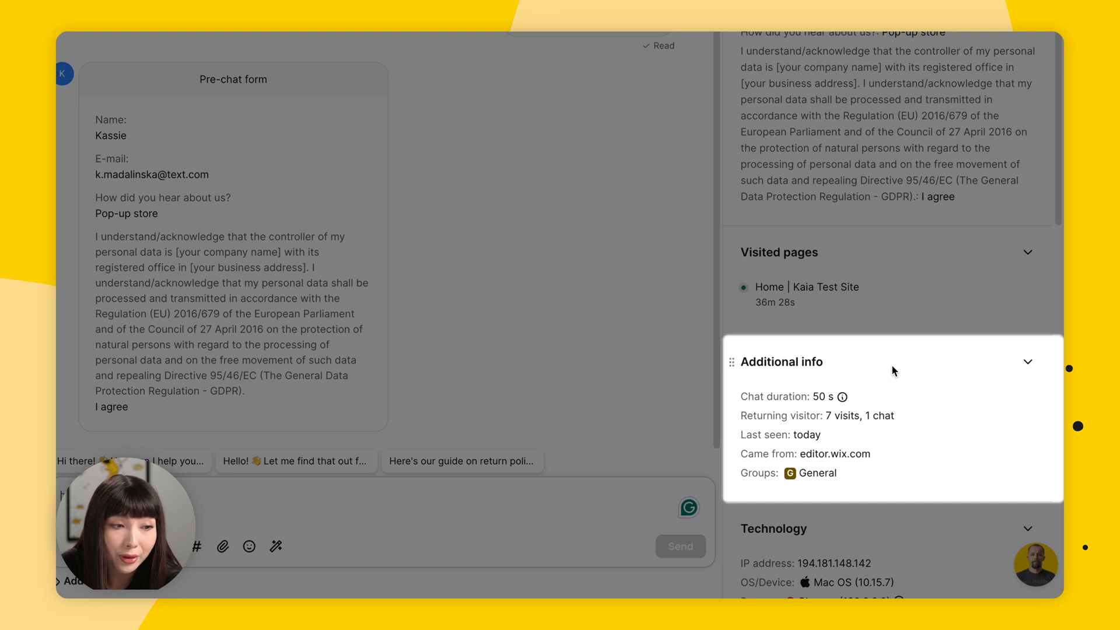
{"action": "scroll", "scroll_direction": "down", "scroll_amount": 3}
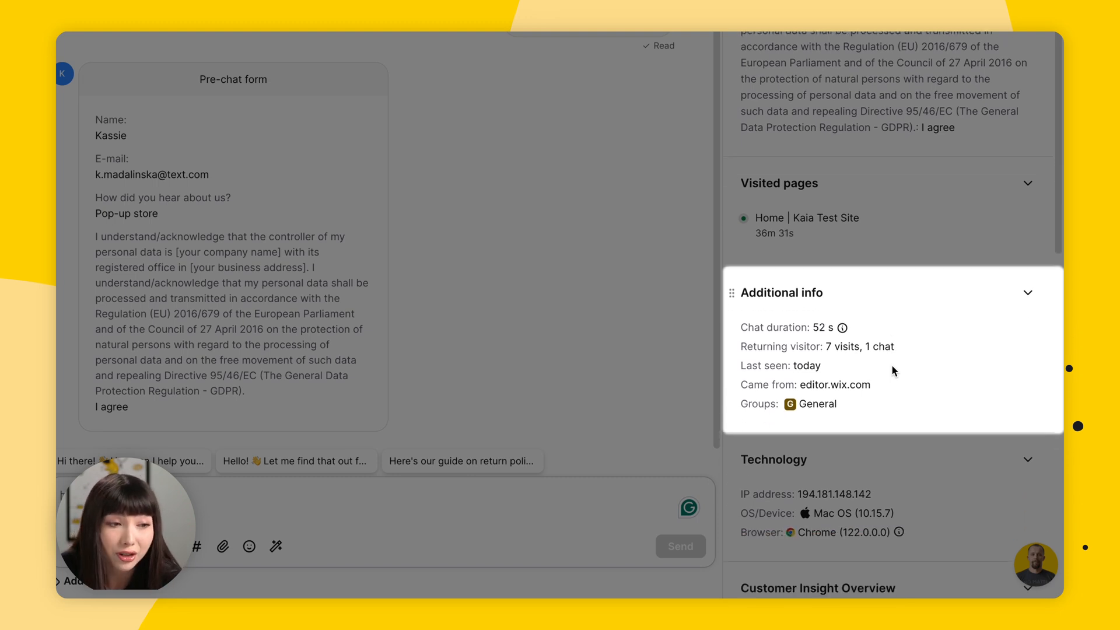
{"action": "scroll", "scroll_direction": "down", "scroll_amount": 3}
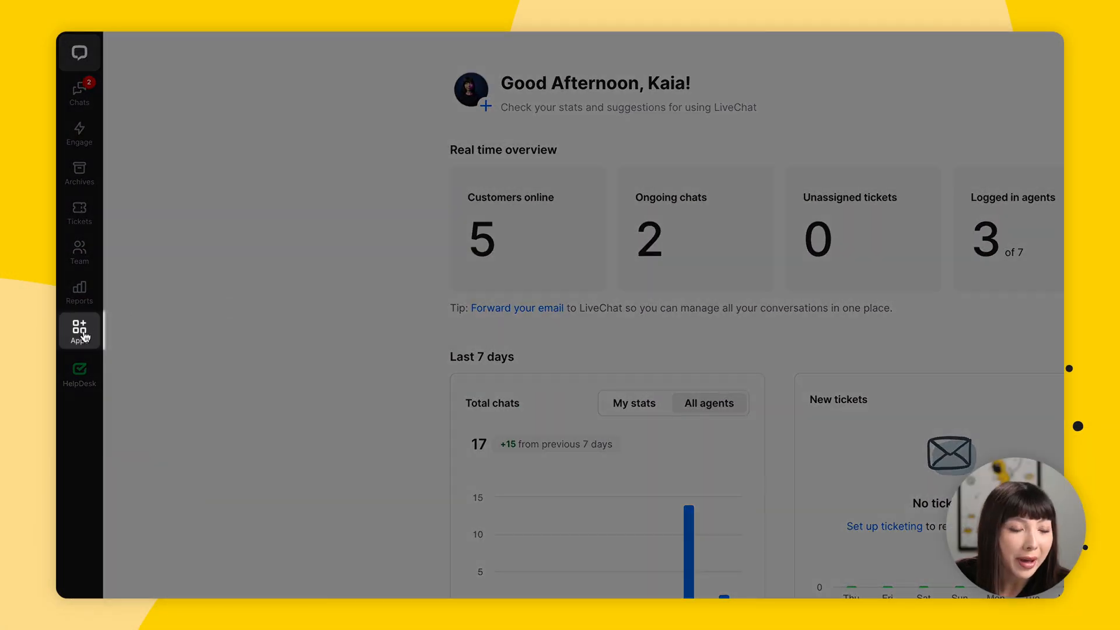
- Open the Marketplace's All Apps list via Apps and Explore more apps
{"action": "left_click", "coordinate": [79, 330]}
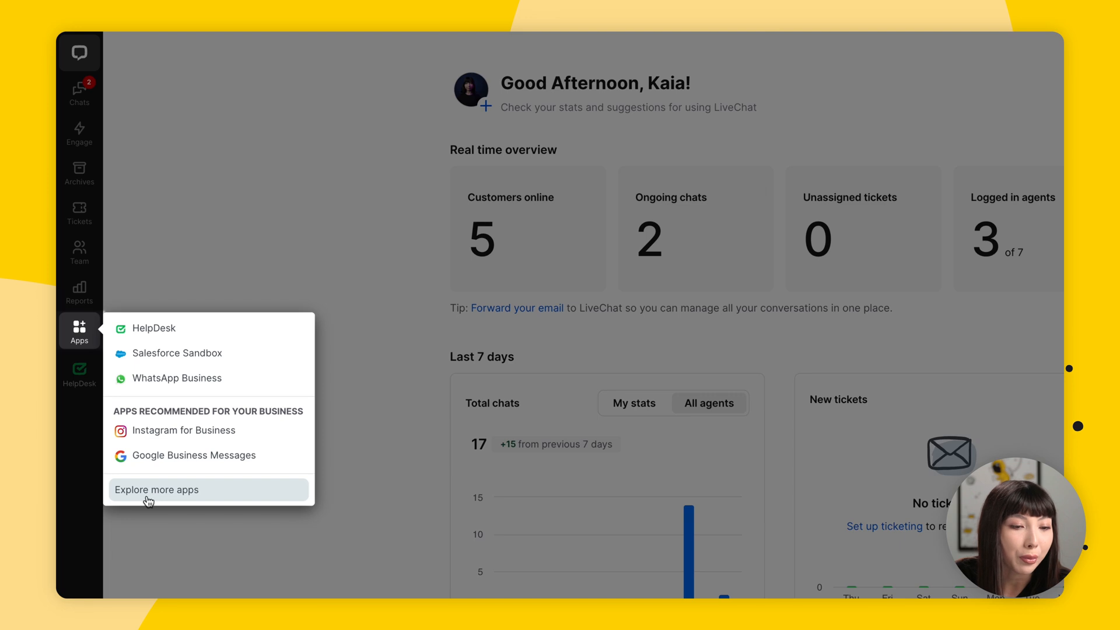
{"action": "left_click", "coordinate": [157, 490]}
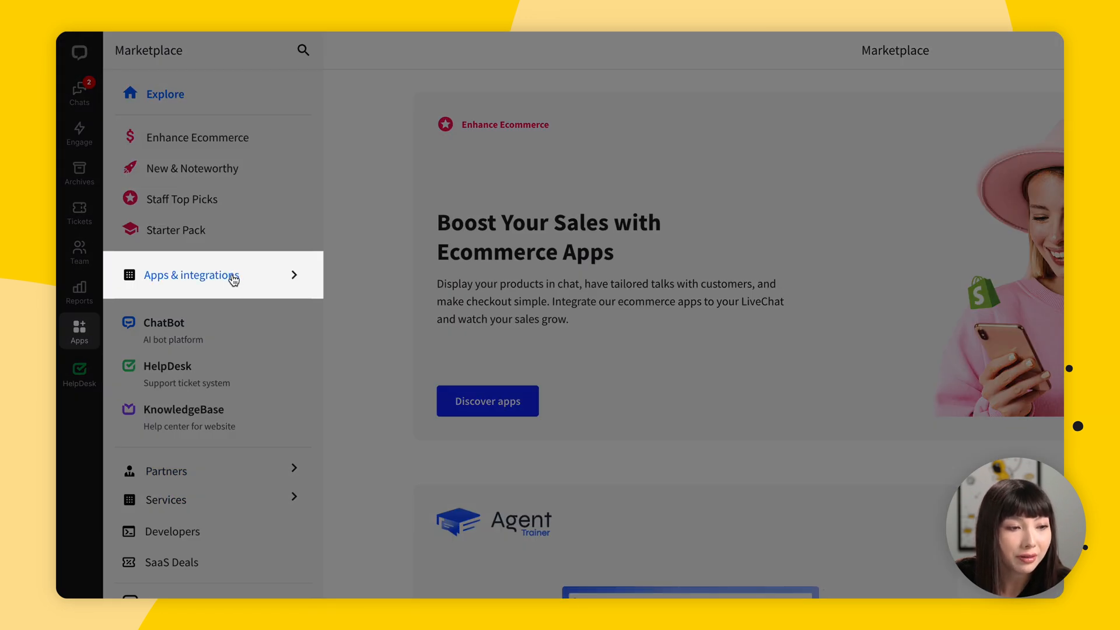
{"action": "left_click", "coordinate": [191, 274]}
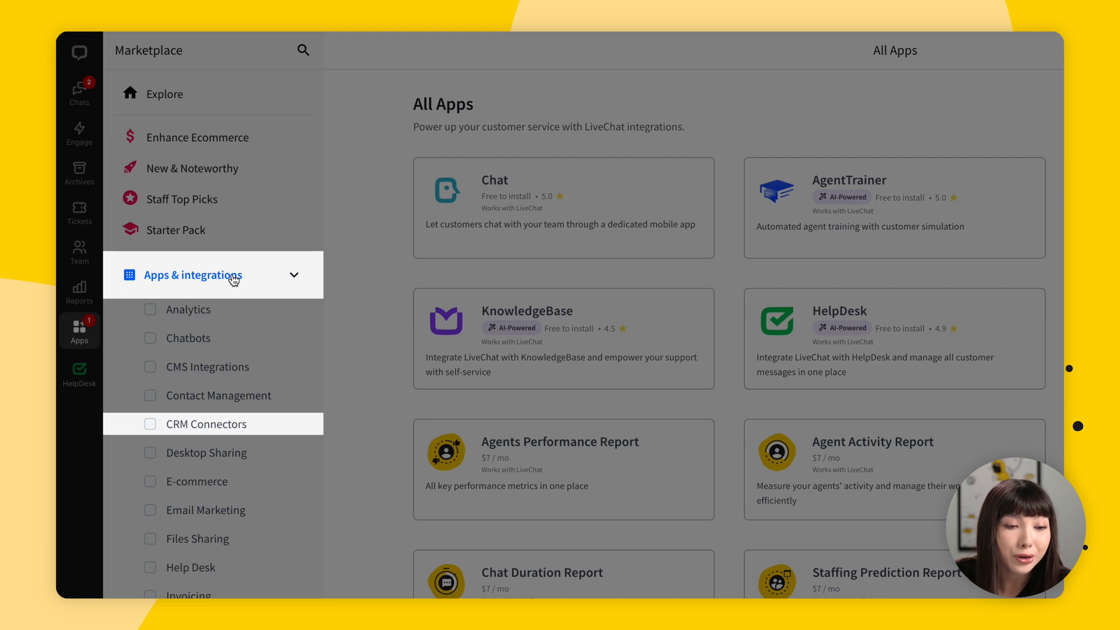